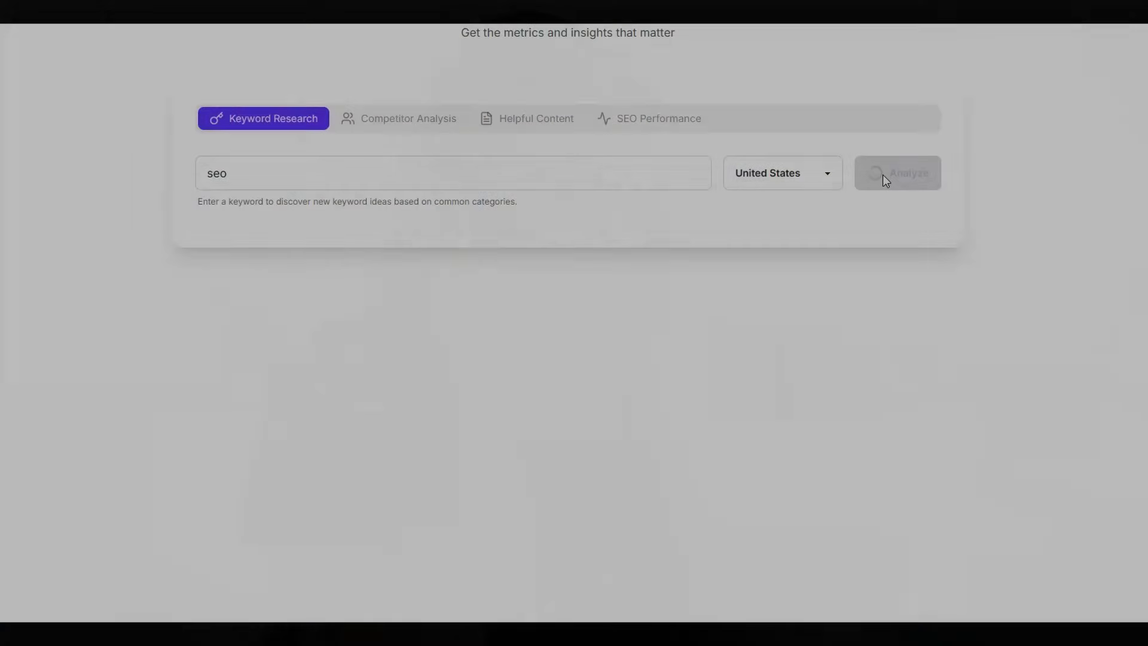
- Run the keyword analysis for 'seo' in the United States and look down the results
{"action": "left_click", "coordinate": [899, 172]}
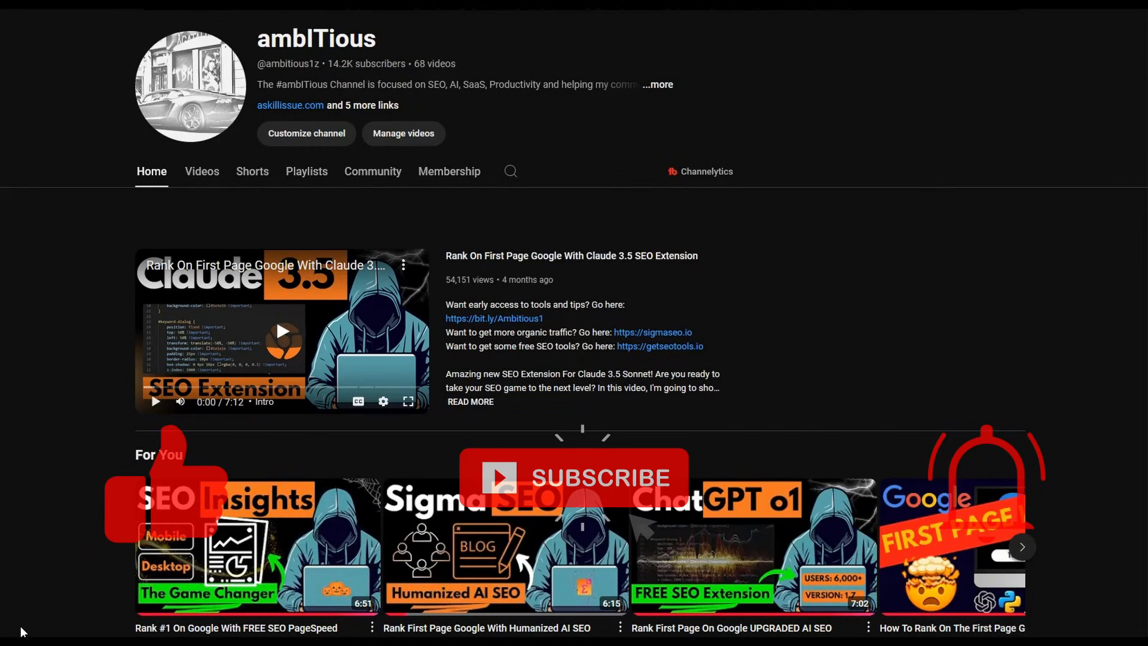
{"action": "scroll", "scroll_direction": "down", "scroll_amount": 3}
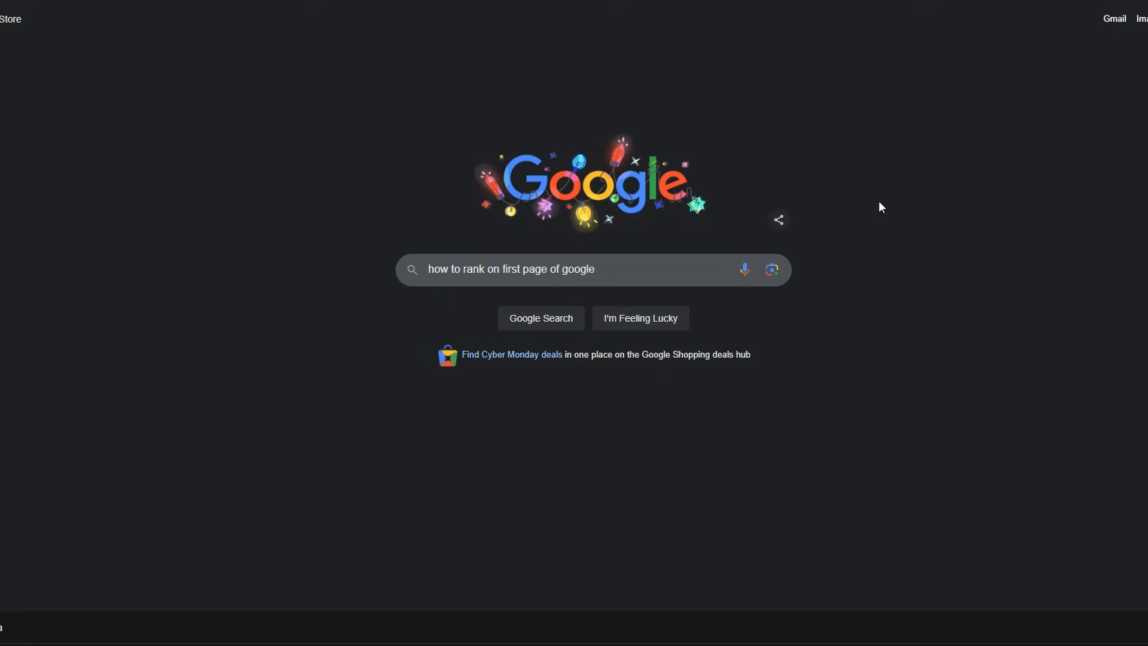
- Search Google for 'how to rank on first page of google'
{"action": "left_click", "coordinate": [540, 318]}
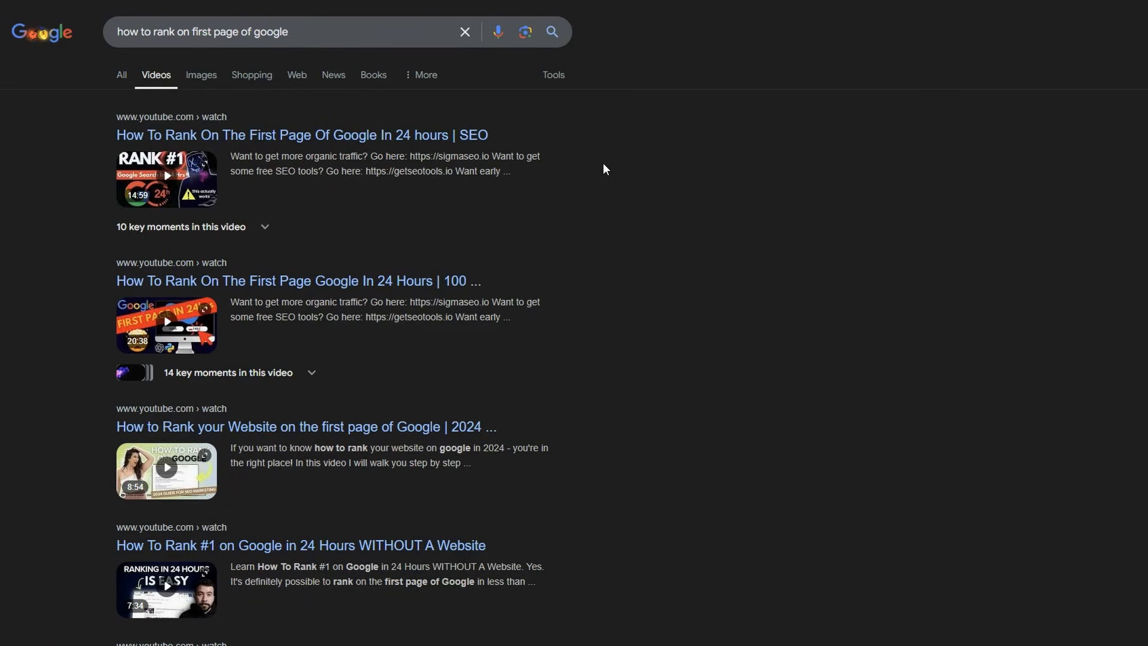
{"action": "mouse_move", "coordinate": [462, 242]}
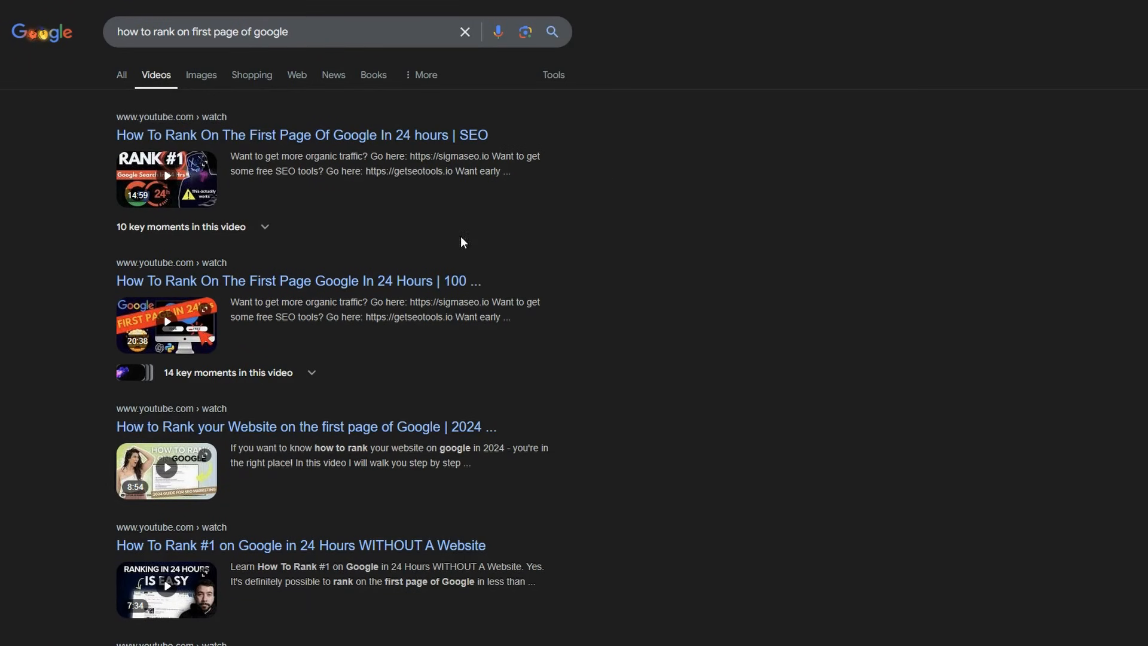
{"action": "mouse_move", "coordinate": [641, 355]}
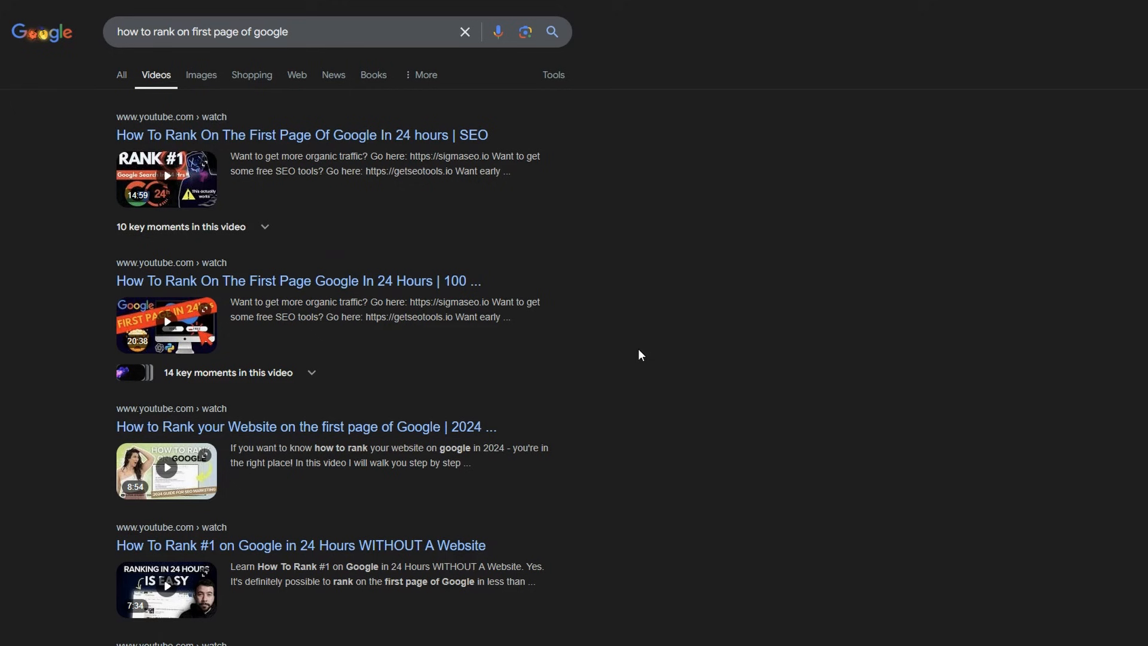
{"action": "mouse_move", "coordinate": [454, 363]}
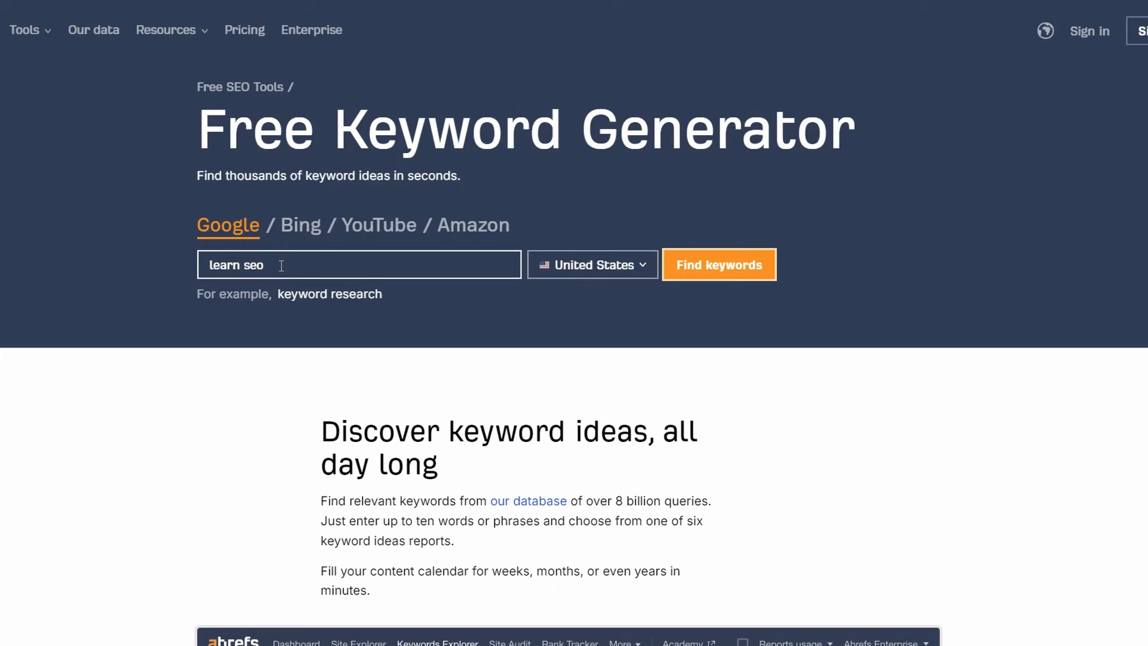
- Generate Ahrefs keyword ideas for 'learn seo' and pass the human verification check
{"action": "left_click", "coordinate": [719, 264]}
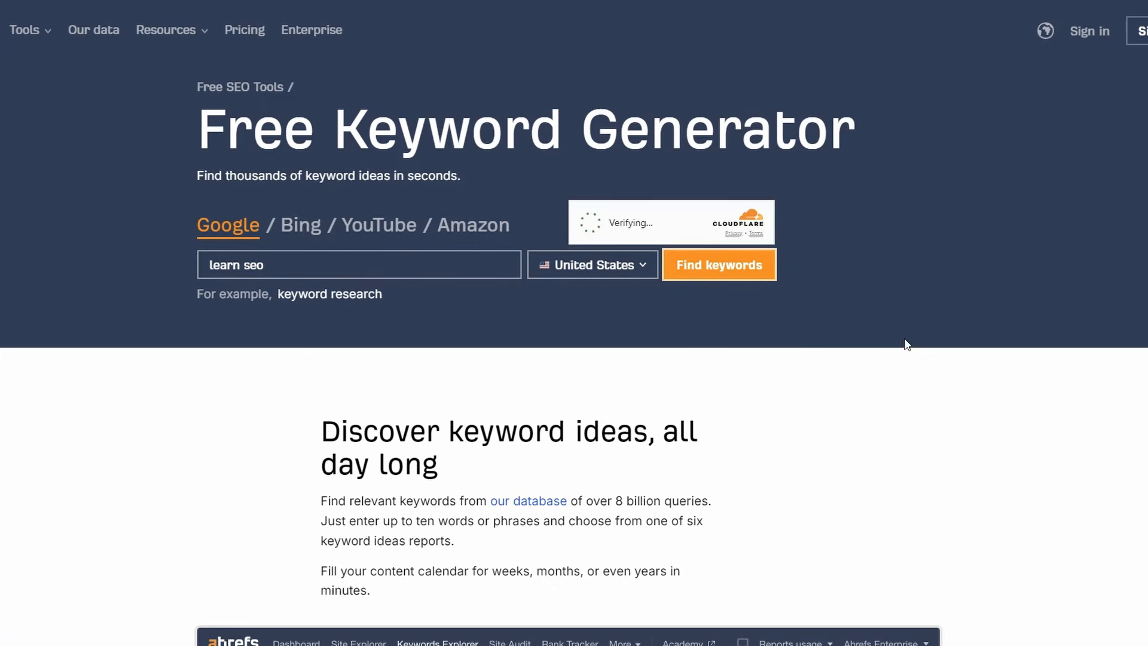
{"action": "left_click", "coordinate": [719, 264]}
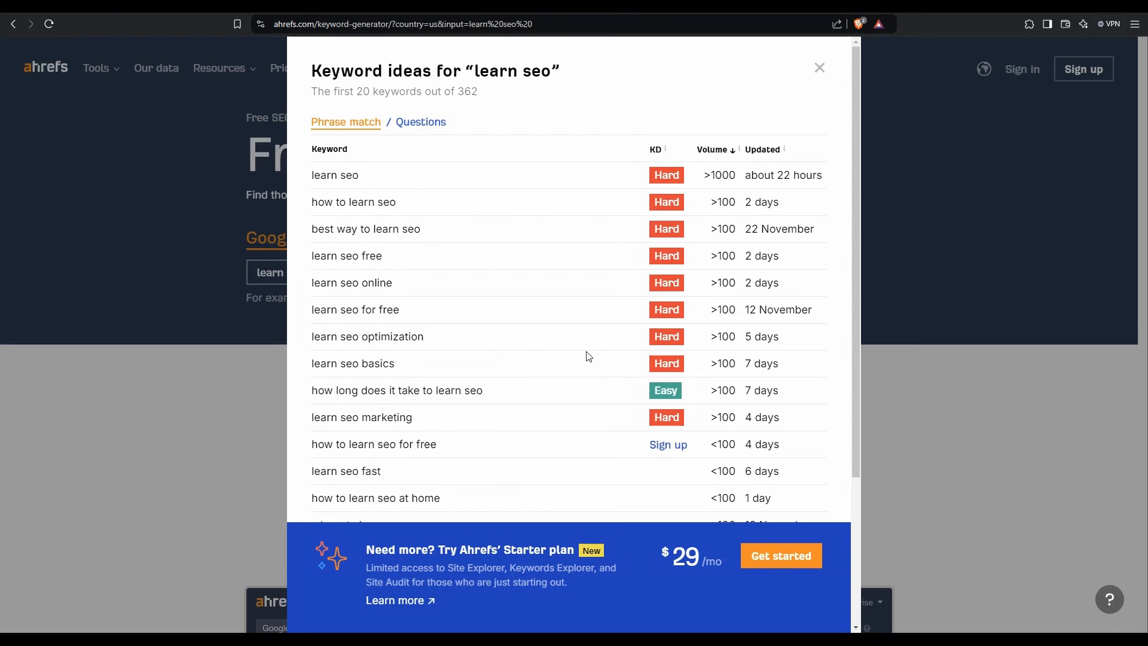
{"action": "mouse_move", "coordinate": [725, 191]}
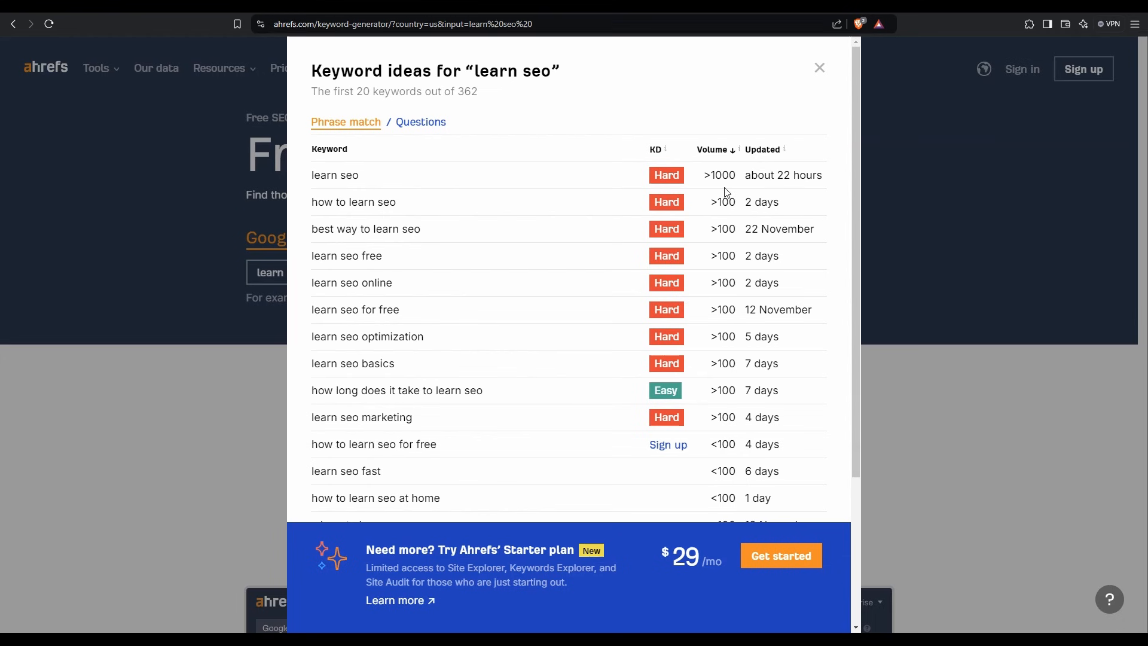
{"action": "mouse_move", "coordinate": [640, 247]}
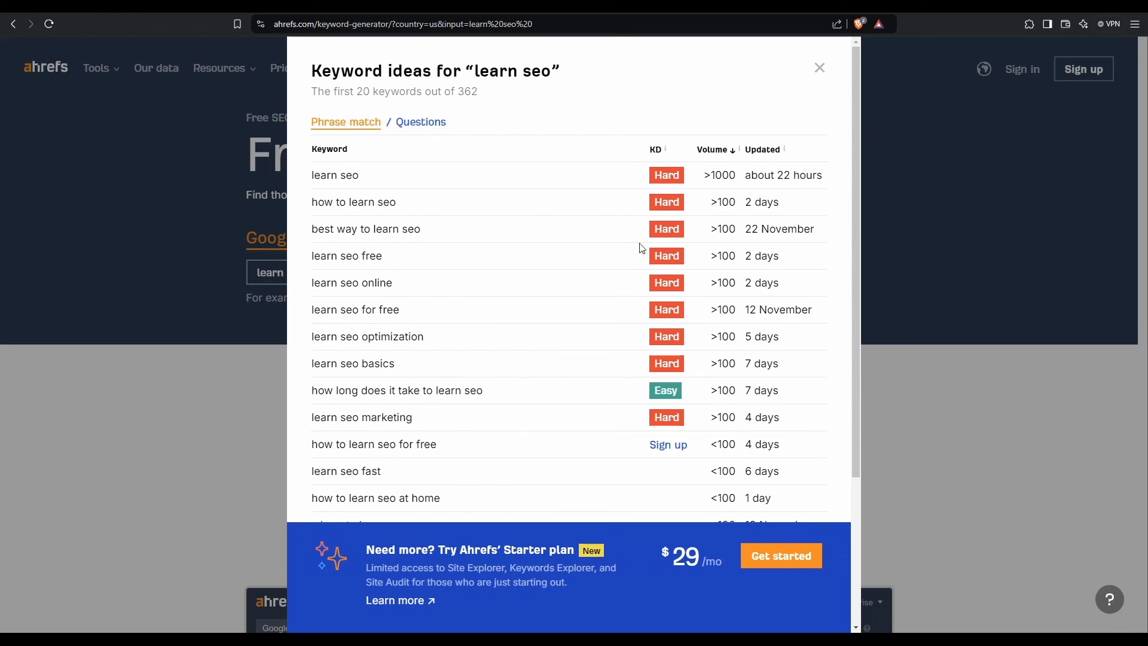
{"action": "mouse_move", "coordinate": [541, 389]}
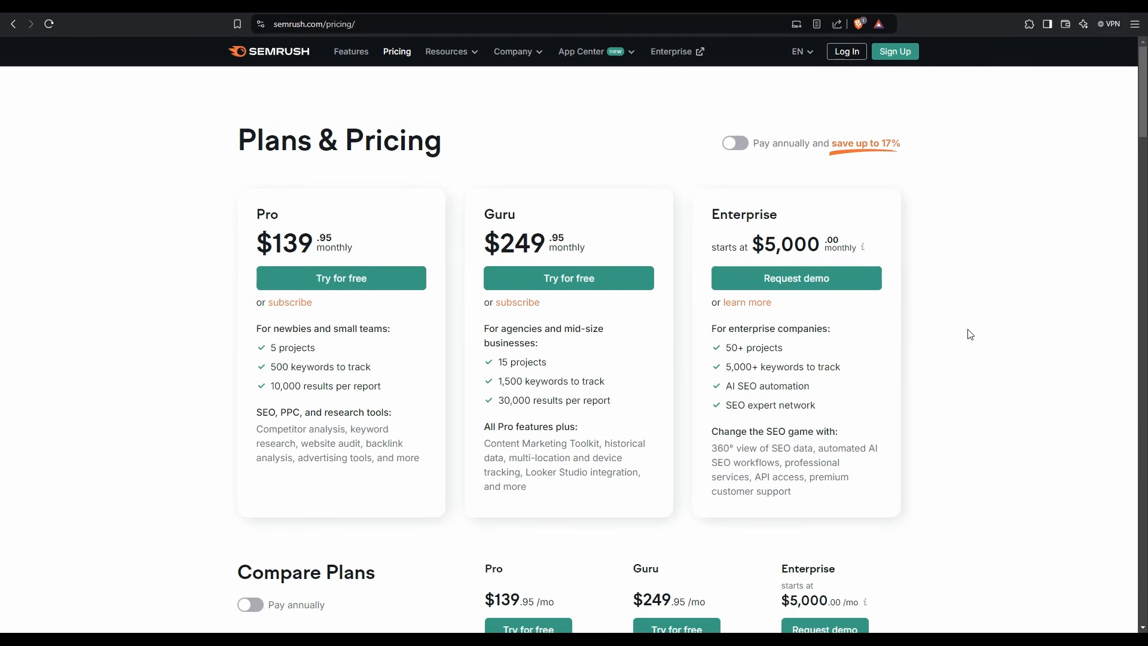
{"action": "mouse_move", "coordinate": [509, 186]}
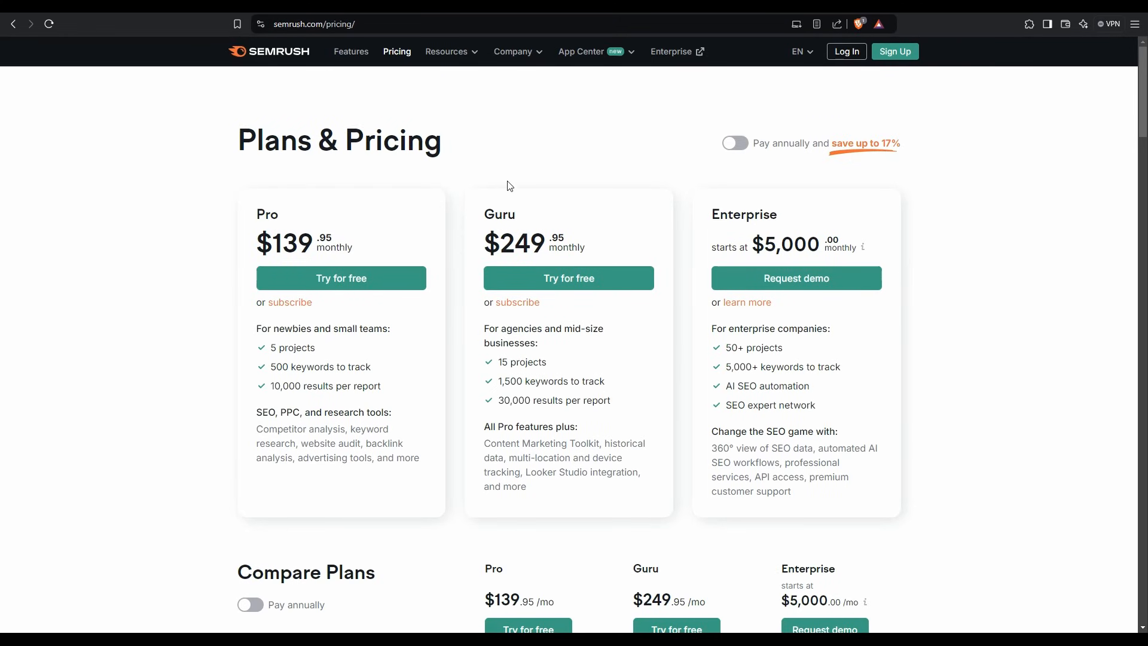
{"action": "mouse_move", "coordinate": [674, 66]}
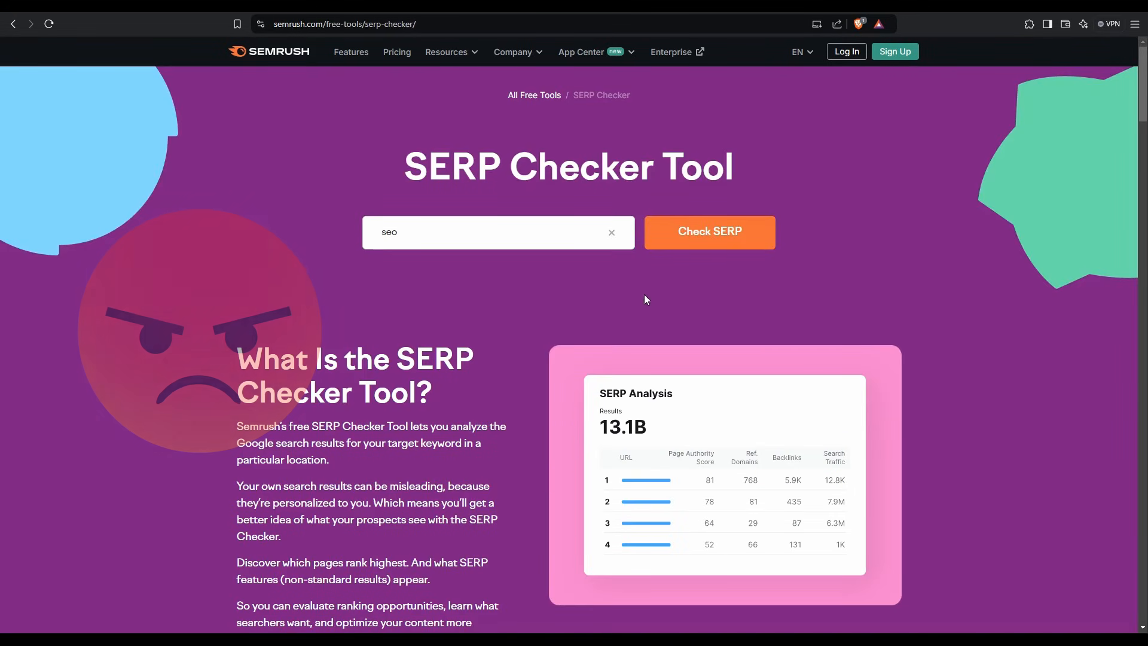
- Check Semrush SERP results for the keyword 'seo'
{"action": "left_click", "coordinate": [711, 232]}
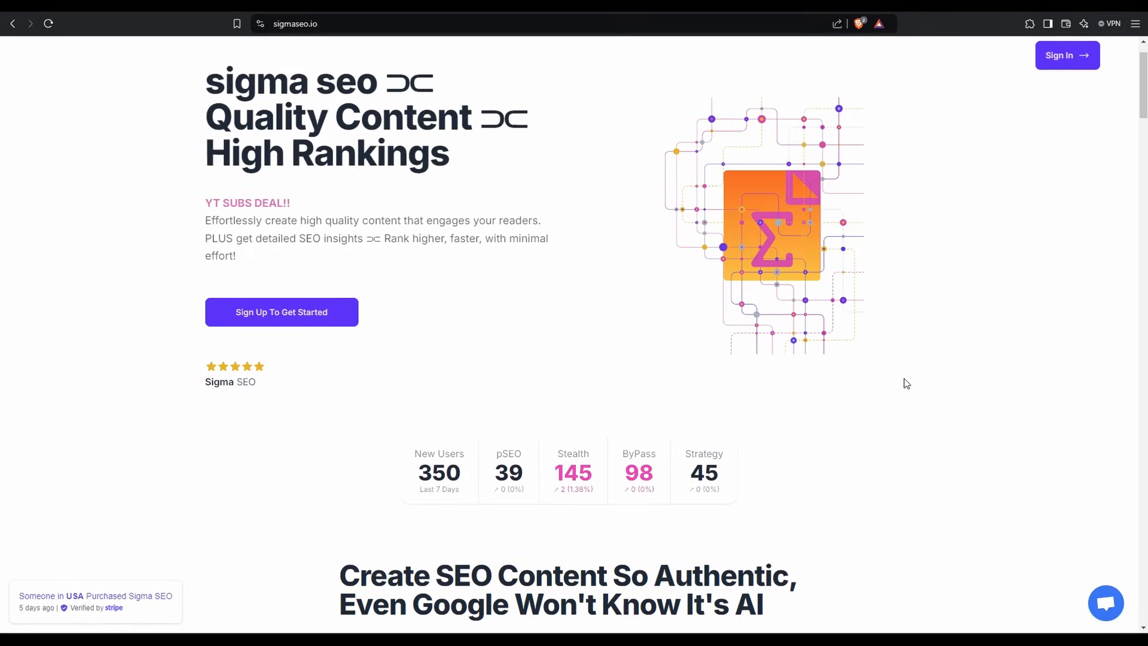
- Scroll through the sigmaseo.io landing page toward the Stealth writer section
{"action": "scroll", "scroll_direction": "down", "scroll_amount": 3}
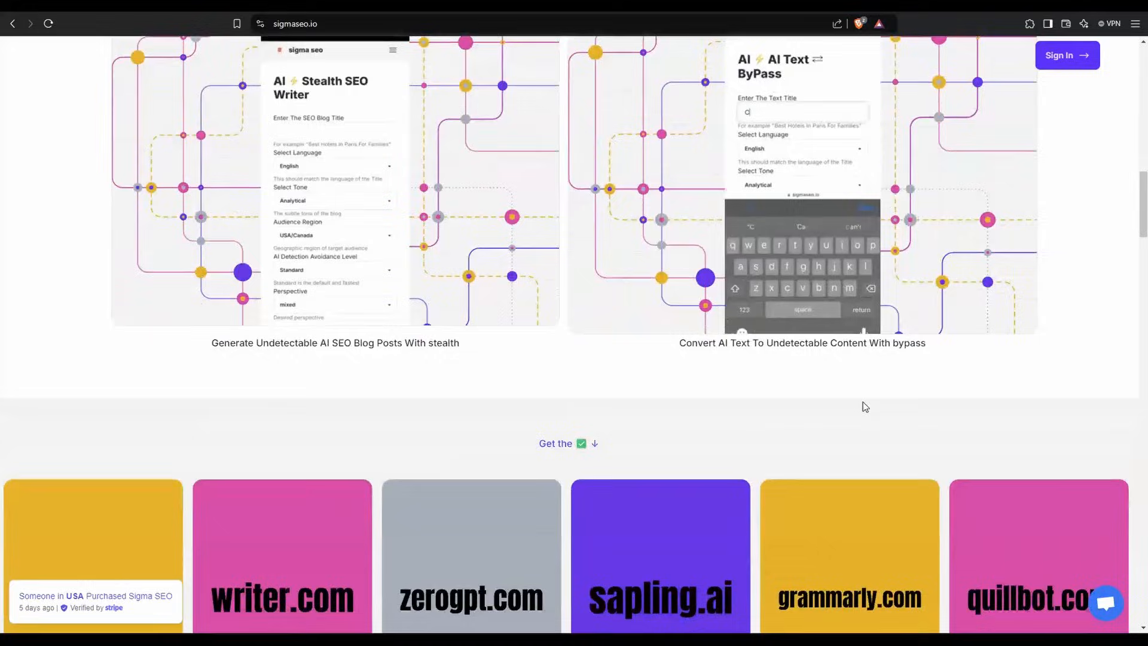
{"action": "scroll", "scroll_direction": "down", "scroll_amount": 3}
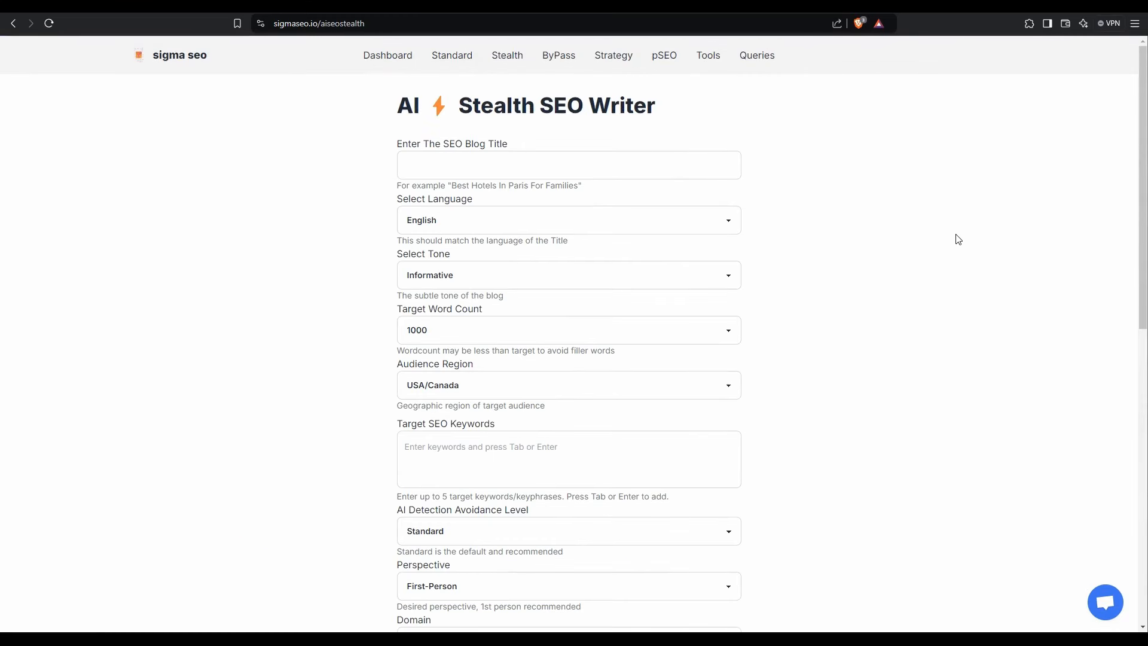
{"action": "mouse_move", "coordinate": [821, 222]}
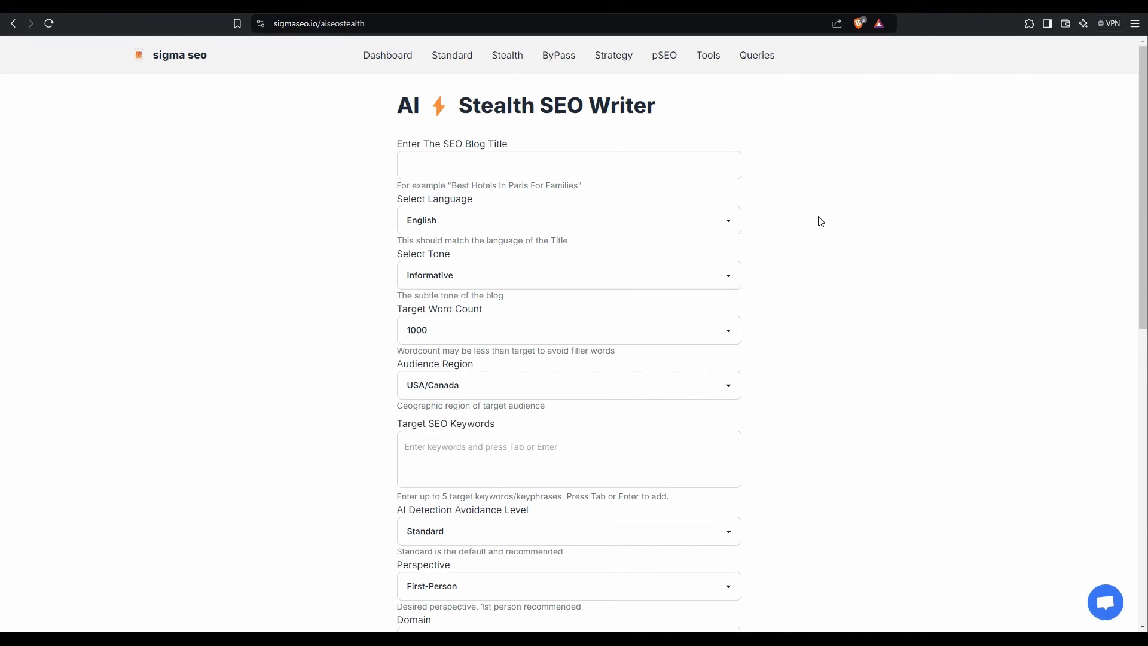
{"action": "mouse_move", "coordinate": [709, 60]}
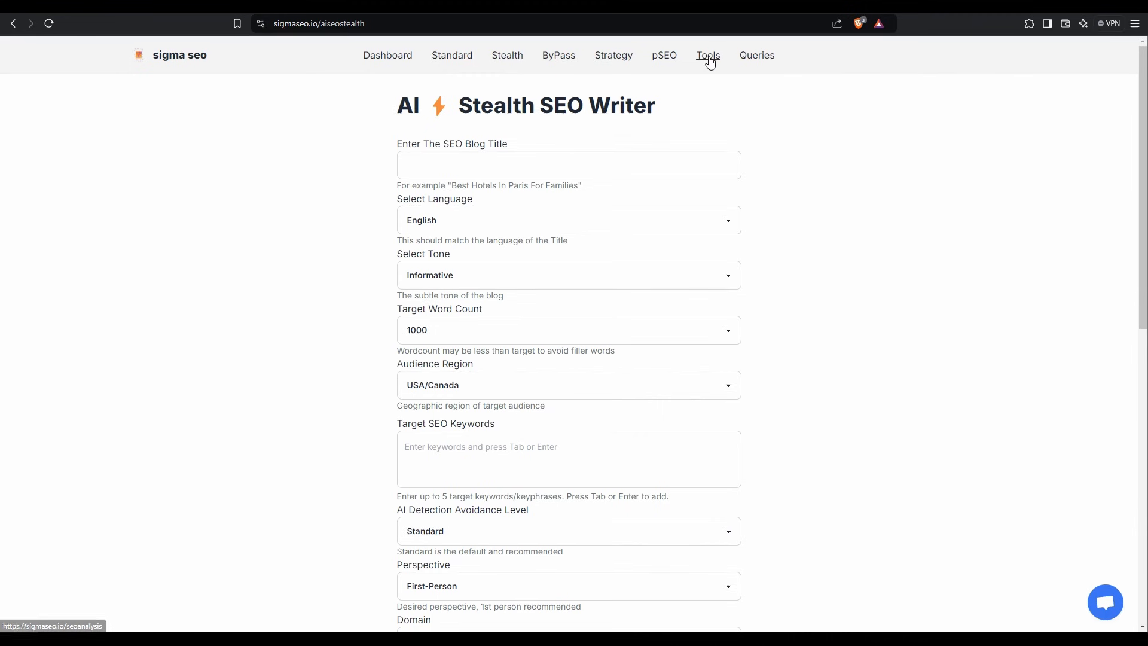
- Go to Sigma Tools' Keyword Research and enter 'seo' as the keyword for the United States
{"action": "left_click", "coordinate": [708, 55]}
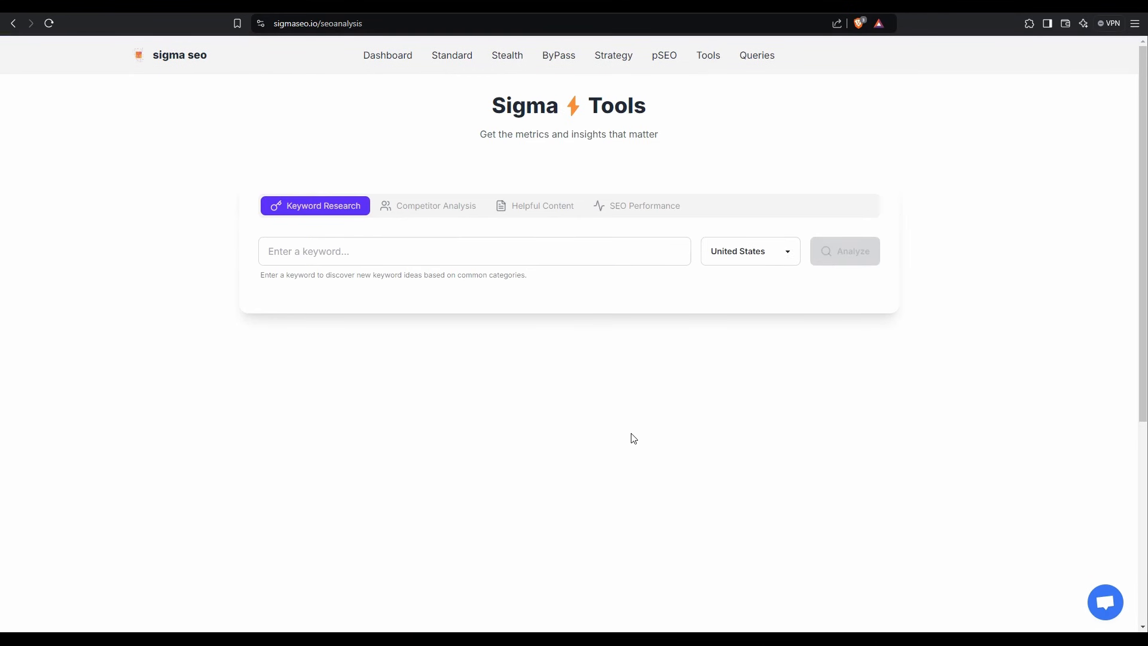
{"action": "mouse_move", "coordinate": [585, 436]}
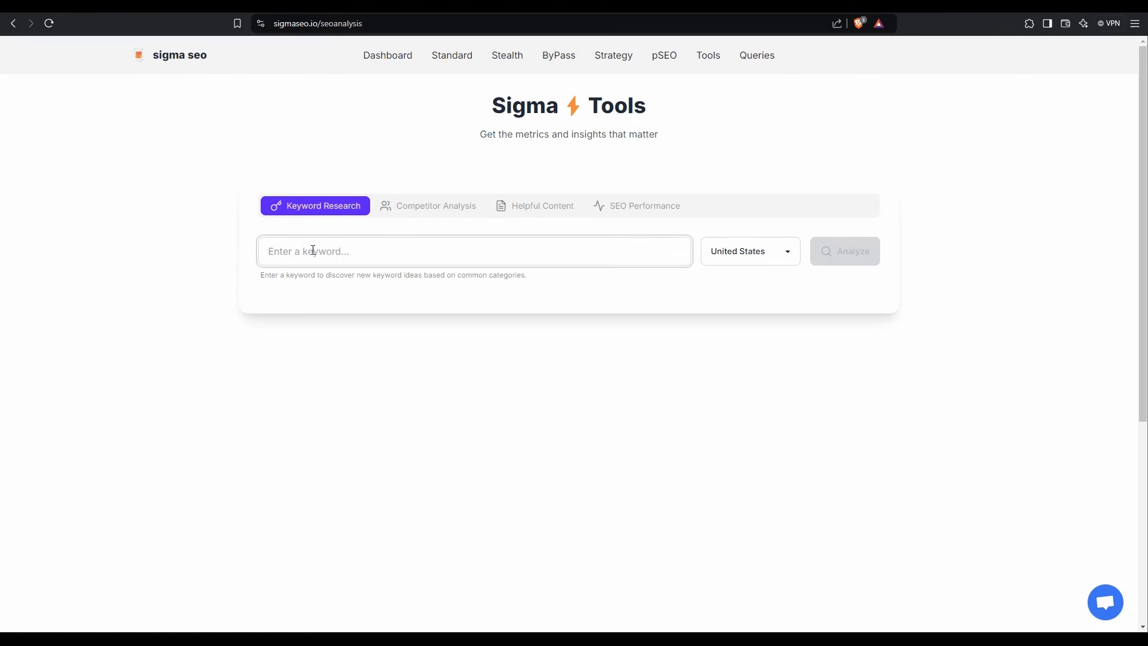
{"action": "left_click", "coordinate": [750, 251]}
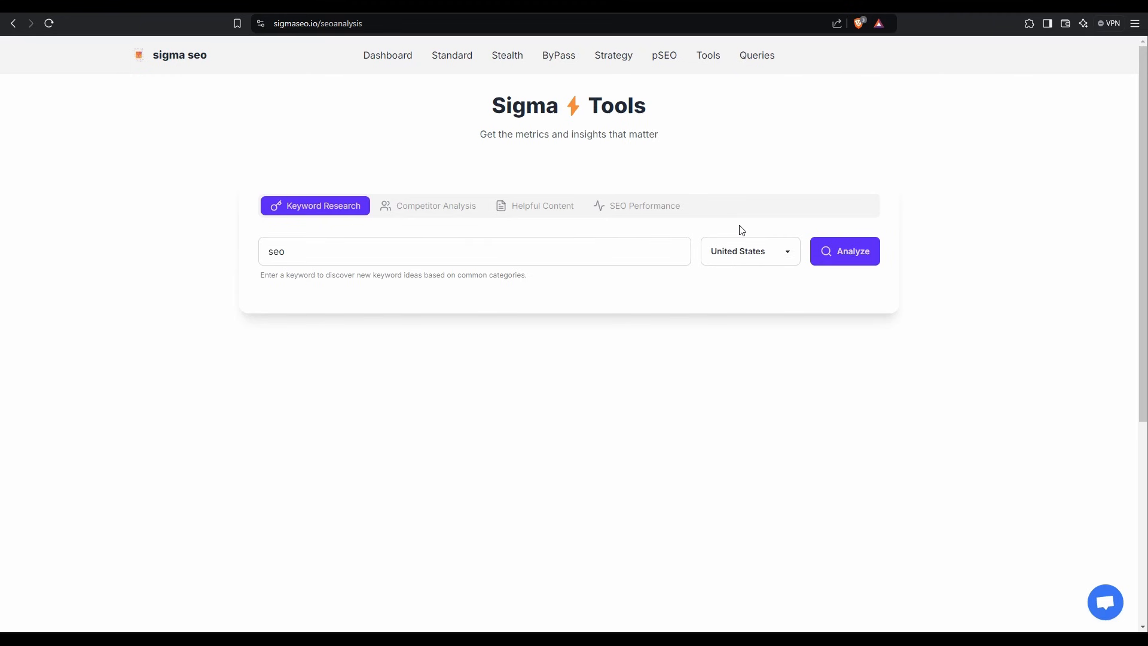
- Analyze 'seo' to load the 700-keyword results table with volume, difficulty, intent and CPC
{"action": "left_click", "coordinate": [844, 251]}
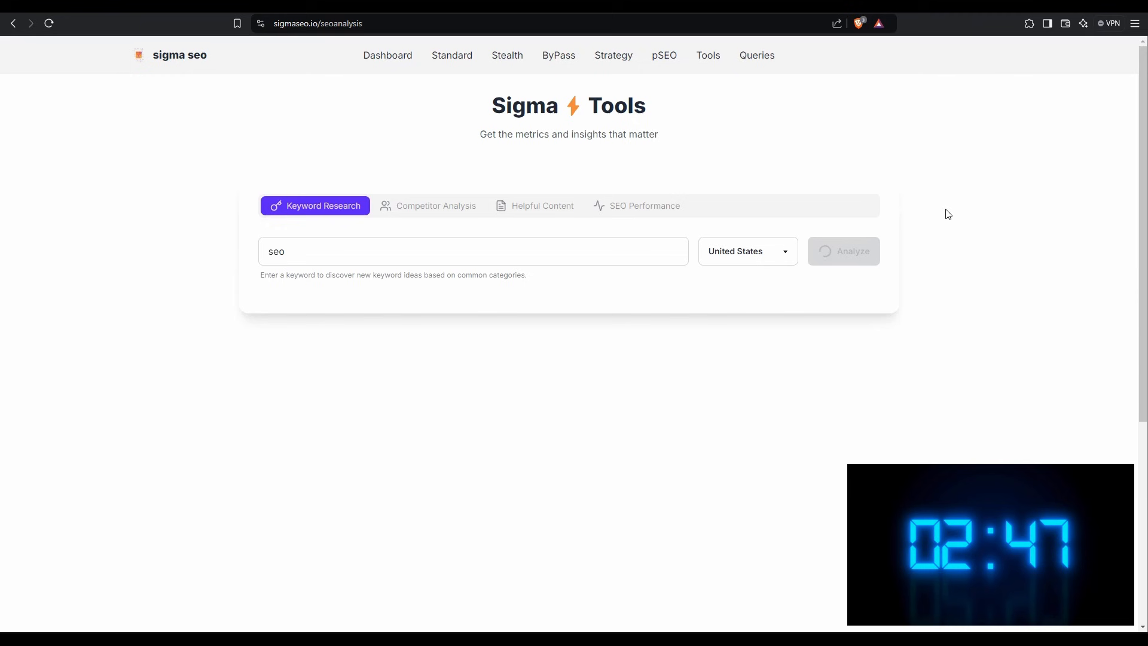
{"action": "left_click", "coordinate": [845, 251]}
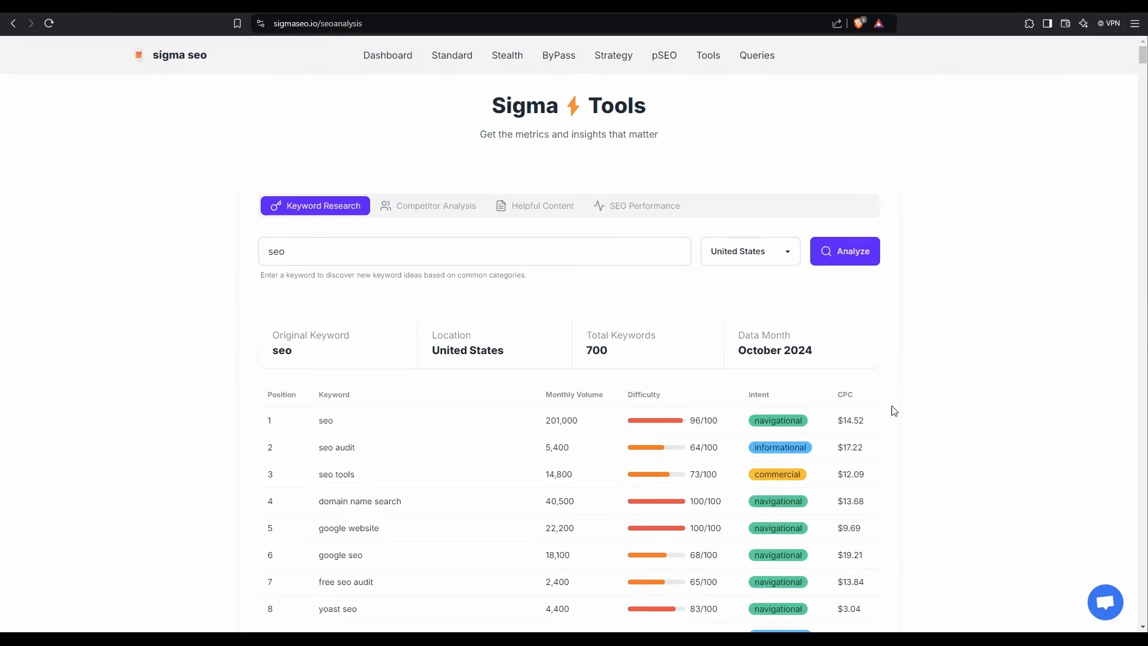
{"action": "mouse_move", "coordinate": [627, 364]}
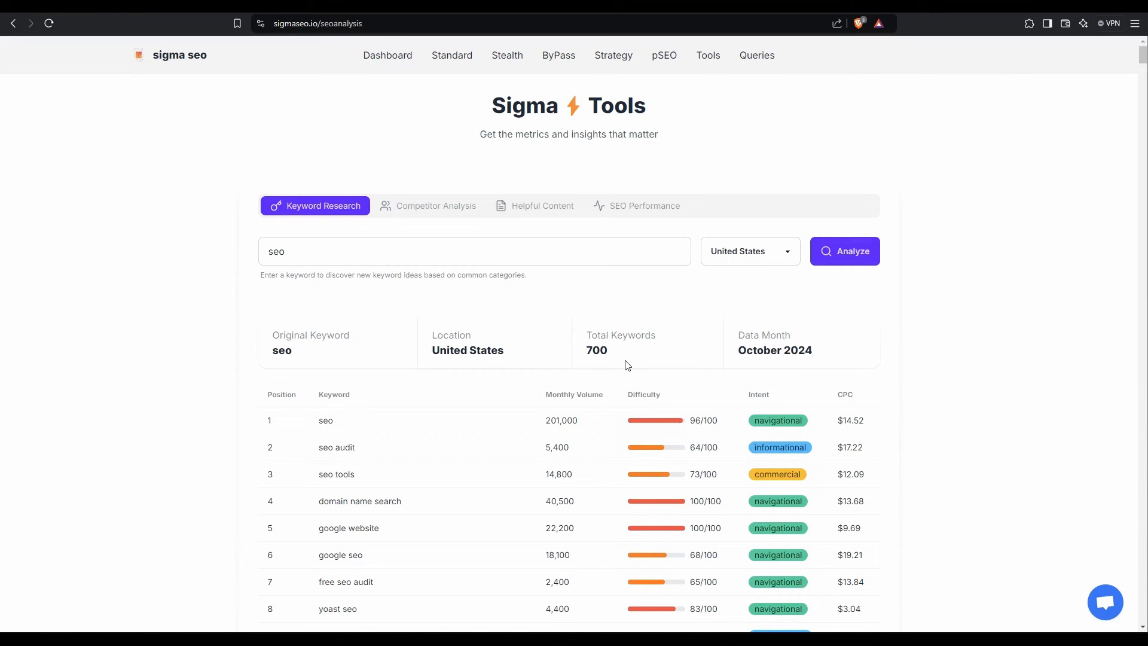
{"action": "mouse_move", "coordinate": [588, 376]}
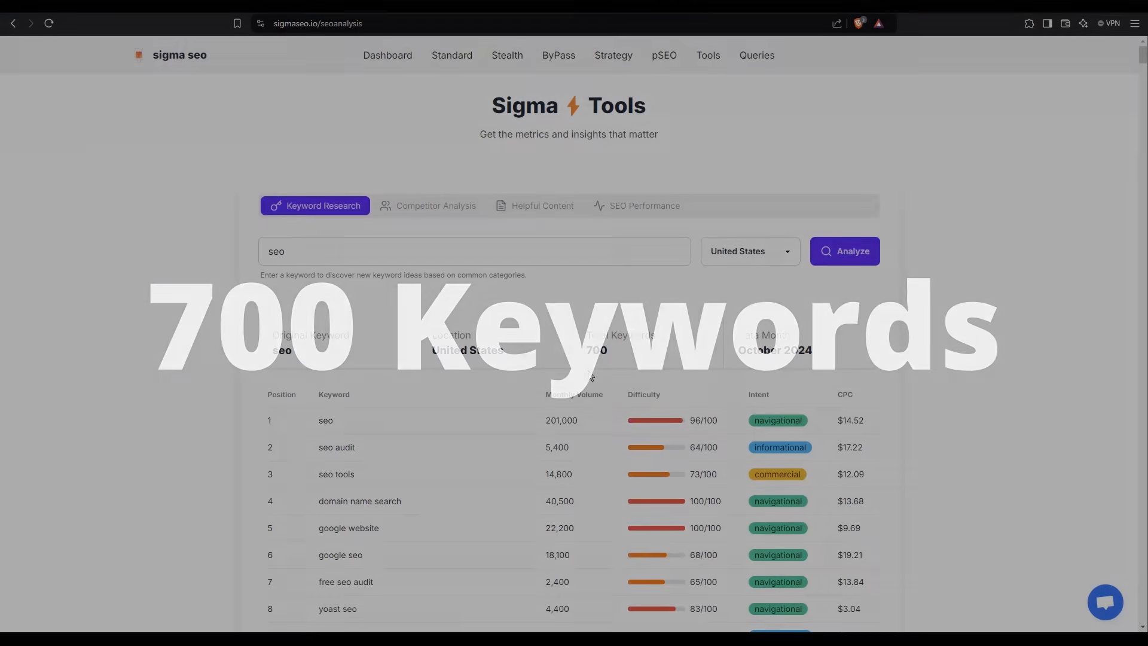
{"action": "scroll", "scroll_direction": "down", "scroll_amount": 3}
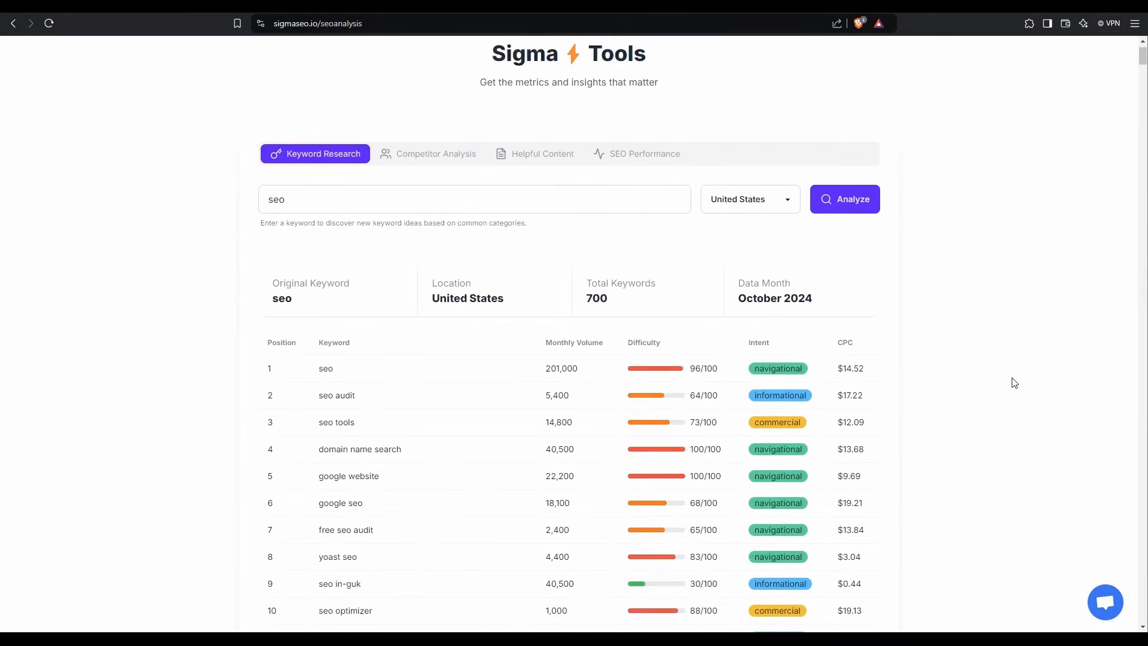
{"action": "scroll", "scroll_direction": "down", "scroll_amount": 3}
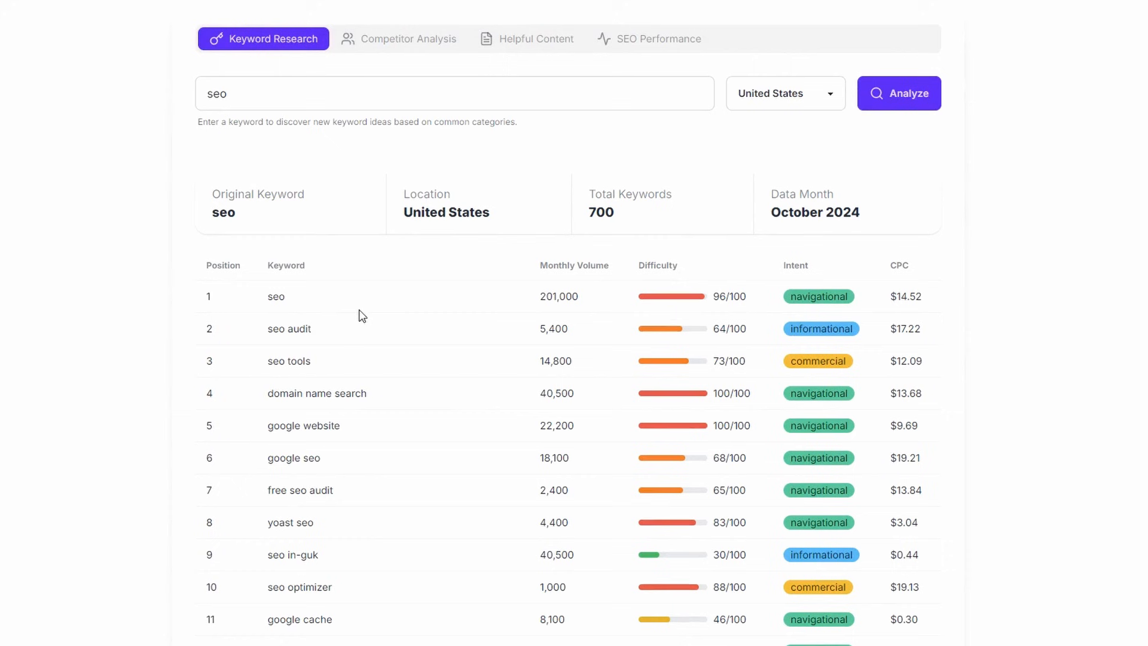
{"action": "mouse_move", "coordinate": [599, 311]}
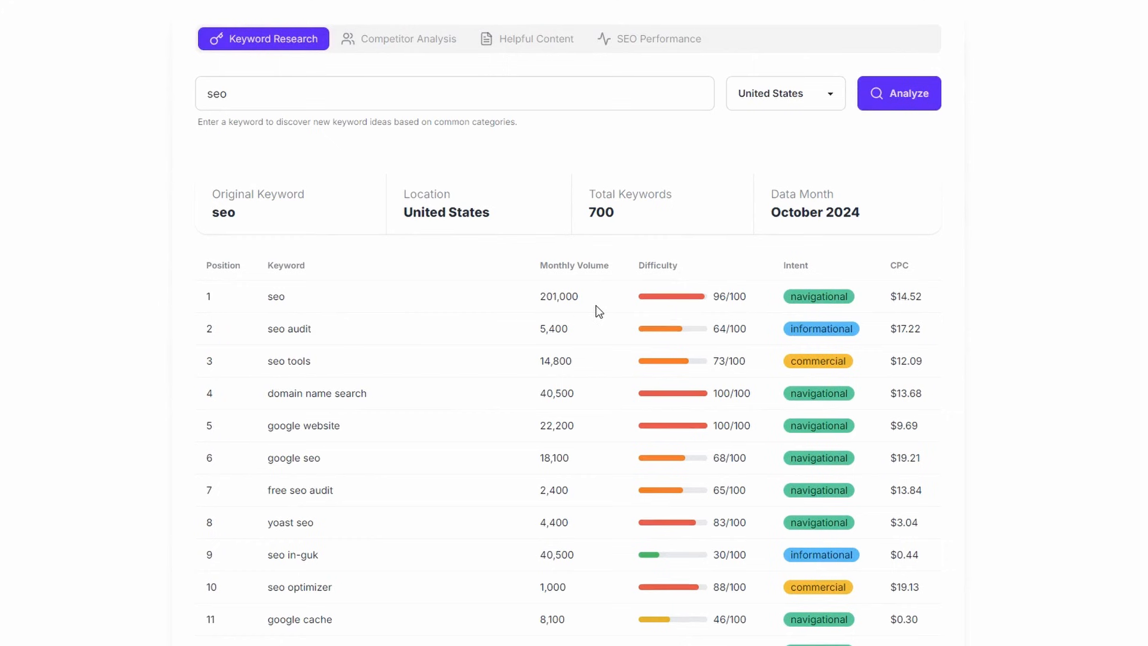
{"action": "mouse_move", "coordinate": [885, 206]}
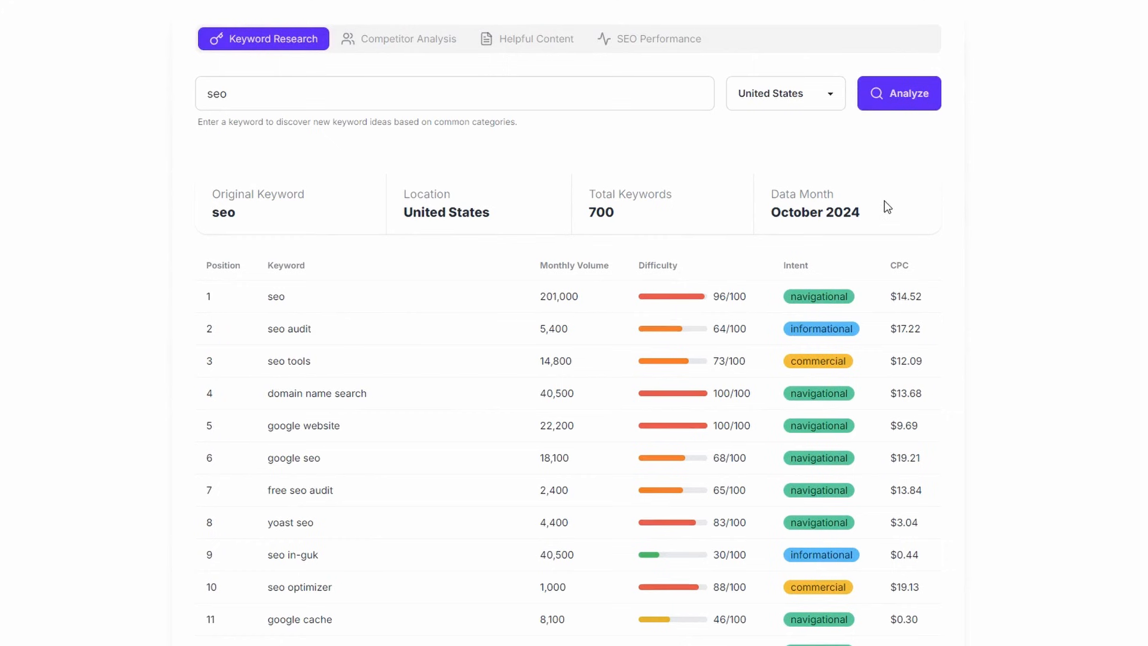
{"action": "mouse_move", "coordinate": [711, 253]}
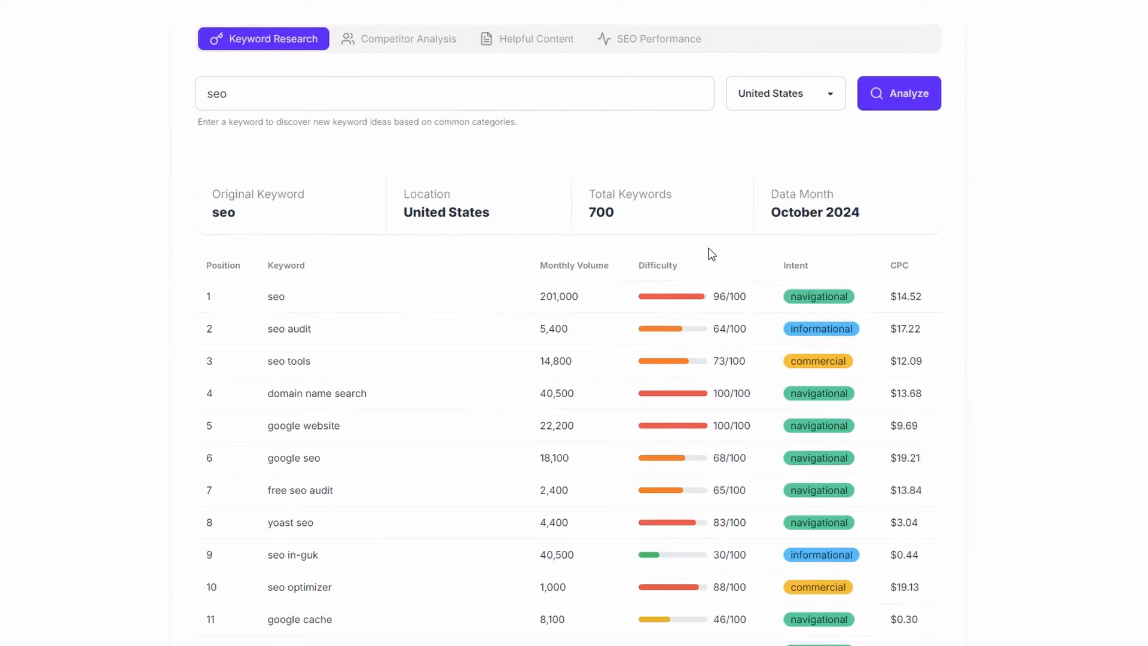
{"action": "mouse_move", "coordinate": [684, 321]}
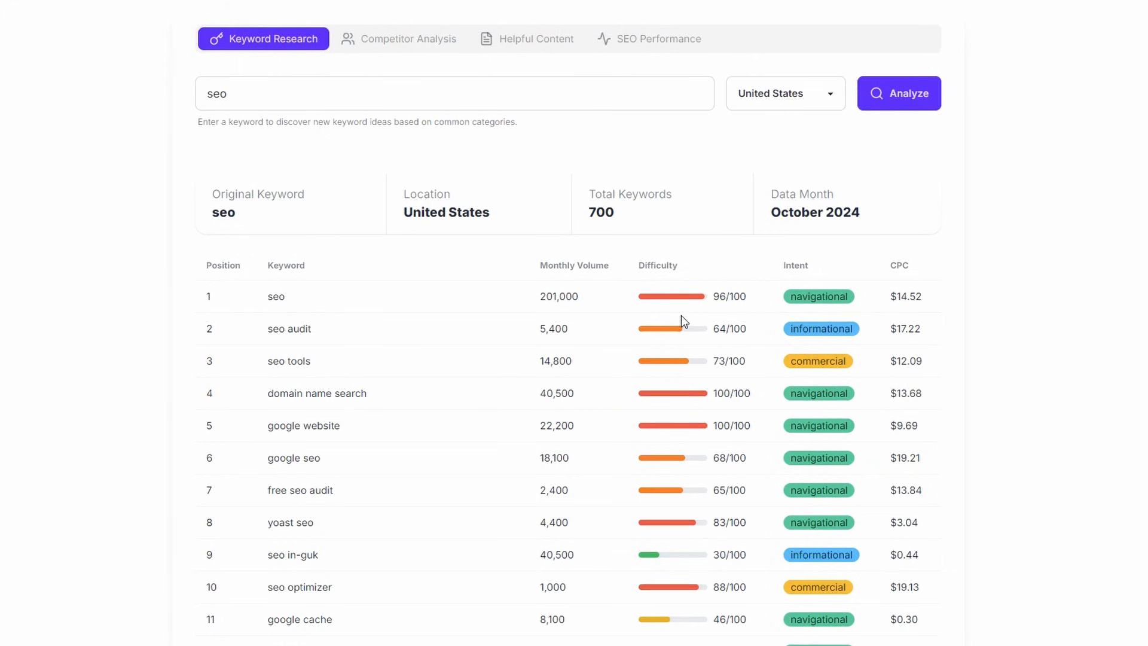
{"action": "mouse_move", "coordinate": [909, 311]}
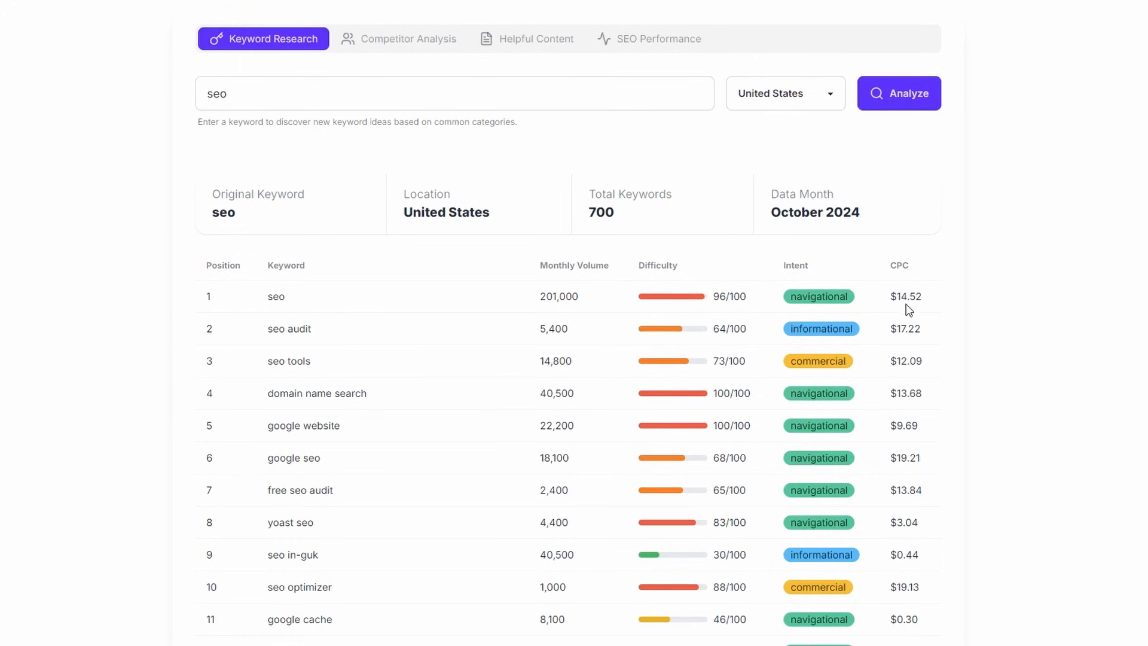
{"action": "mouse_move", "coordinate": [916, 281]}
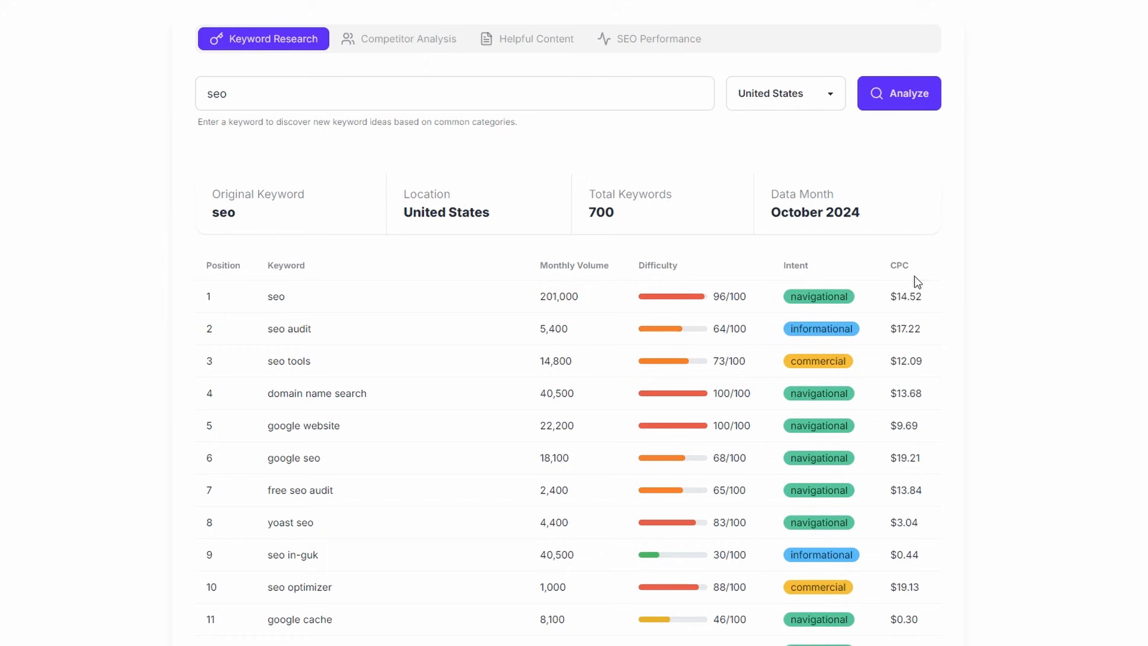
{"action": "mouse_move", "coordinate": [948, 307]}
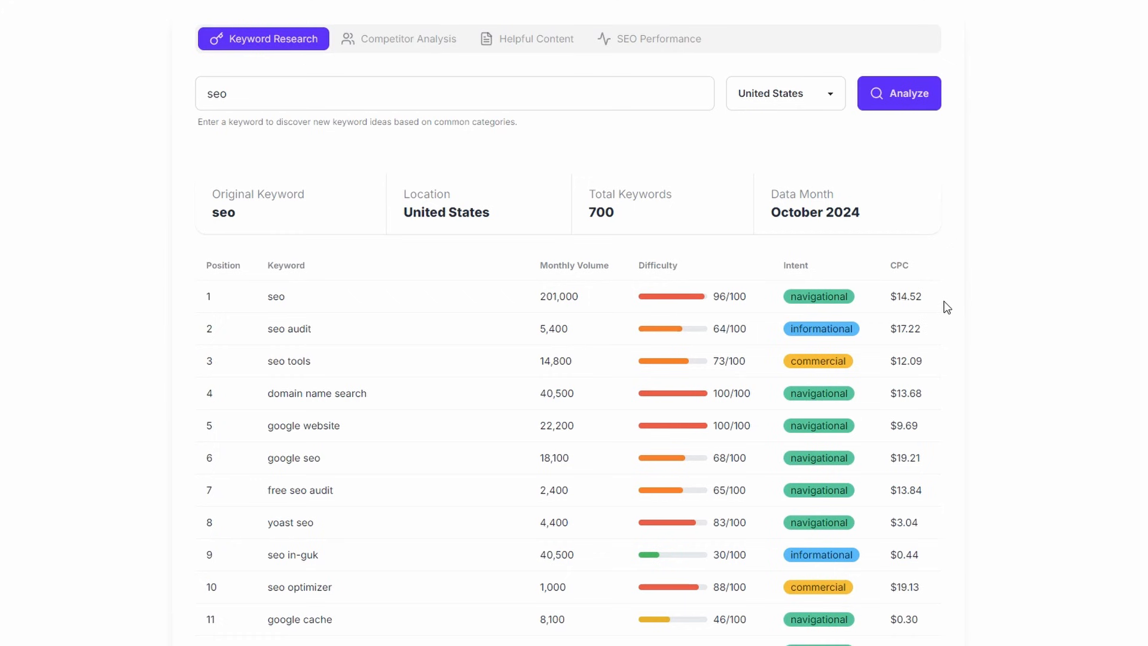
{"action": "mouse_move", "coordinate": [888, 311]}
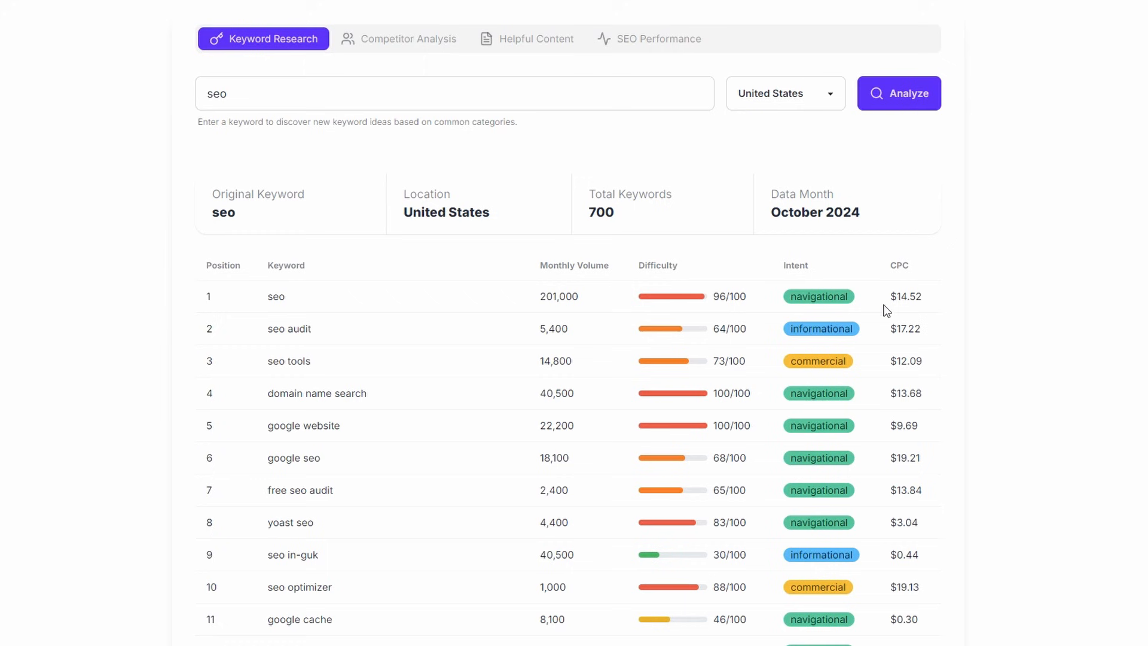
{"action": "mouse_move", "coordinate": [953, 318]}
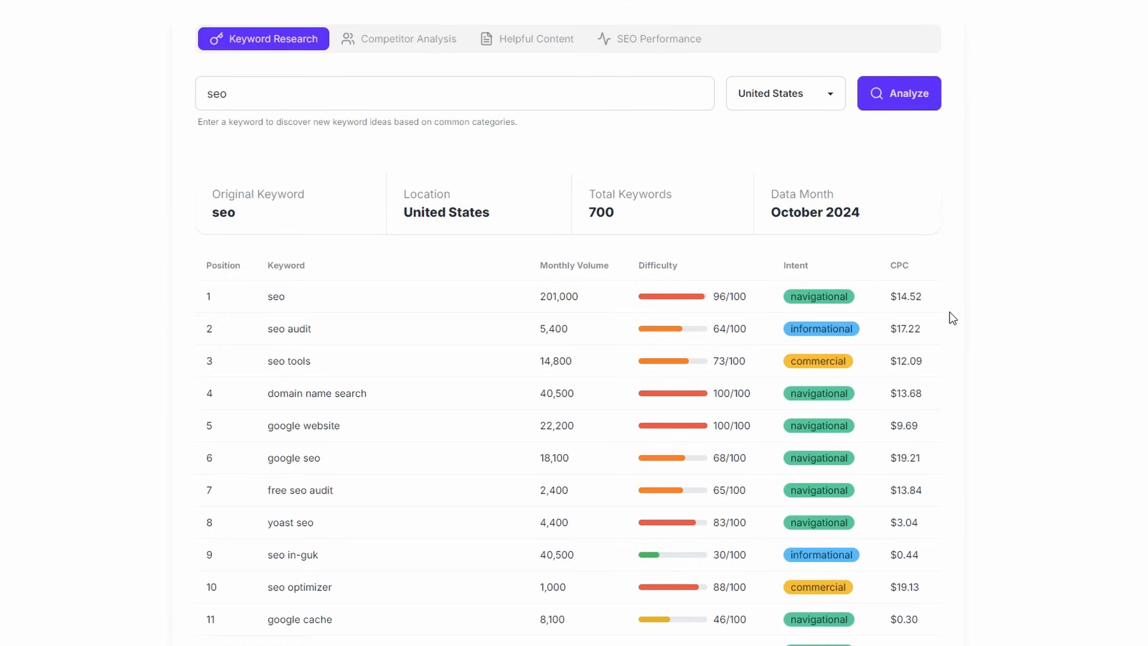
{"action": "mouse_move", "coordinate": [957, 291]}
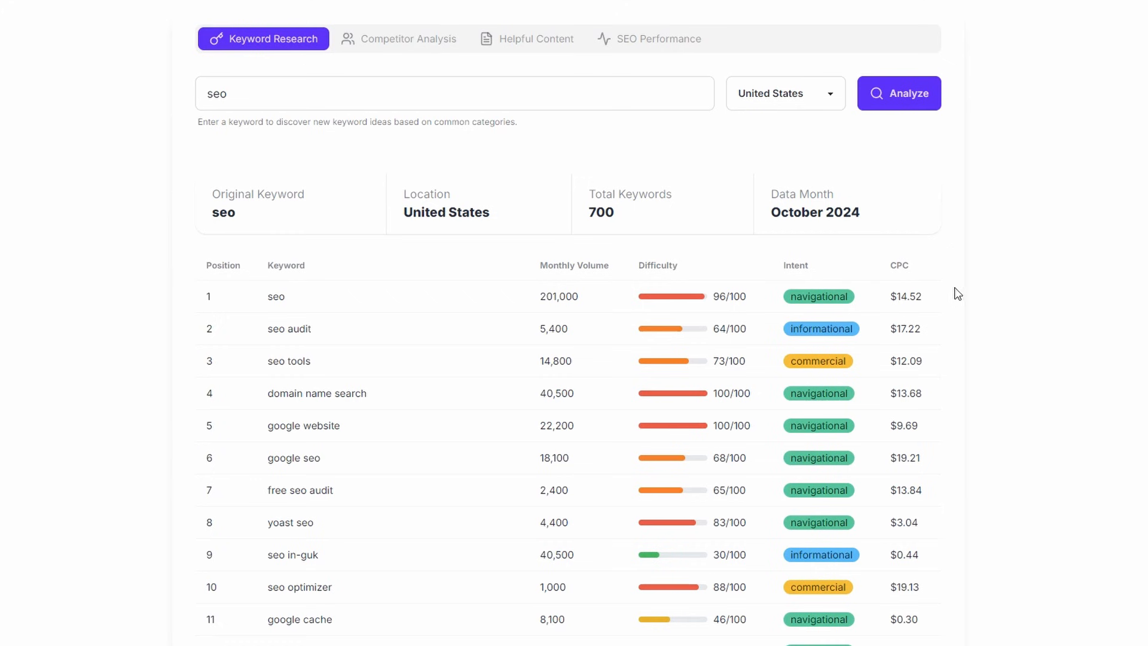
{"action": "mouse_move", "coordinate": [891, 317]}
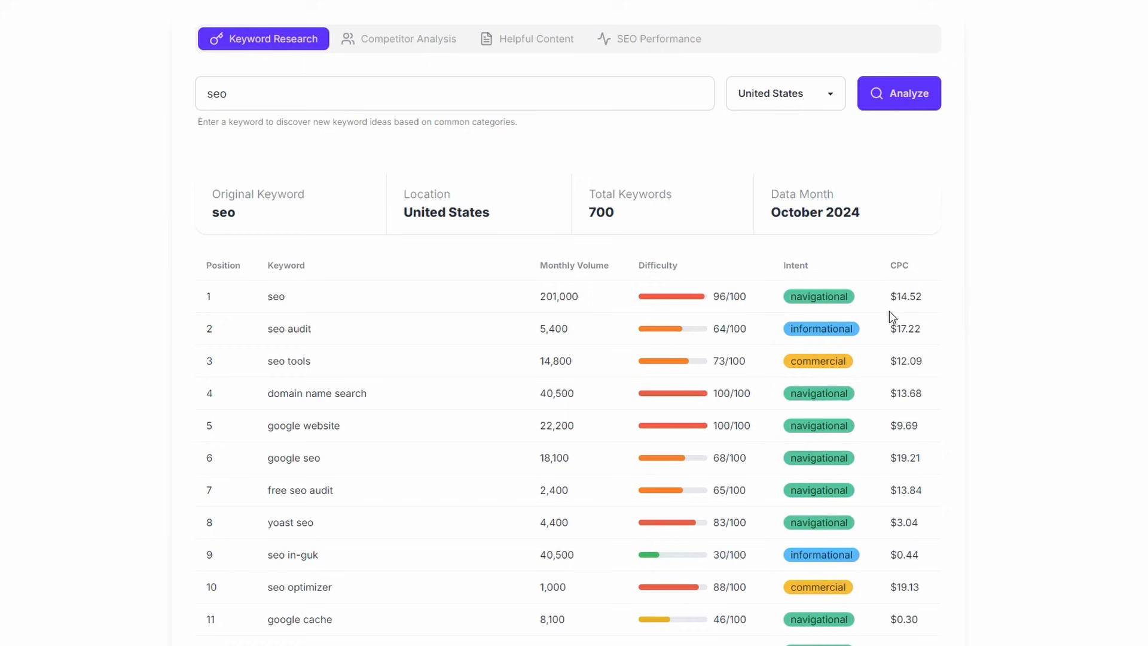
{"action": "mouse_move", "coordinate": [956, 315]}
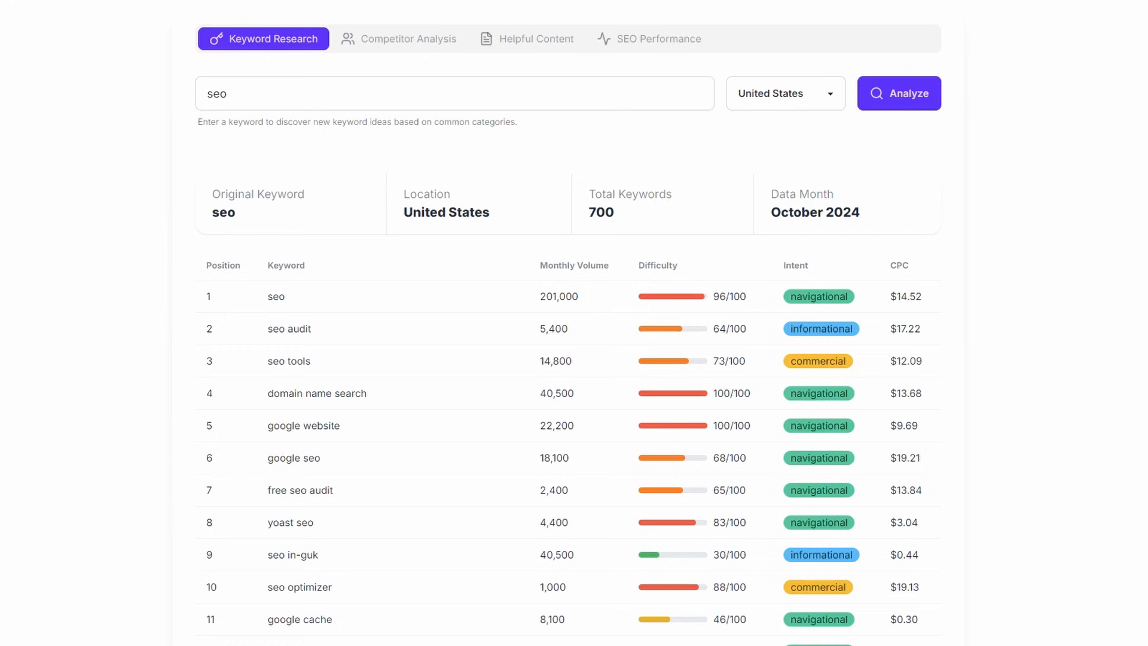
- Scroll to the end of the results past keyword 700 to the Magic Analysis and Export buttons
{"action": "scroll", "scroll_direction": "down", "scroll_amount": 3}
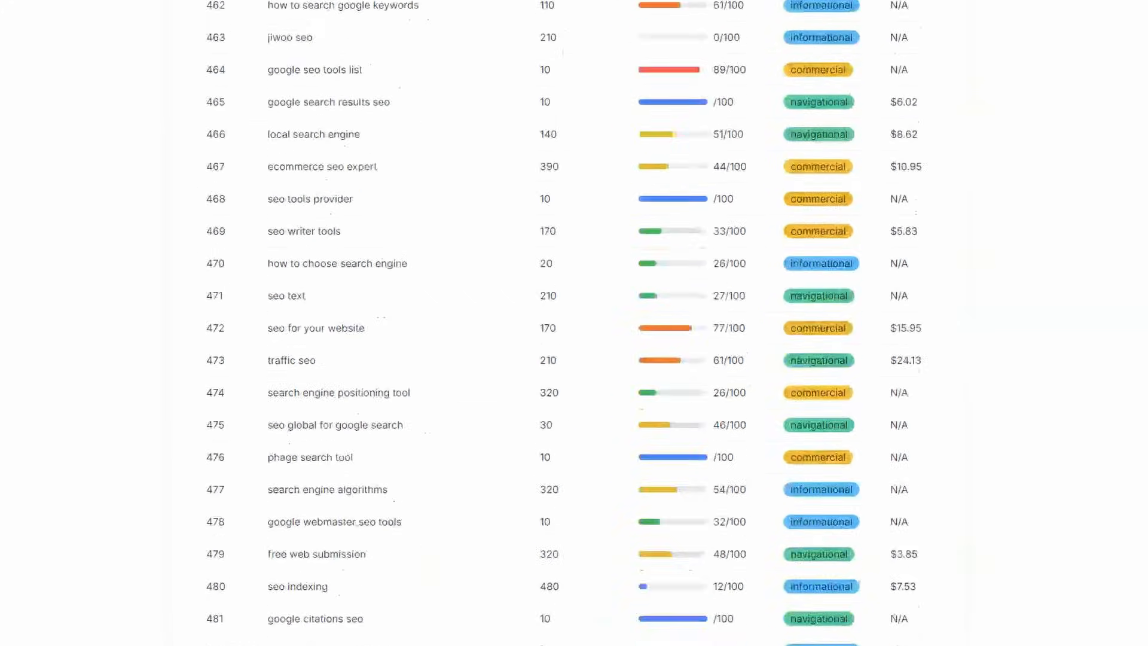
{"action": "scroll", "scroll_direction": "down", "scroll_amount": 3}
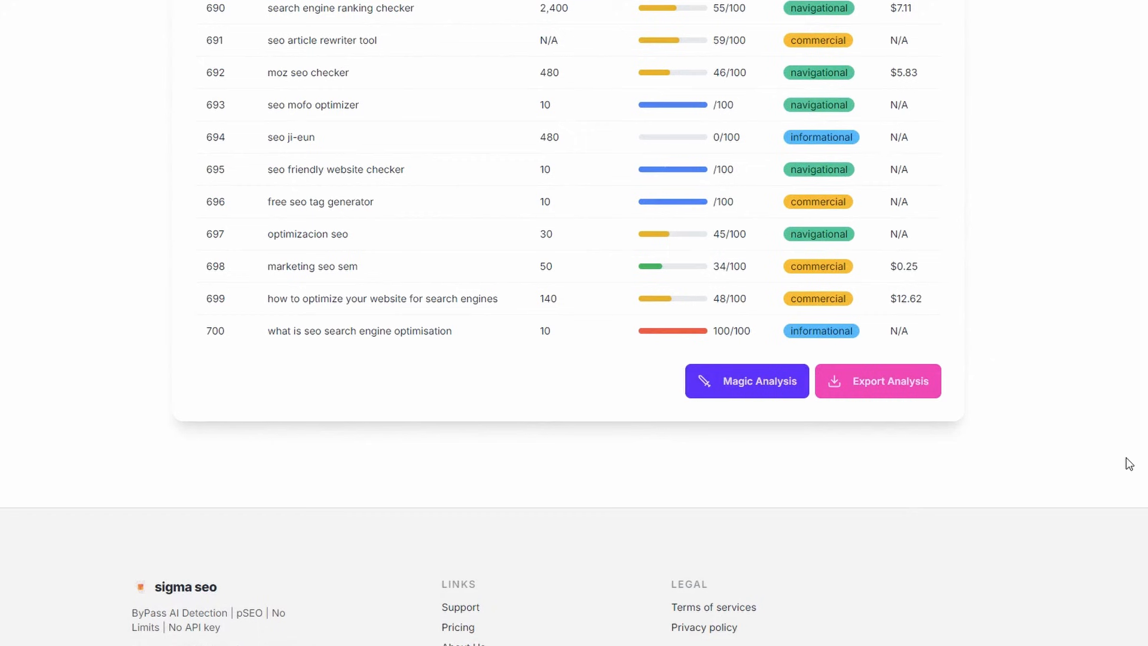
{"action": "mouse_move", "coordinate": [1060, 531]}
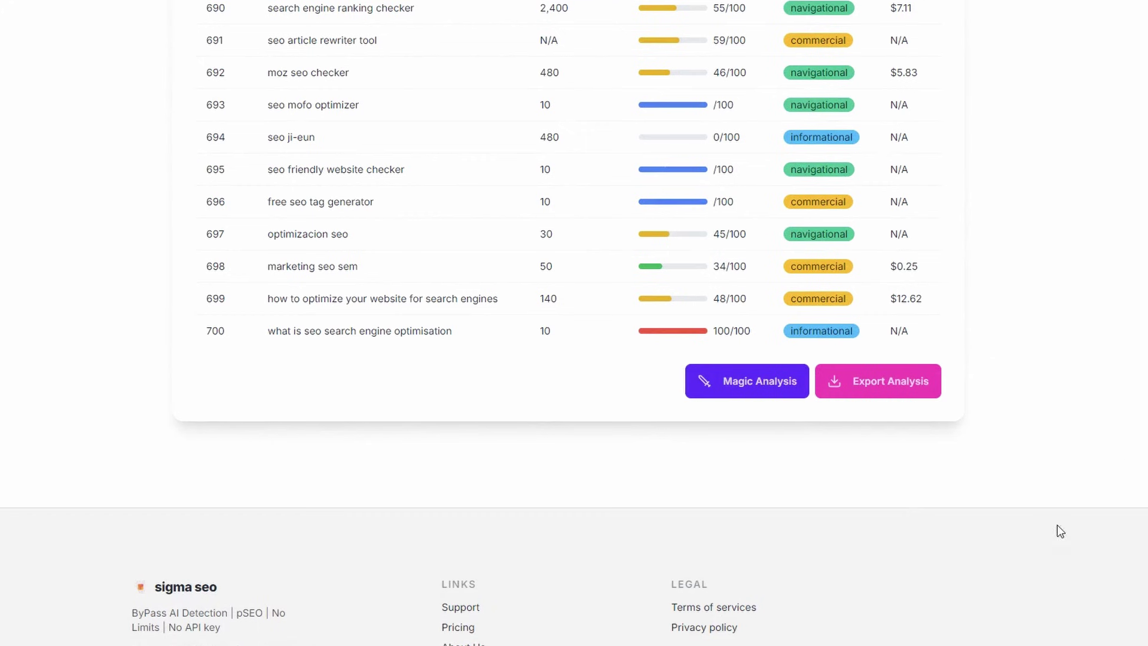
{"action": "mouse_move", "coordinate": [744, 391]}
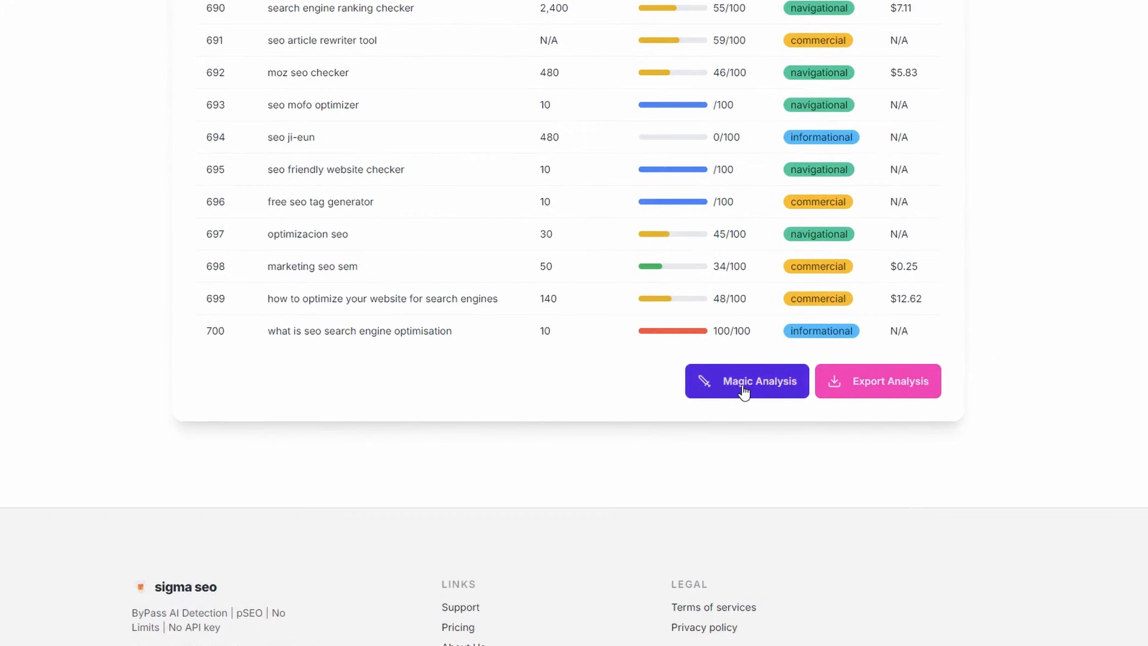
- Run Magic Analysis and review Article Suggestions 1 and 2 with their target keywords and metrics
{"action": "left_click", "coordinate": [747, 381]}
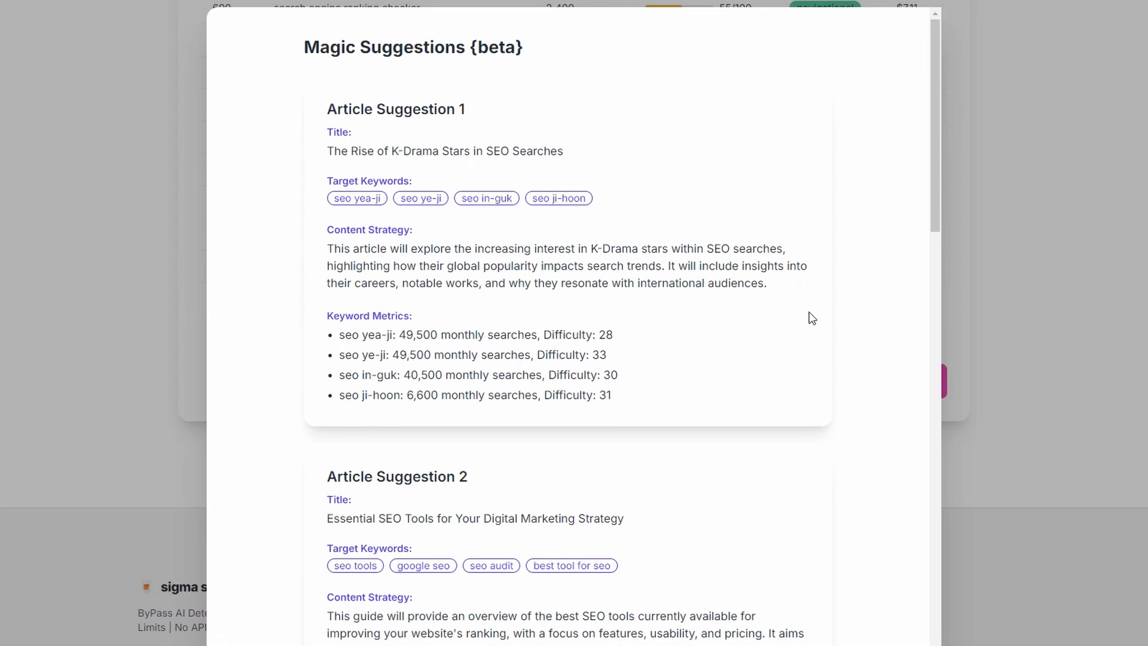
{"action": "mouse_move", "coordinate": [840, 289]}
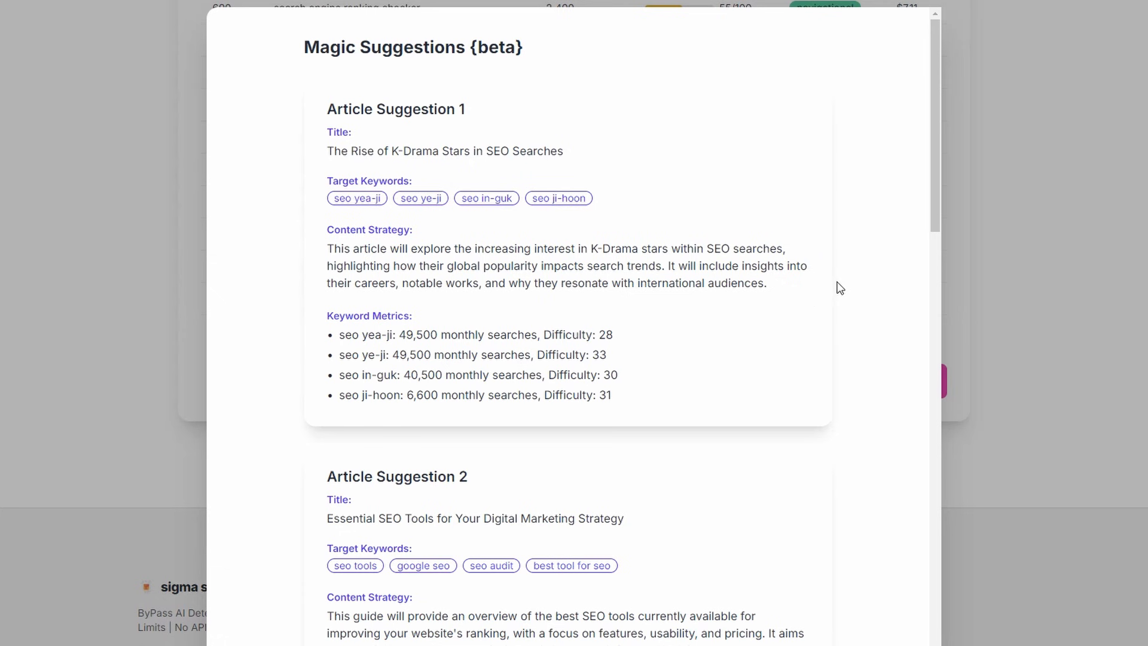
{"action": "mouse_move", "coordinate": [878, 187]}
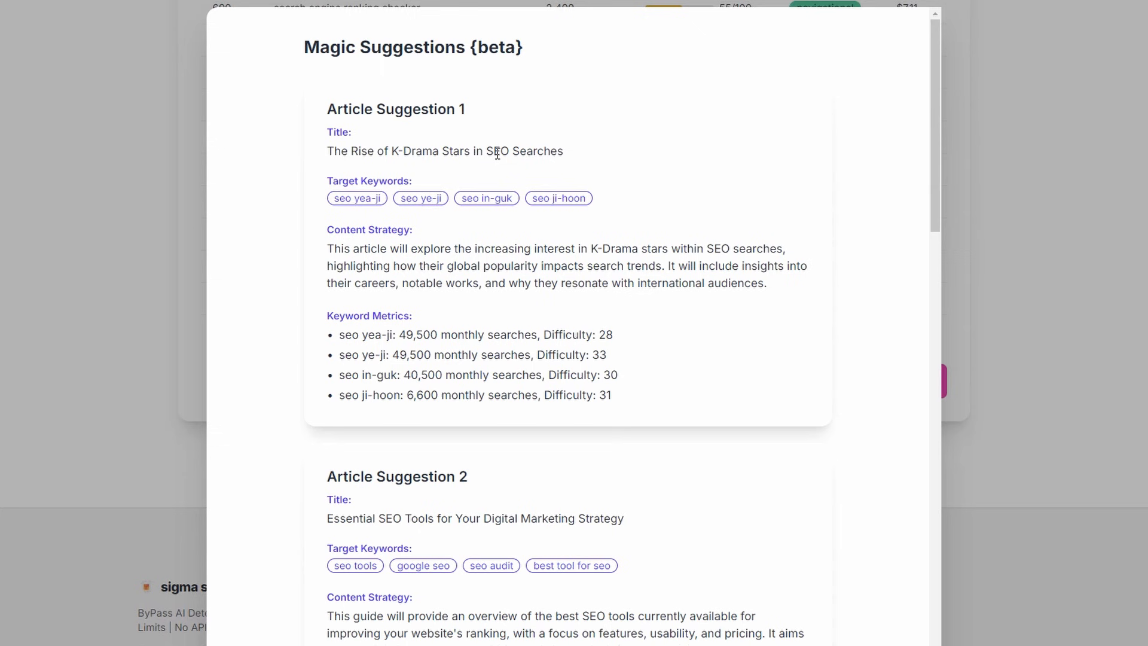
{"action": "mouse_move", "coordinate": [356, 153]}
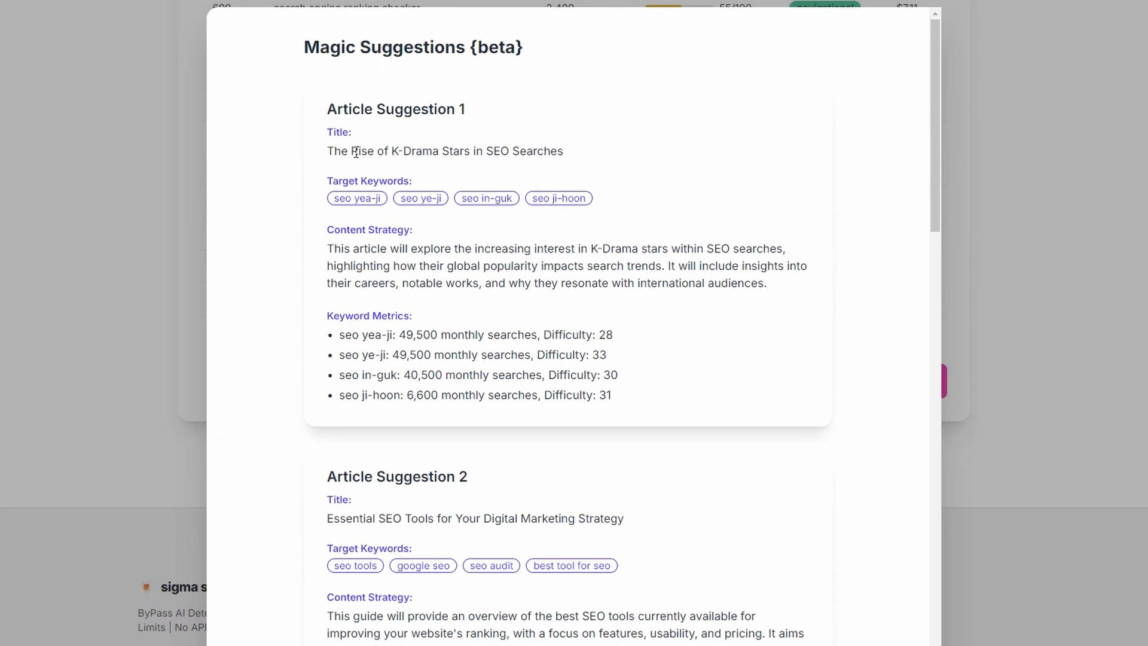
{"action": "left_click_drag", "start_coordinate": [375, 151], "coordinate": [545, 151]}
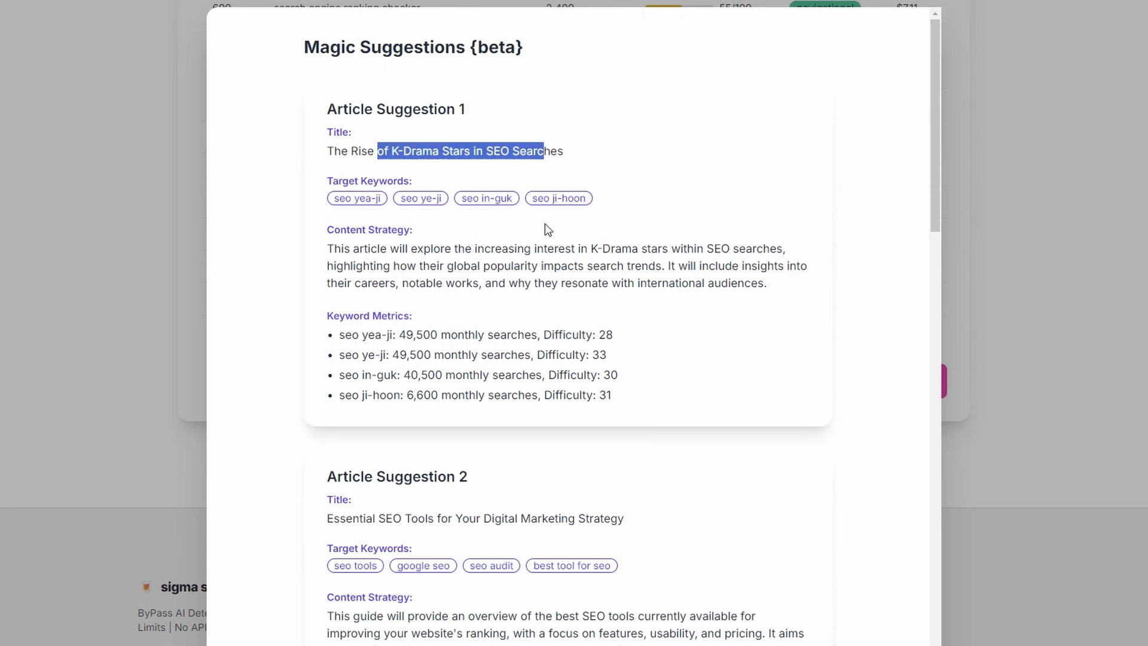
{"action": "mouse_move", "coordinate": [747, 385]}
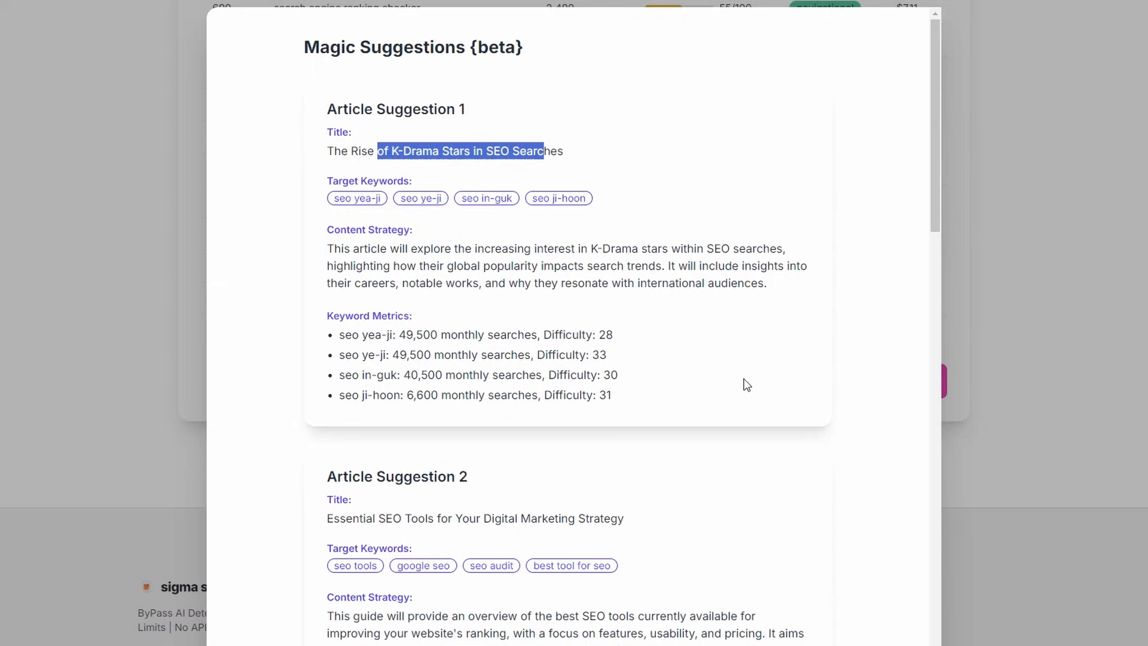
{"action": "scroll", "scroll_direction": "down", "scroll_amount": 3}
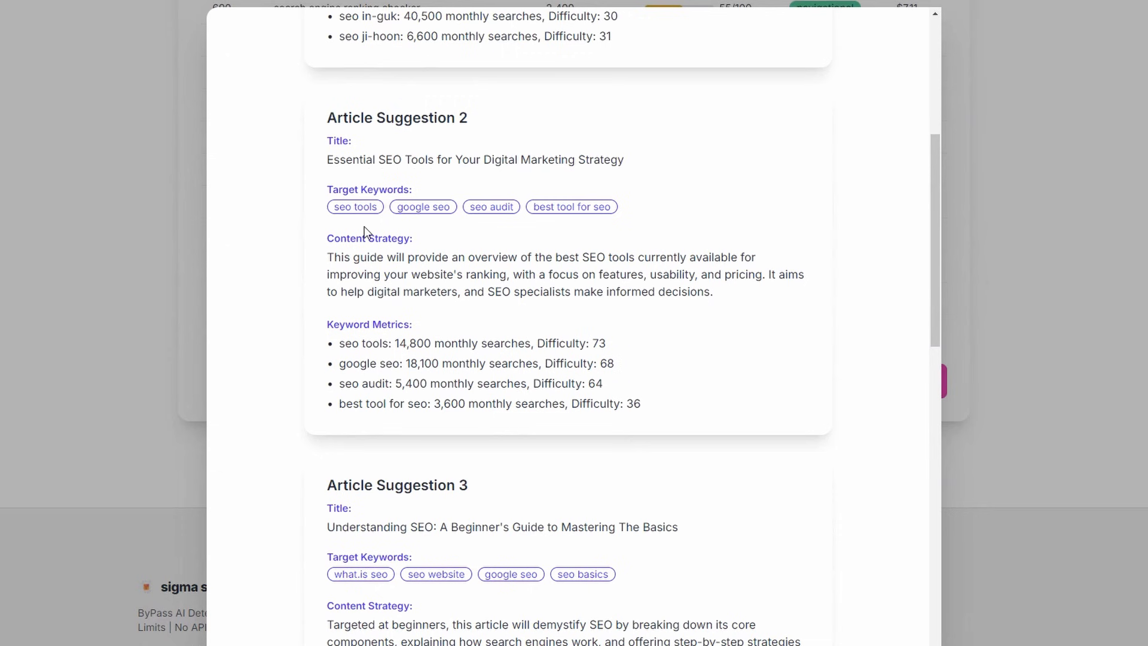
{"action": "mouse_move", "coordinate": [428, 226]}
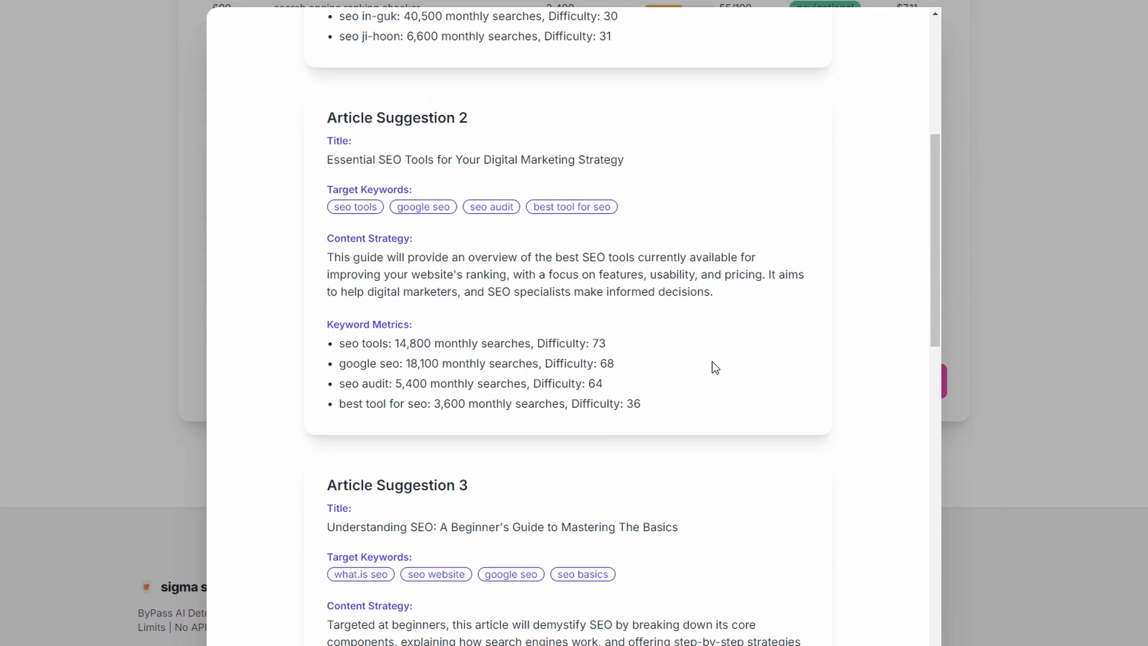
{"action": "mouse_move", "coordinate": [694, 373]}
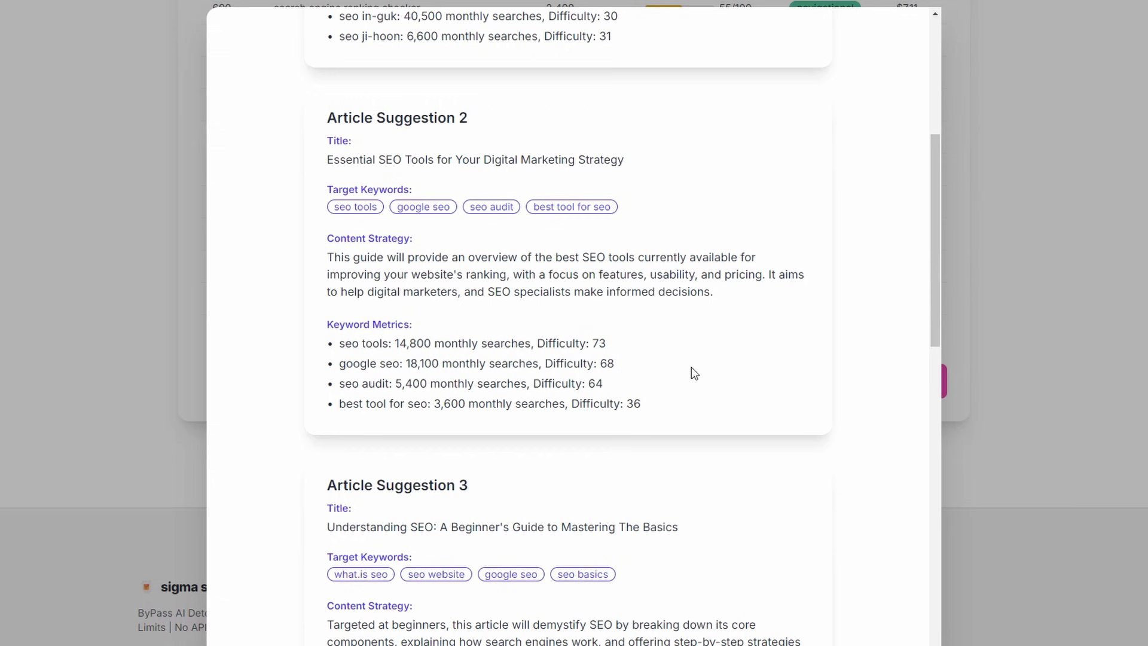
{"action": "mouse_move", "coordinate": [657, 373]}
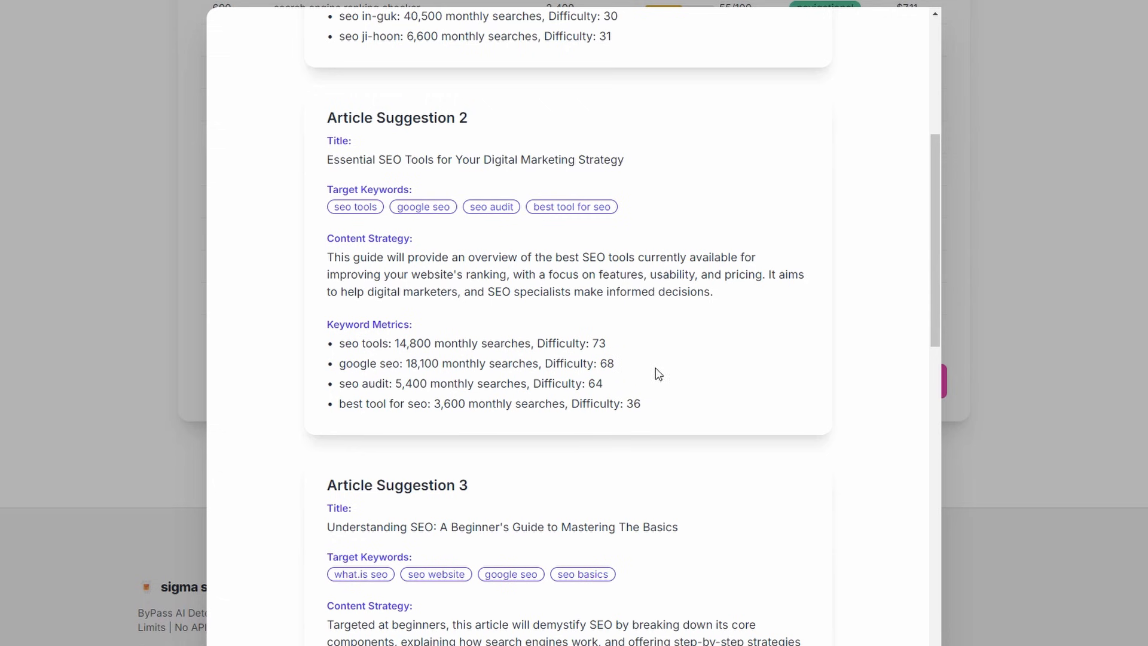
{"action": "mouse_move", "coordinate": [649, 410]}
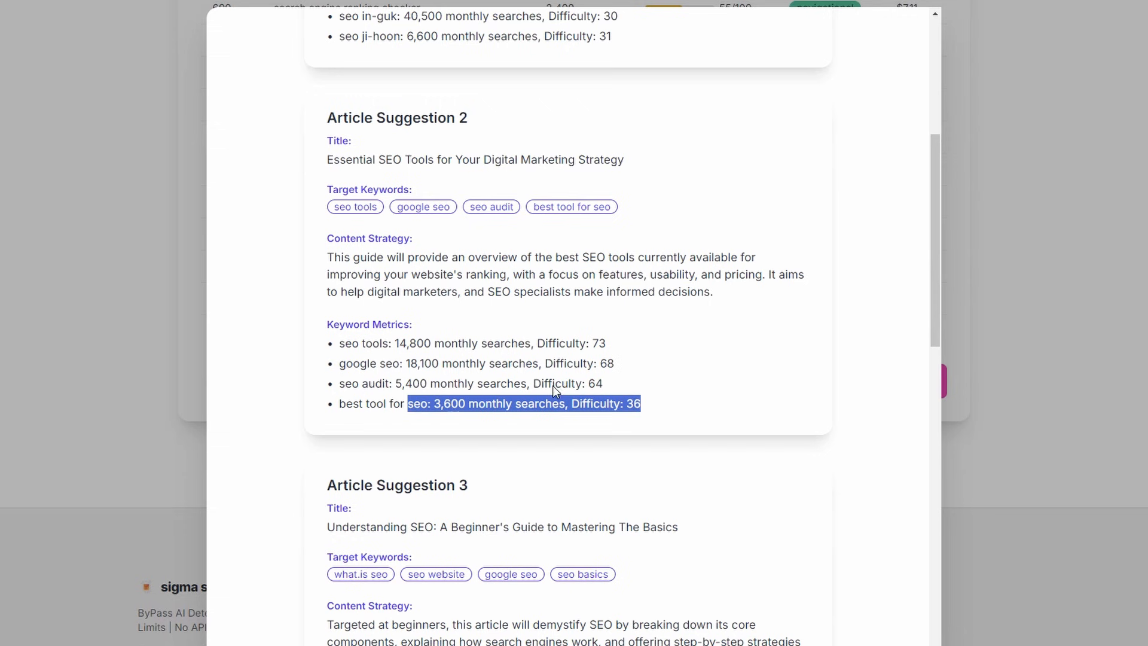
{"action": "left_click", "coordinate": [675, 356]}
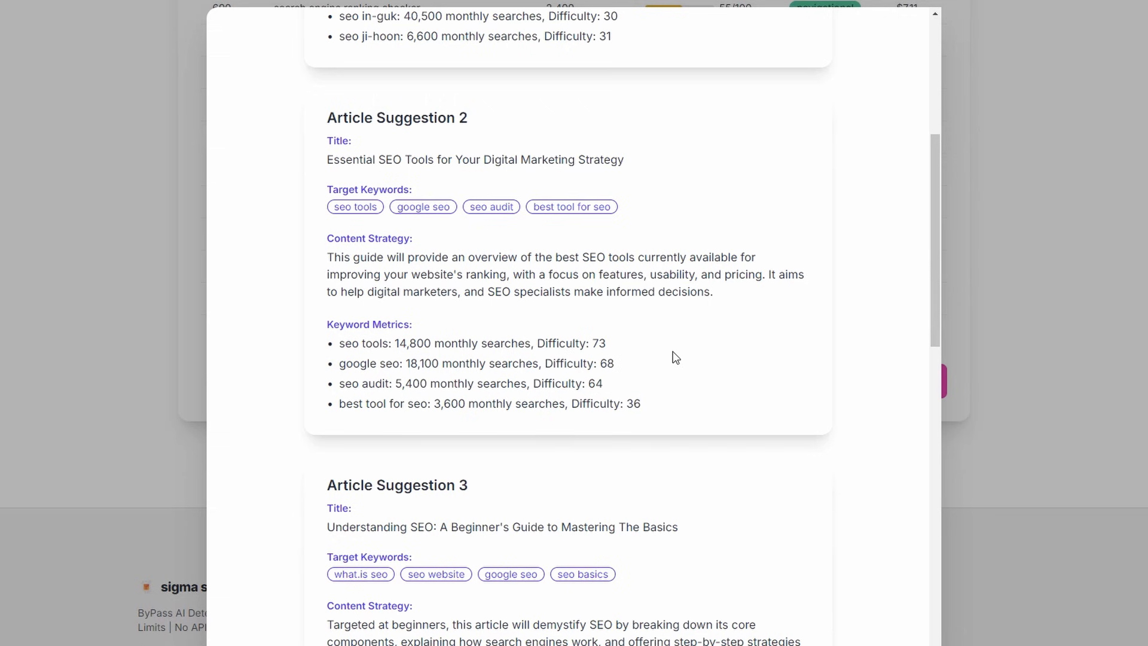
{"action": "mouse_move", "coordinate": [662, 368]}
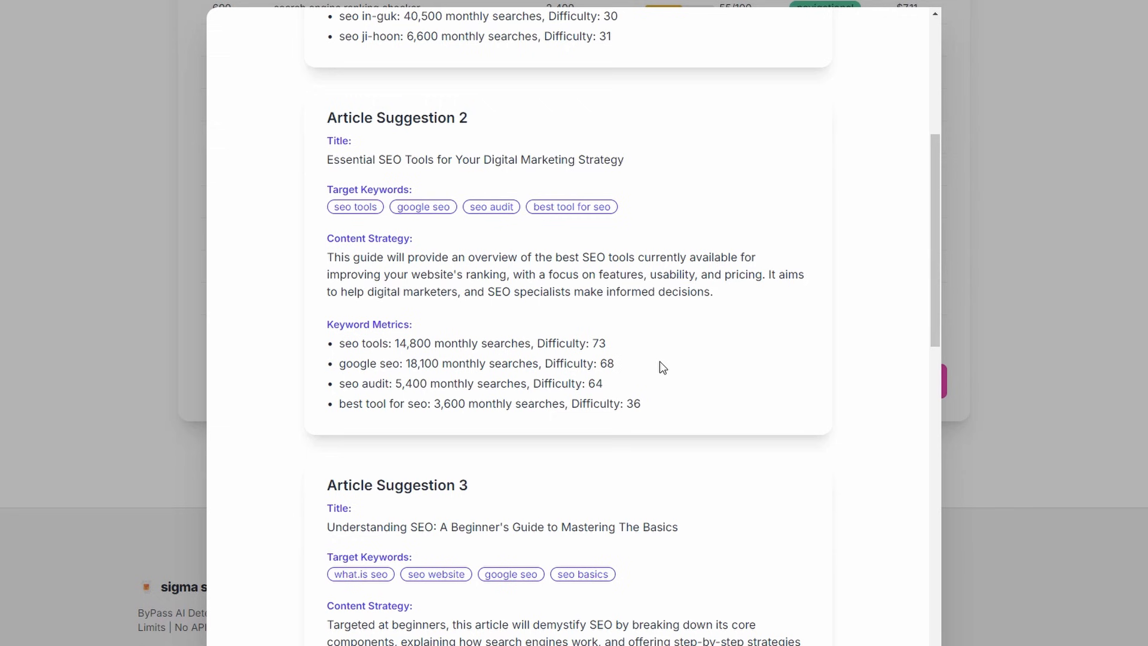
{"action": "mouse_move", "coordinate": [644, 390]}
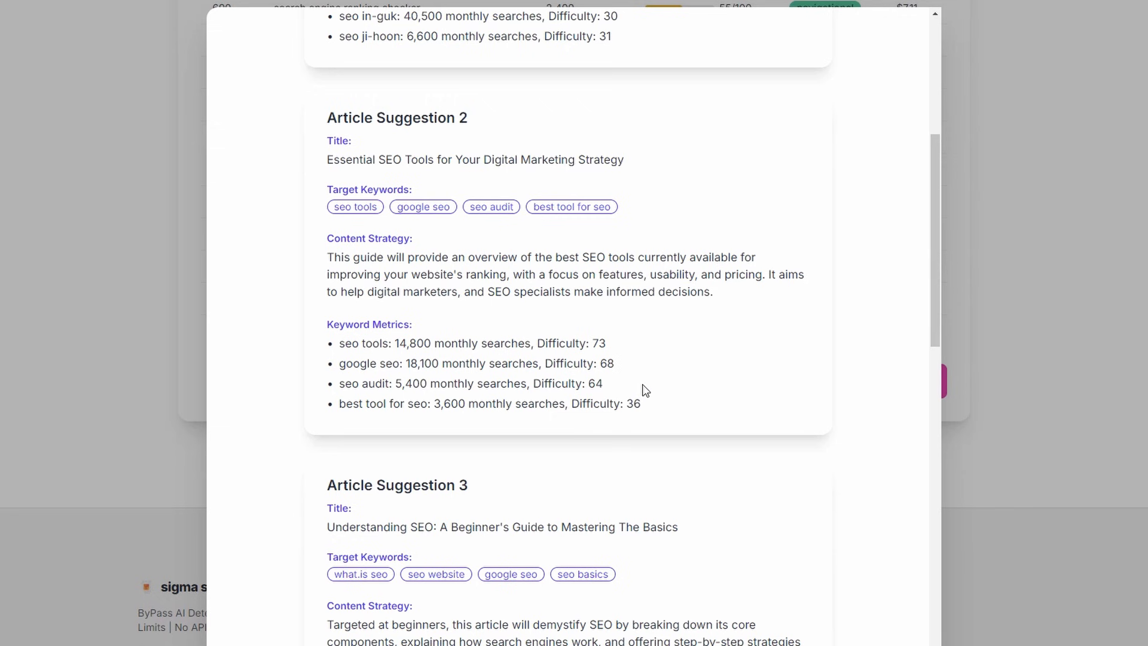
{"action": "scroll", "scroll_direction": "down", "scroll_amount": 3}
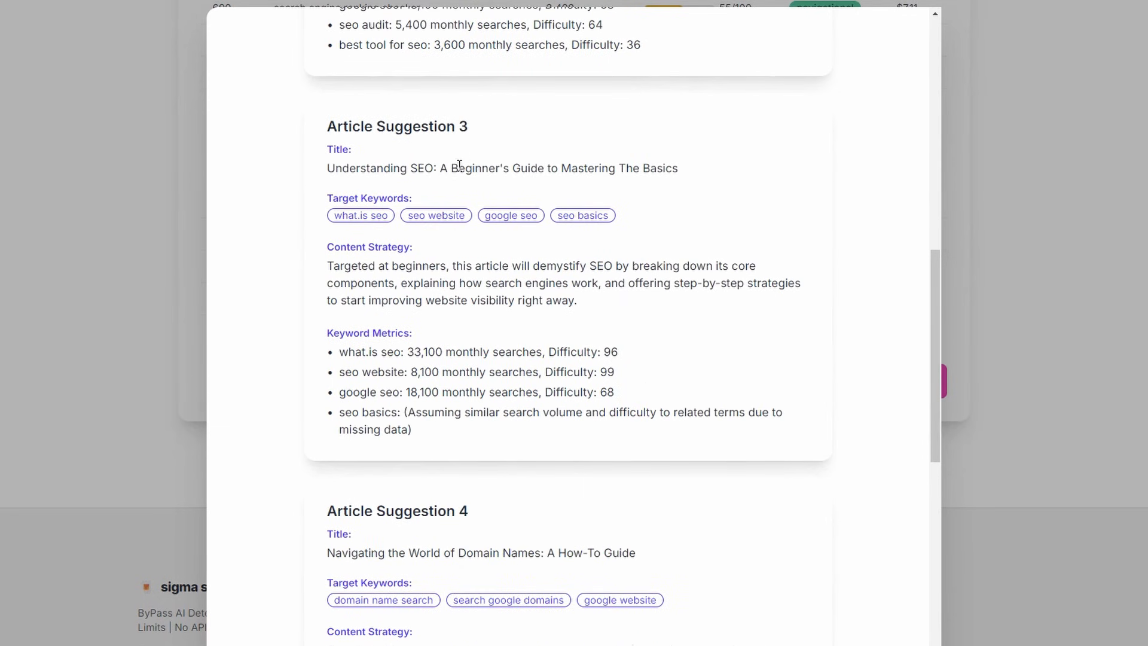
{"action": "mouse_move", "coordinate": [490, 342]}
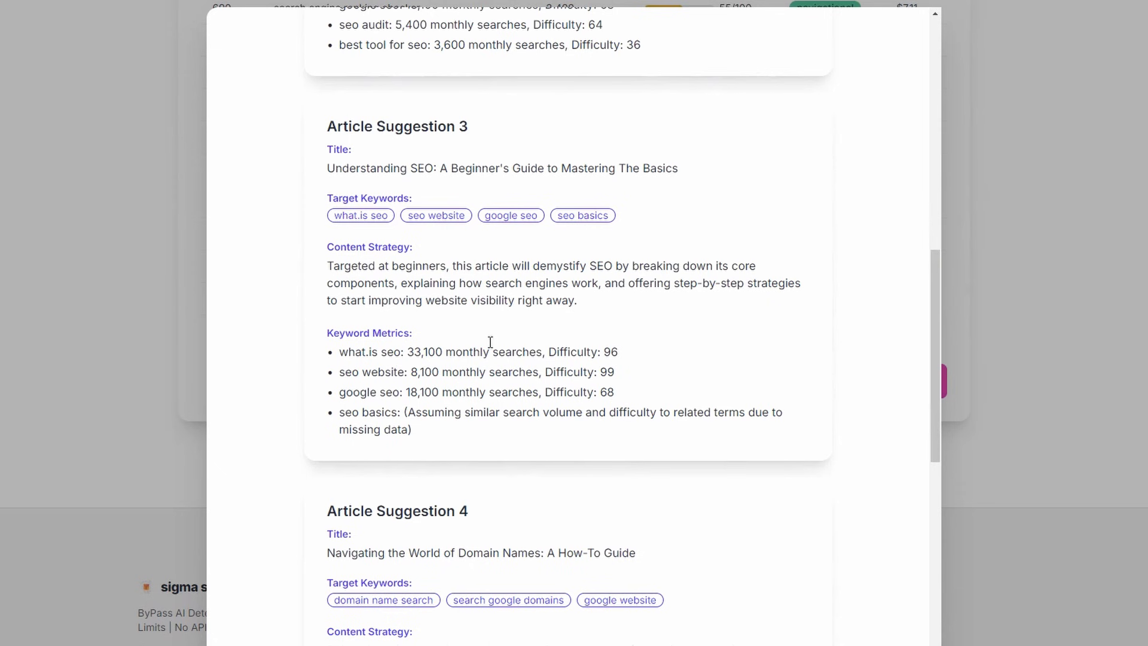
{"action": "mouse_move", "coordinate": [617, 351]}
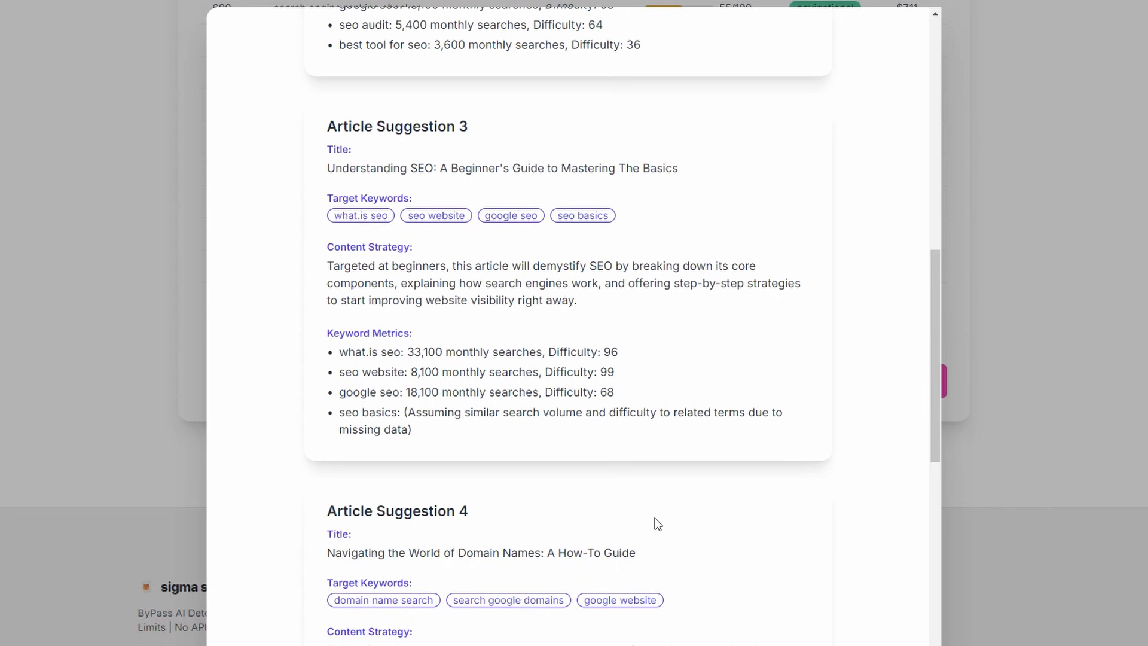
{"action": "scroll", "scroll_direction": "down", "scroll_amount": 3}
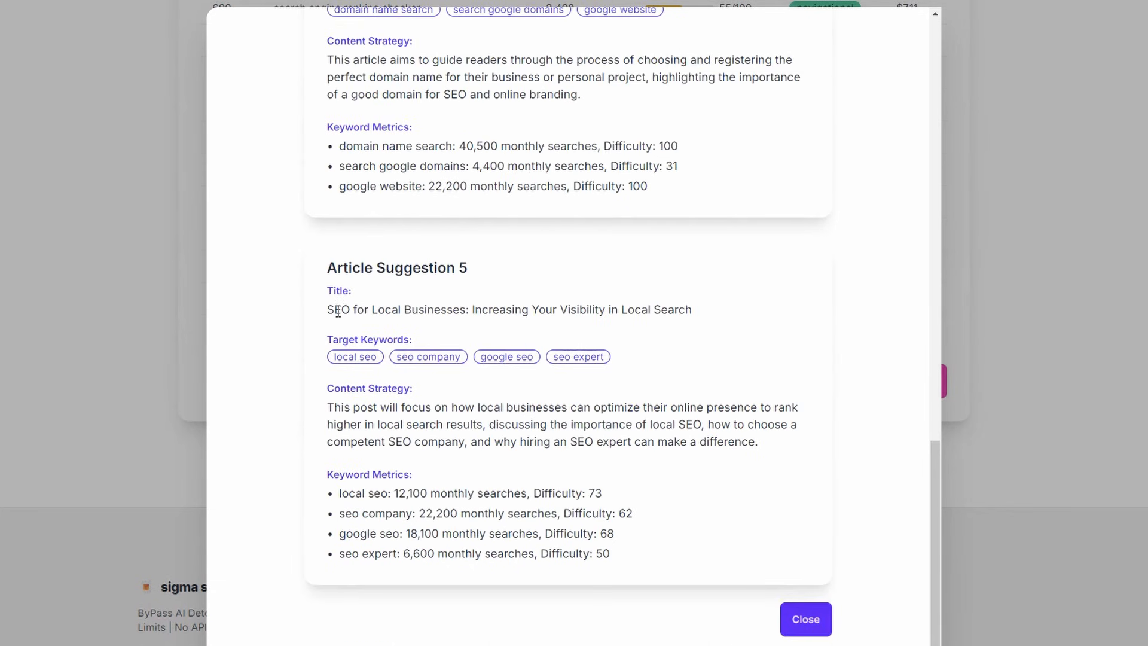
{"action": "mouse_move", "coordinate": [401, 579]}
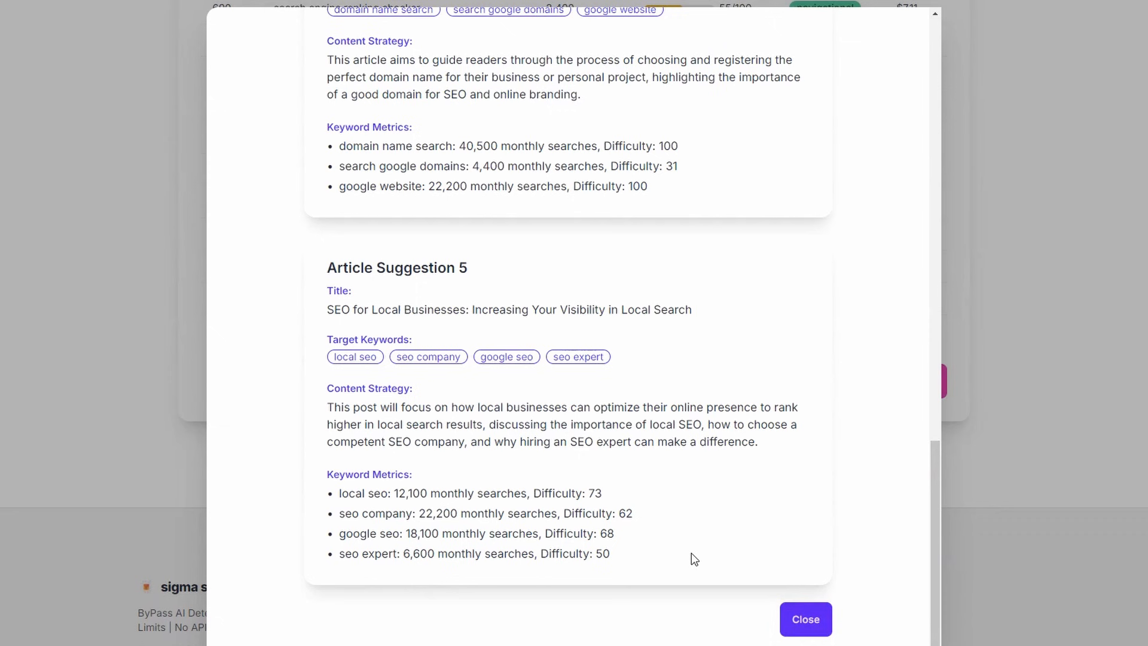
{"action": "mouse_move", "coordinate": [428, 451]}
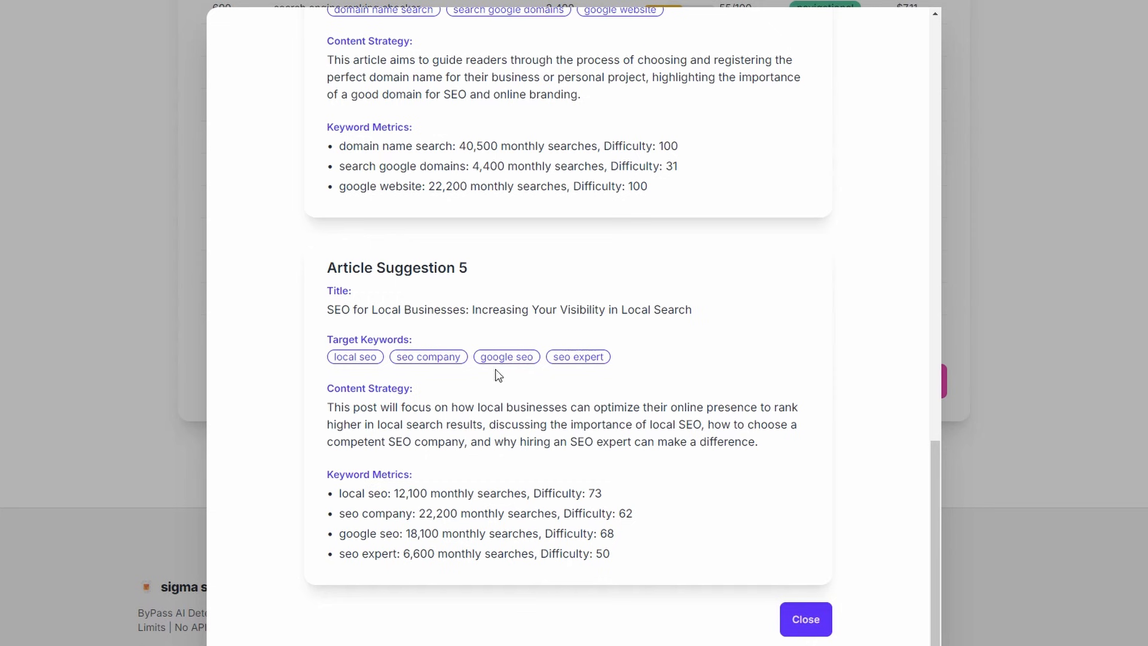
{"action": "mouse_move", "coordinate": [716, 371]}
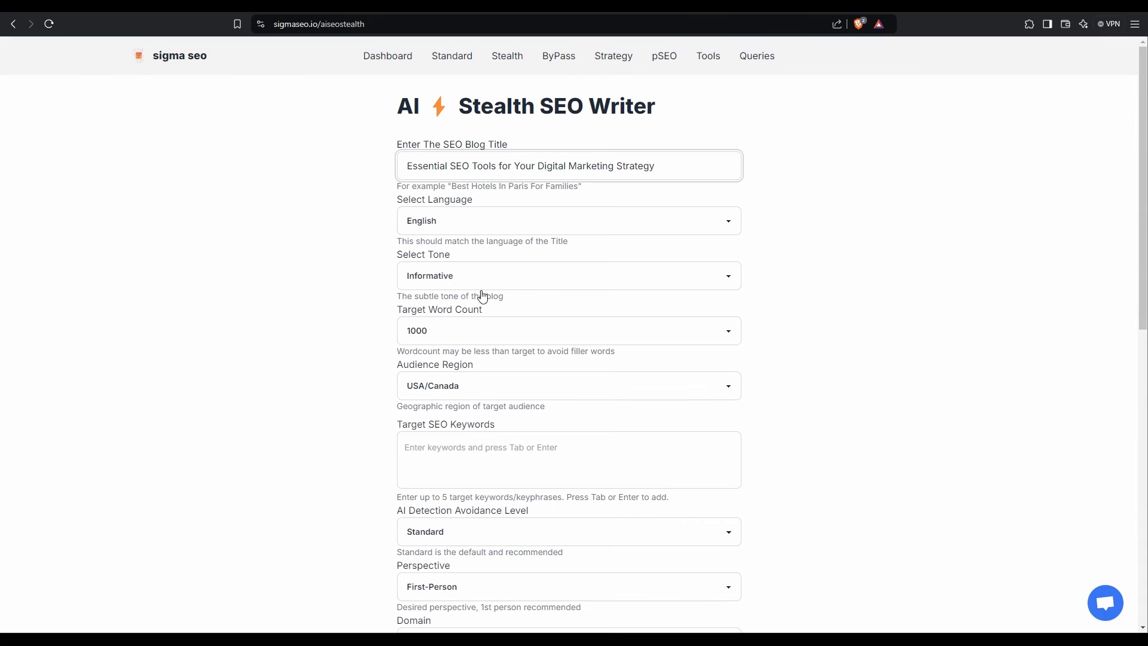
- Set the target word count to 1250 and add the keyword 'best tool for seo'
{"action": "left_click", "coordinate": [570, 330]}
{"action": "type", "text": "seo audit"}
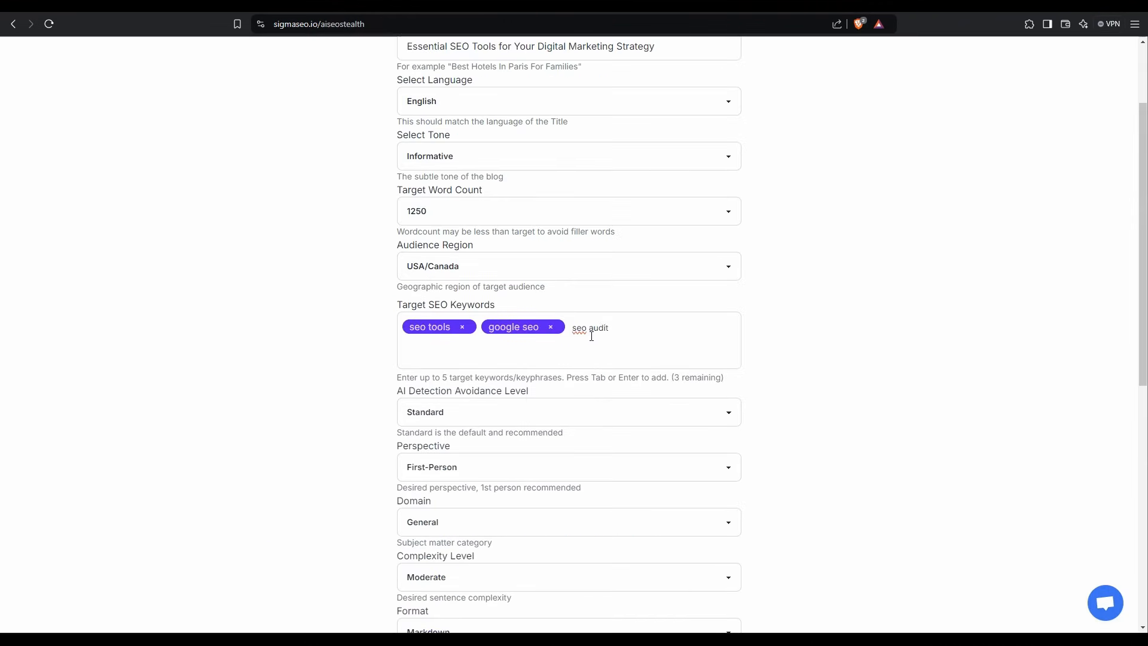
{"action": "type", "text": "best tool for seo"}
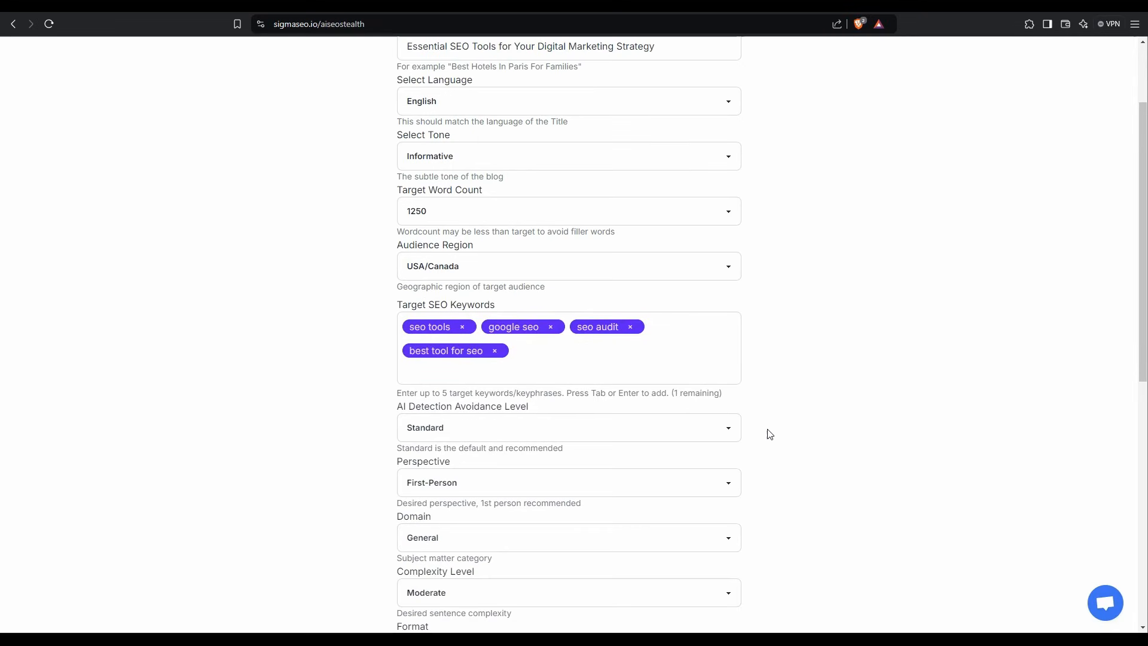
{"action": "mouse_move", "coordinate": [775, 426]}
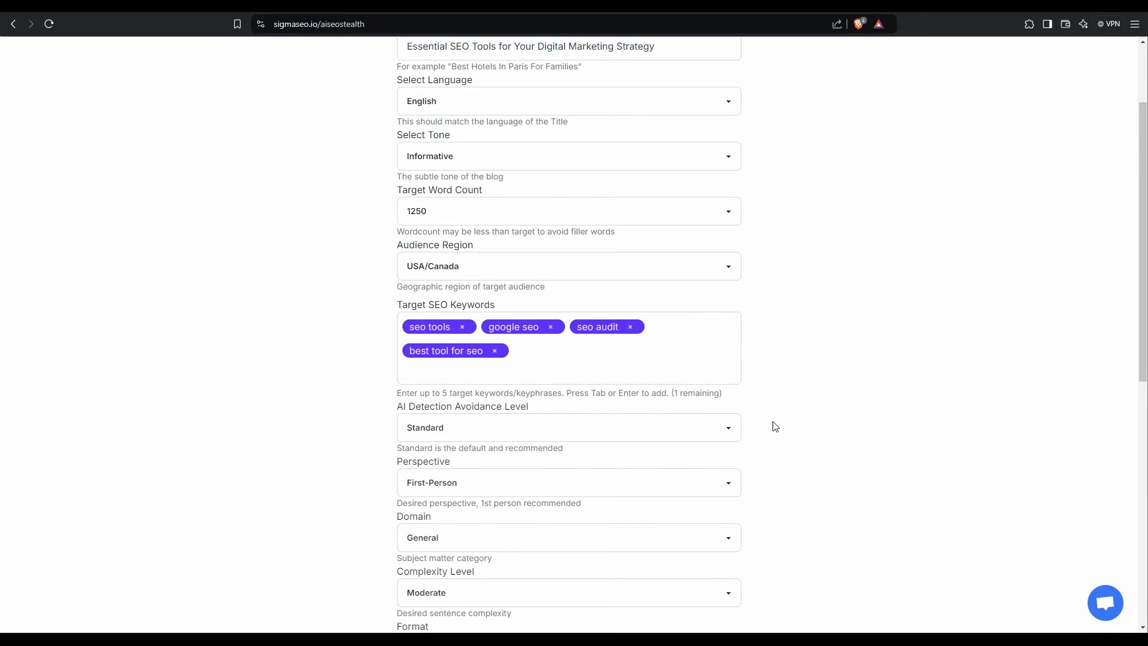
- Leave the Domain dropdown on General
{"action": "scroll", "scroll_direction": "down", "scroll_amount": 3}
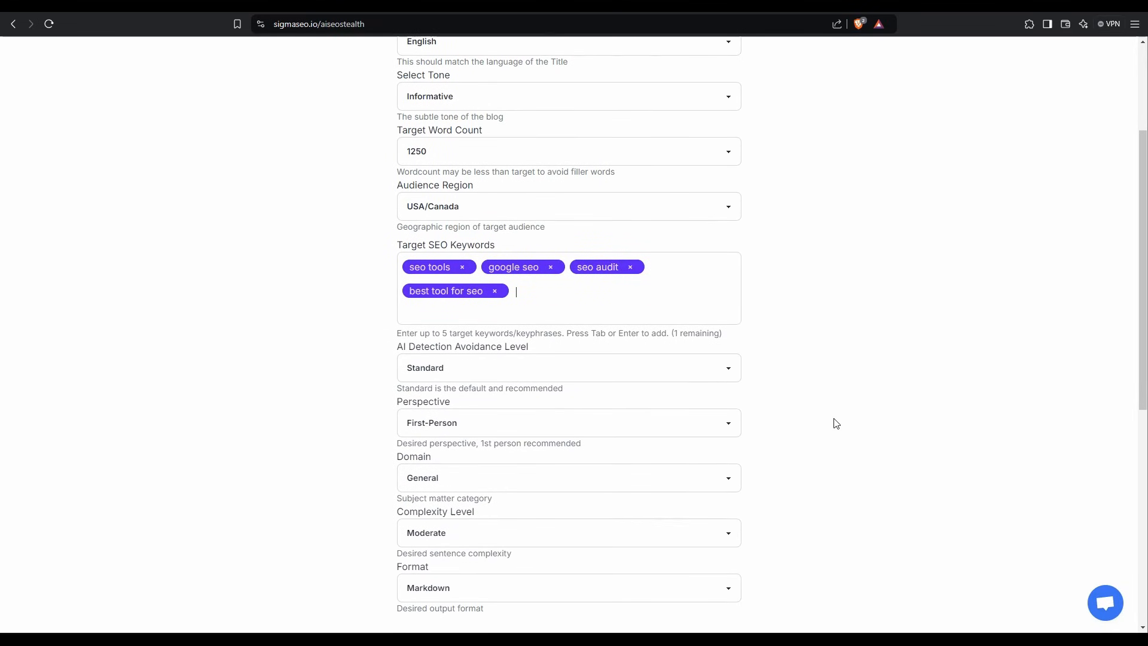
{"action": "scroll", "scroll_direction": "down", "scroll_amount": 3}
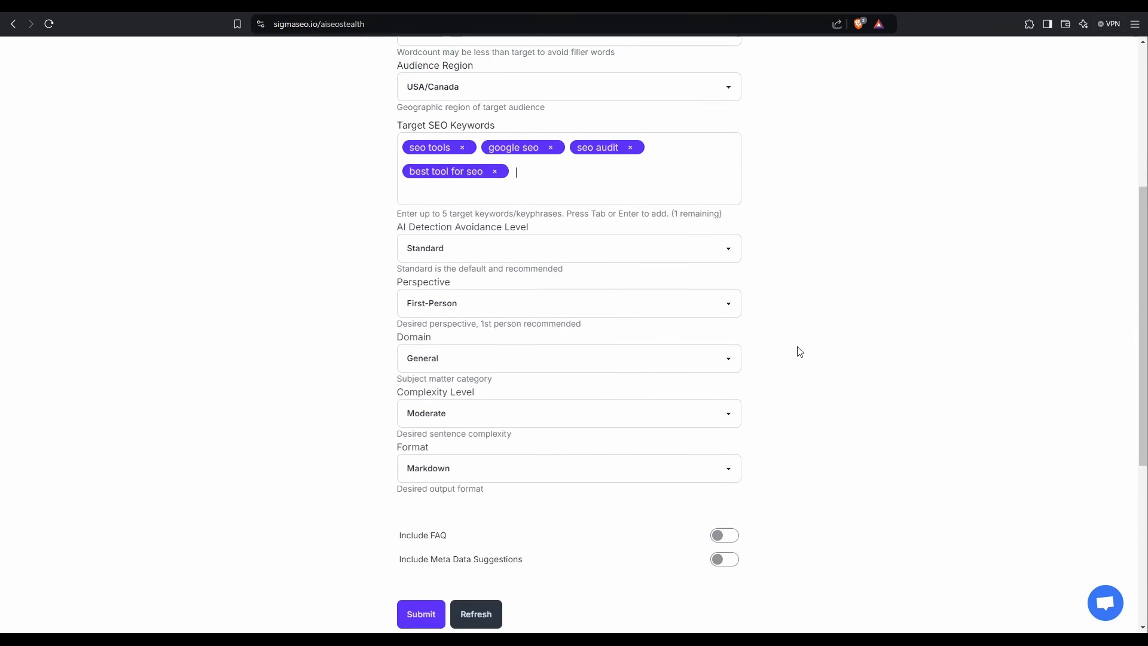
{"action": "left_click", "coordinate": [568, 359]}
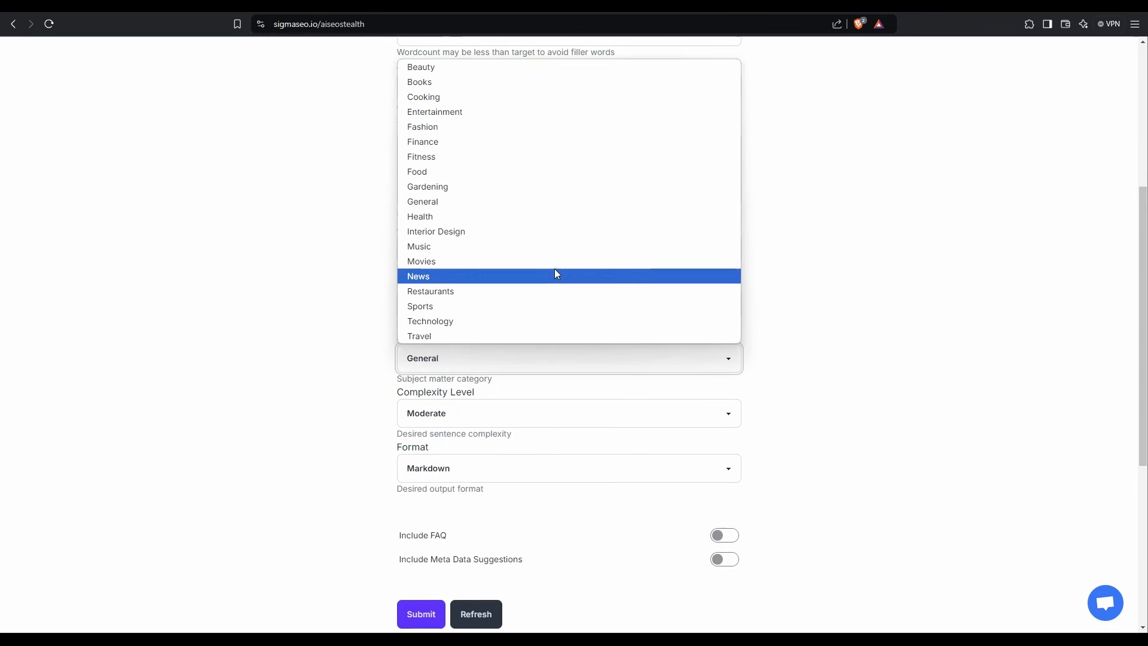
{"action": "left_click", "coordinate": [569, 359]}
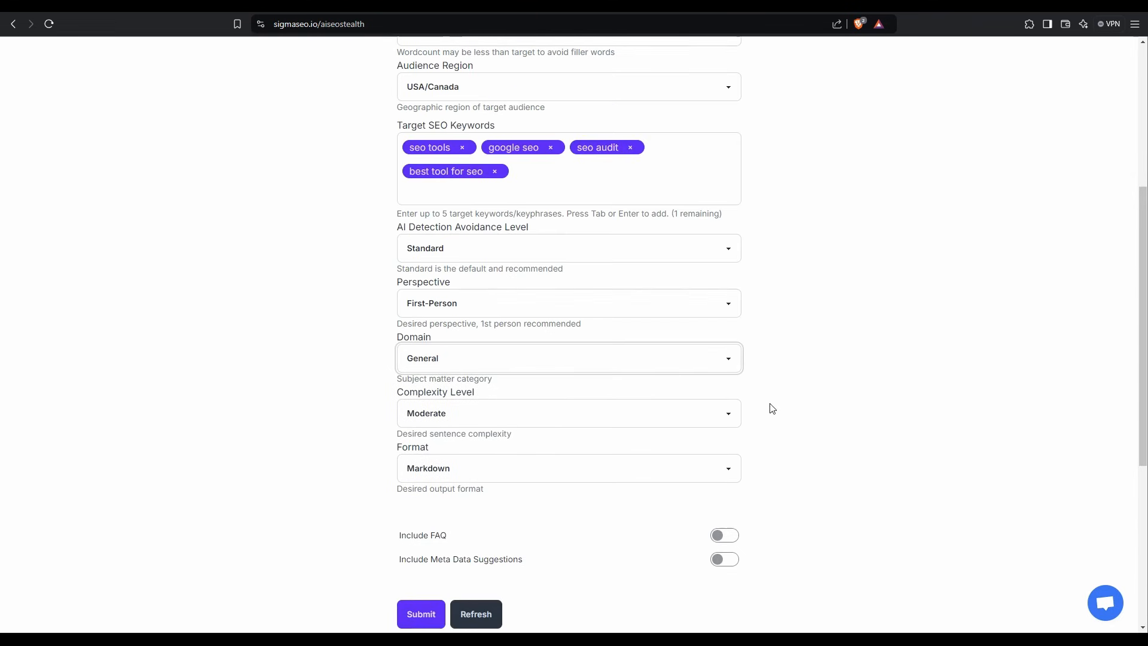
- Enable Include FAQ and Include Meta Data Suggestions, then submit to generate the blog
{"action": "scroll", "scroll_direction": "down", "scroll_amount": 3}
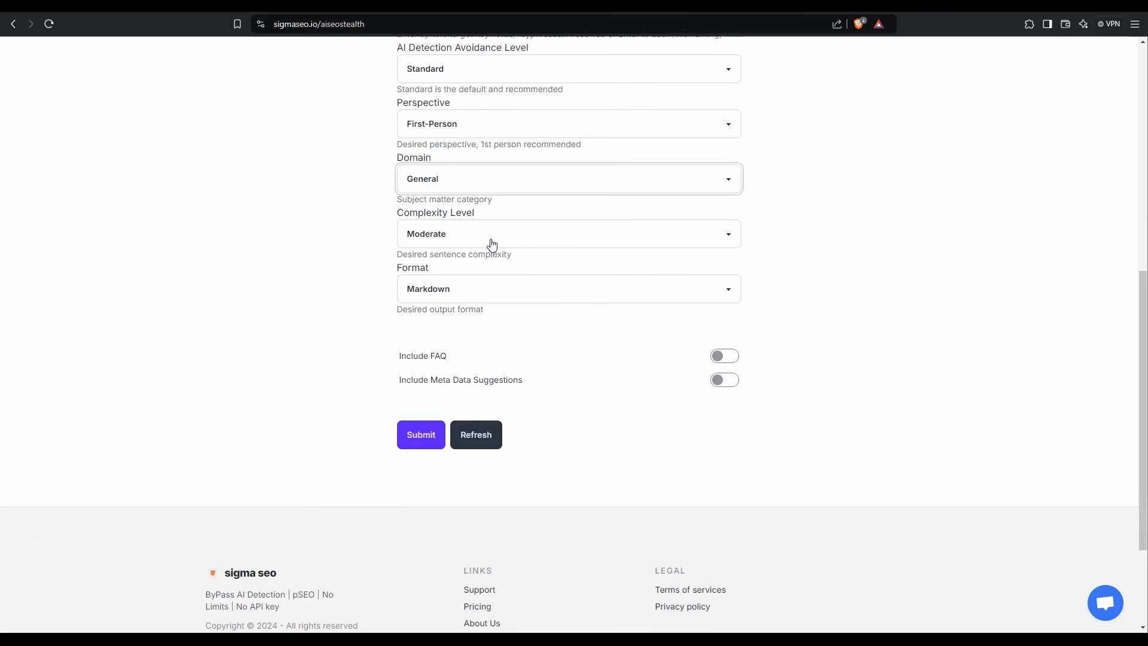
{"action": "mouse_move", "coordinate": [836, 380]}
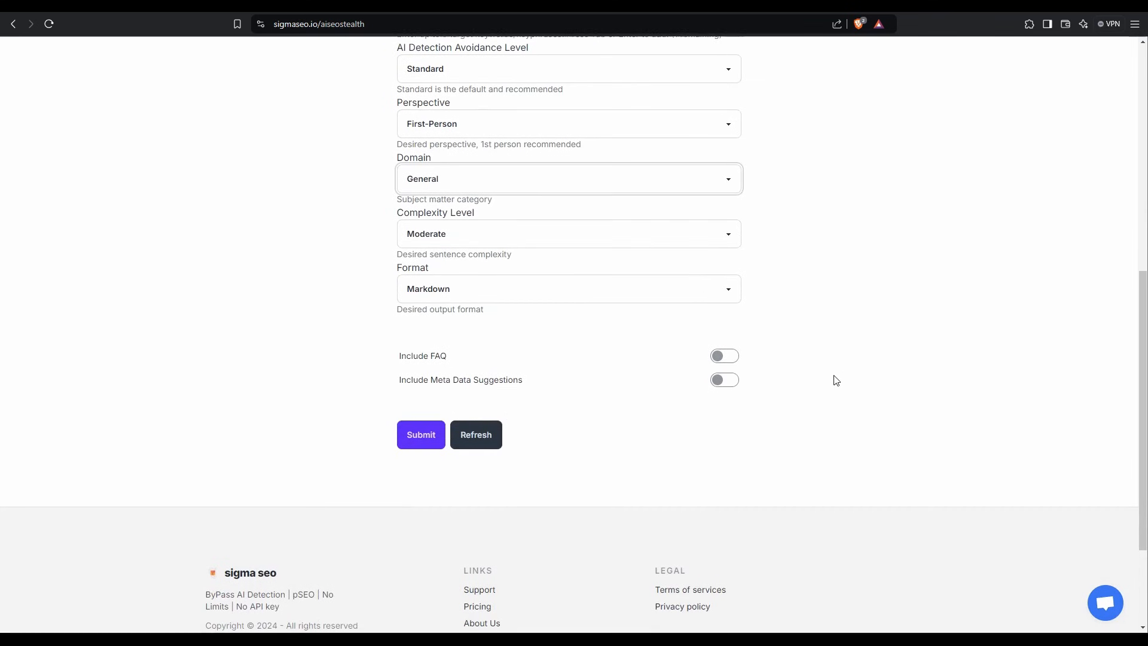
{"action": "left_click", "coordinate": [725, 357]}
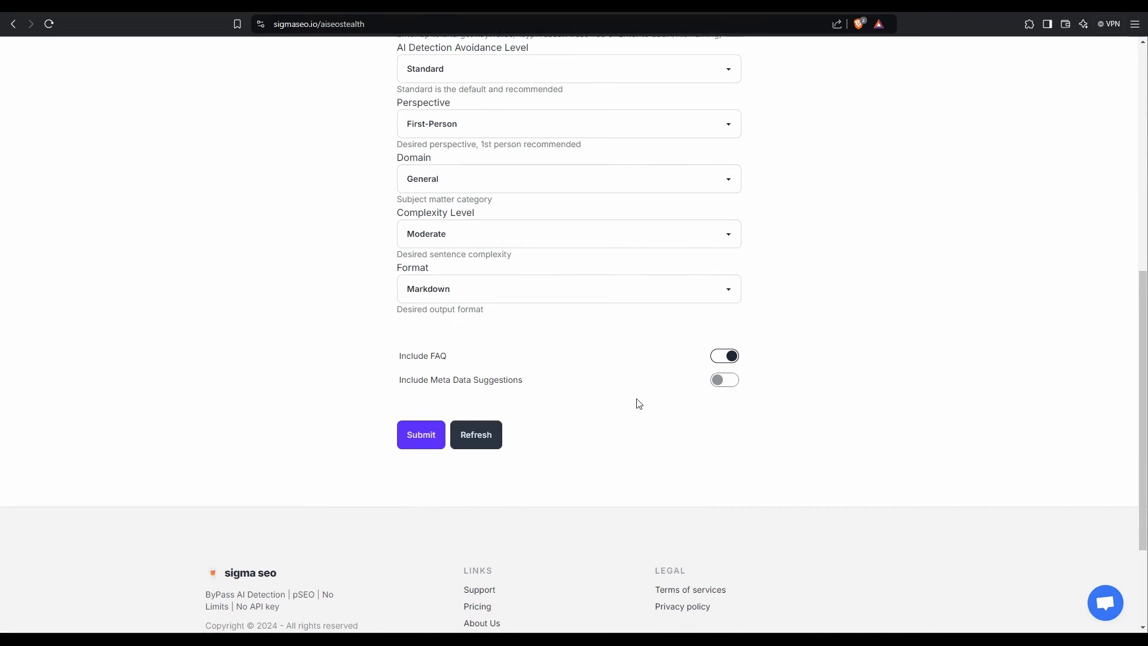
{"action": "left_click", "coordinate": [725, 380]}
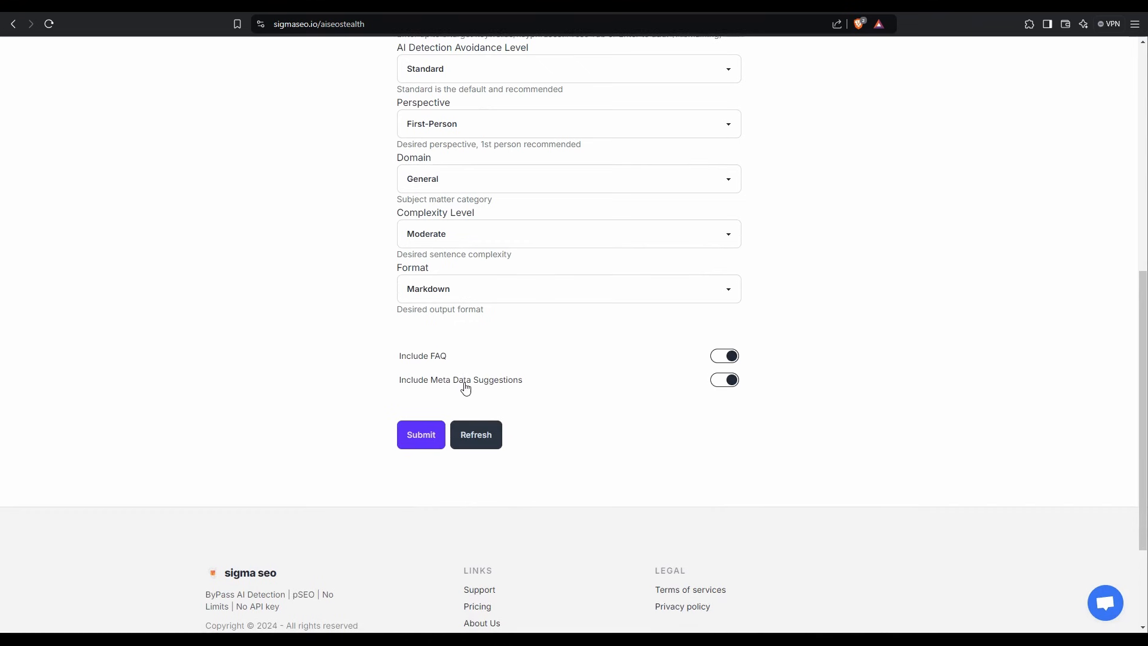
{"action": "mouse_move", "coordinate": [826, 354]}
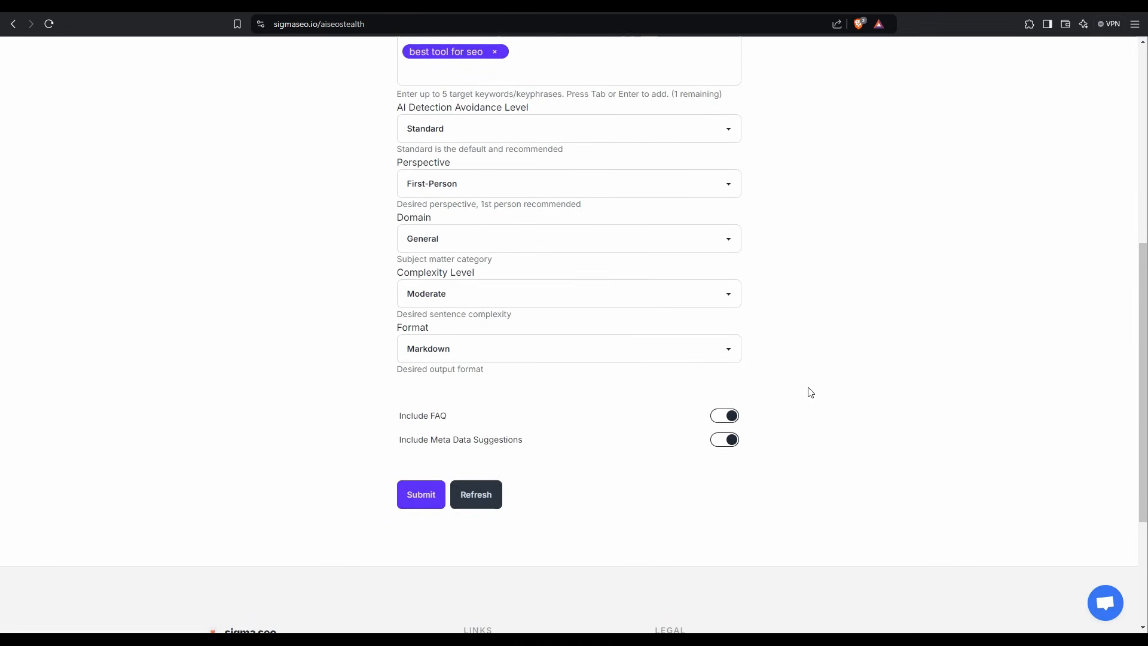
{"action": "mouse_move", "coordinate": [800, 390]}
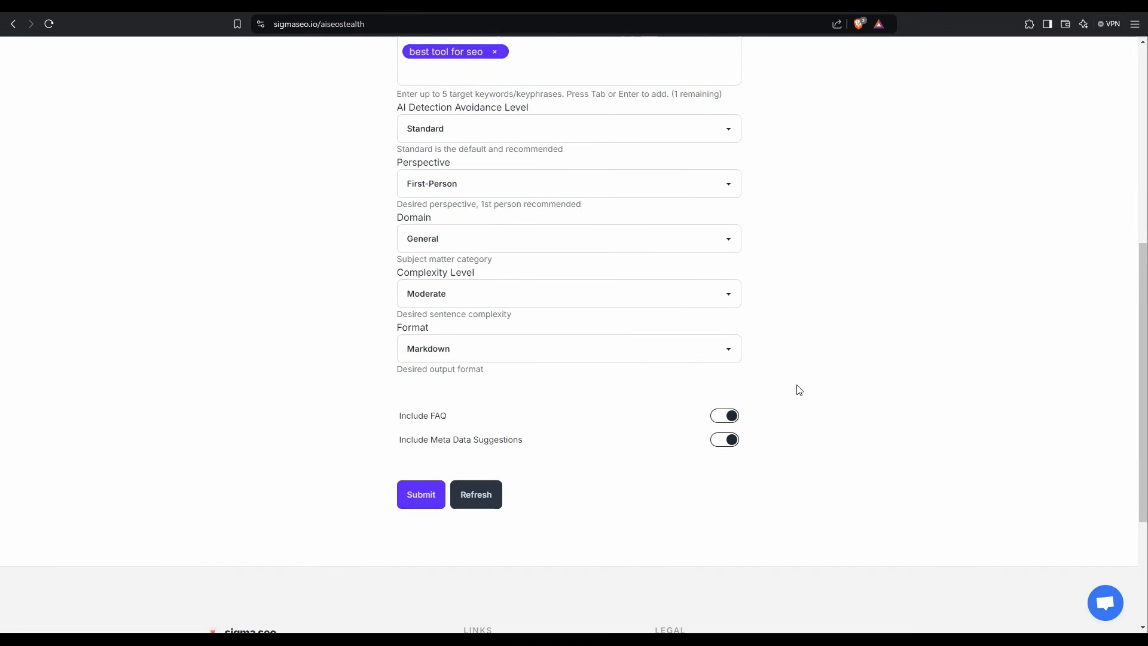
{"action": "mouse_move", "coordinate": [293, 385]}
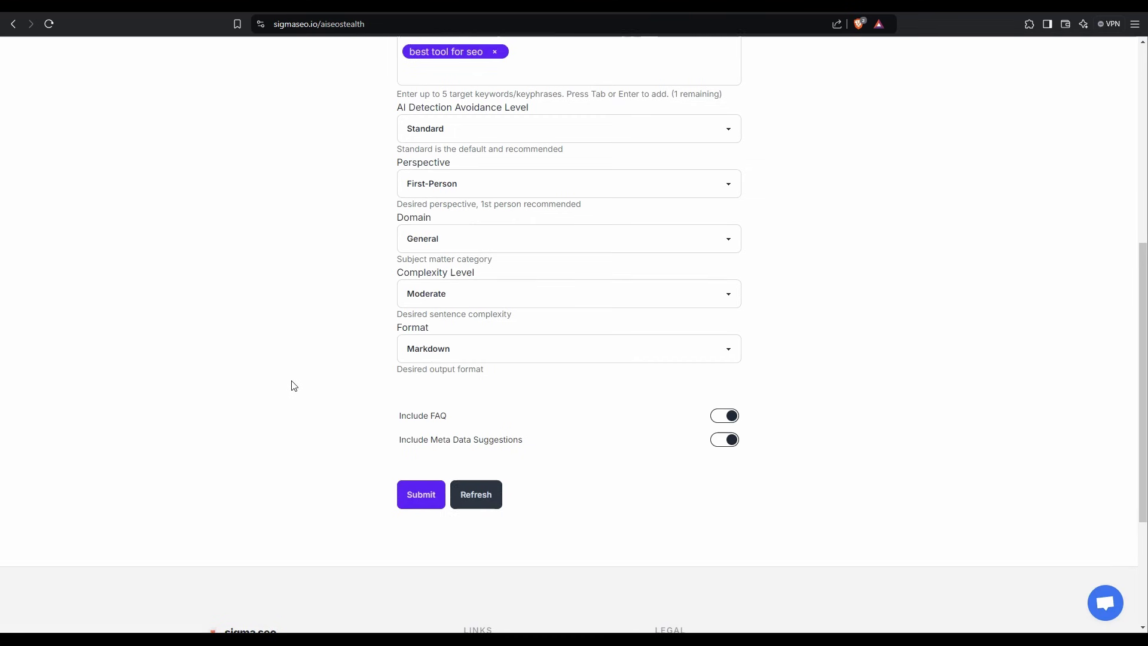
{"action": "left_click", "coordinate": [421, 495]}
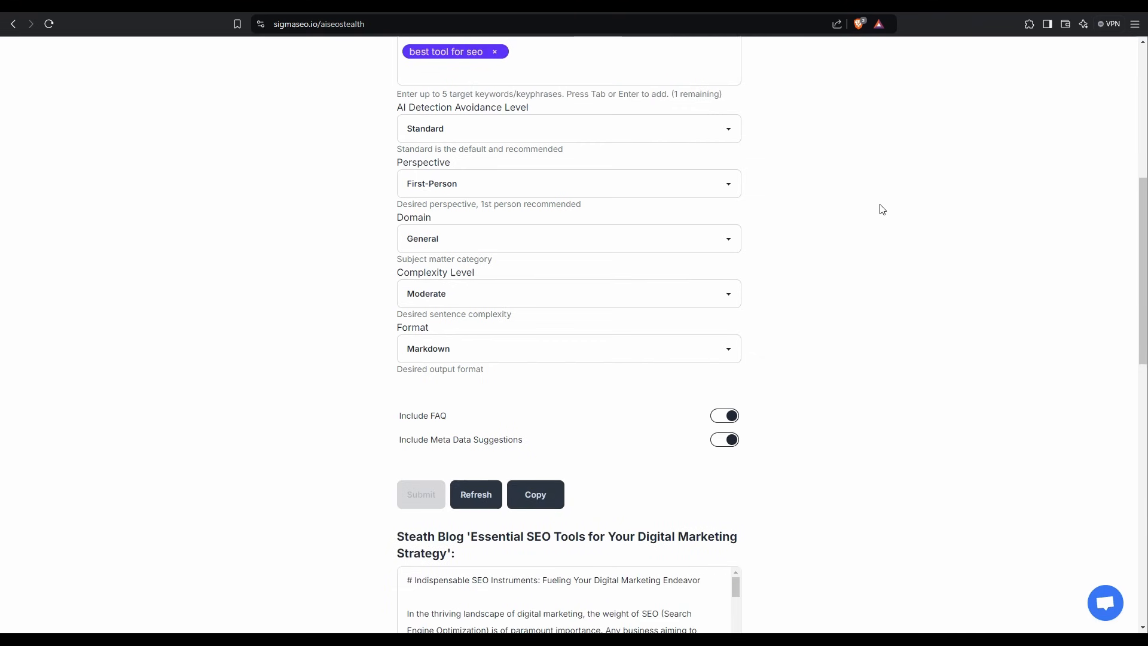
- Review the generated blog, FAQ and meta suggestions, highlighting the start of the first SEO title
{"action": "scroll", "scroll_direction": "down", "scroll_amount": 3}
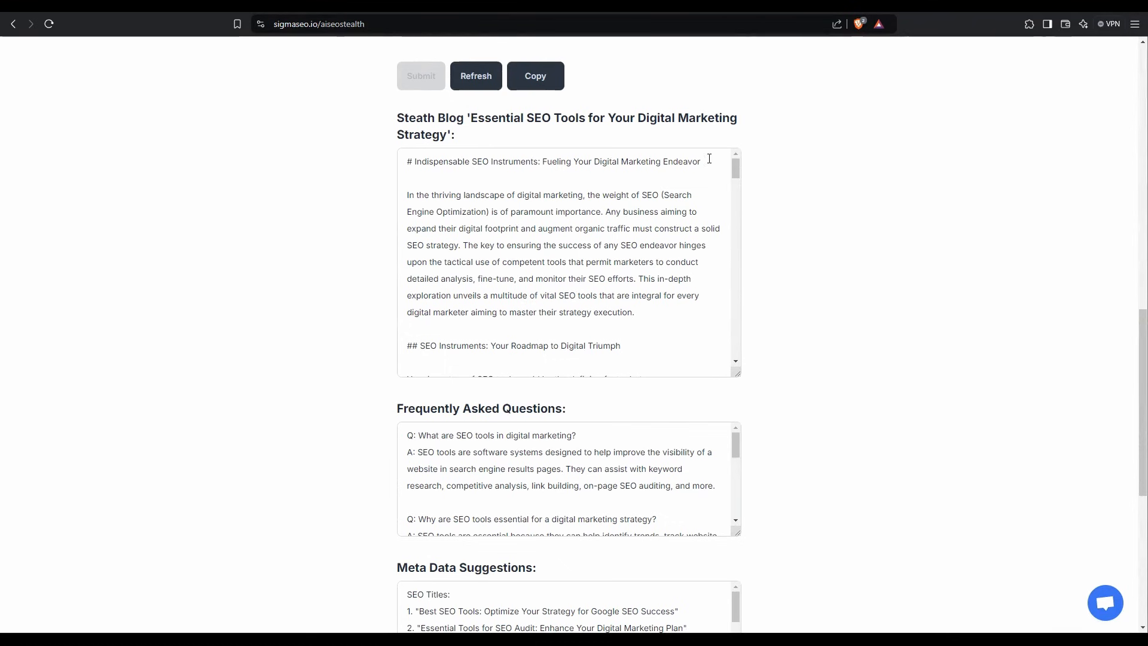
{"action": "scroll", "scroll_direction": "down", "scroll_amount": 3}
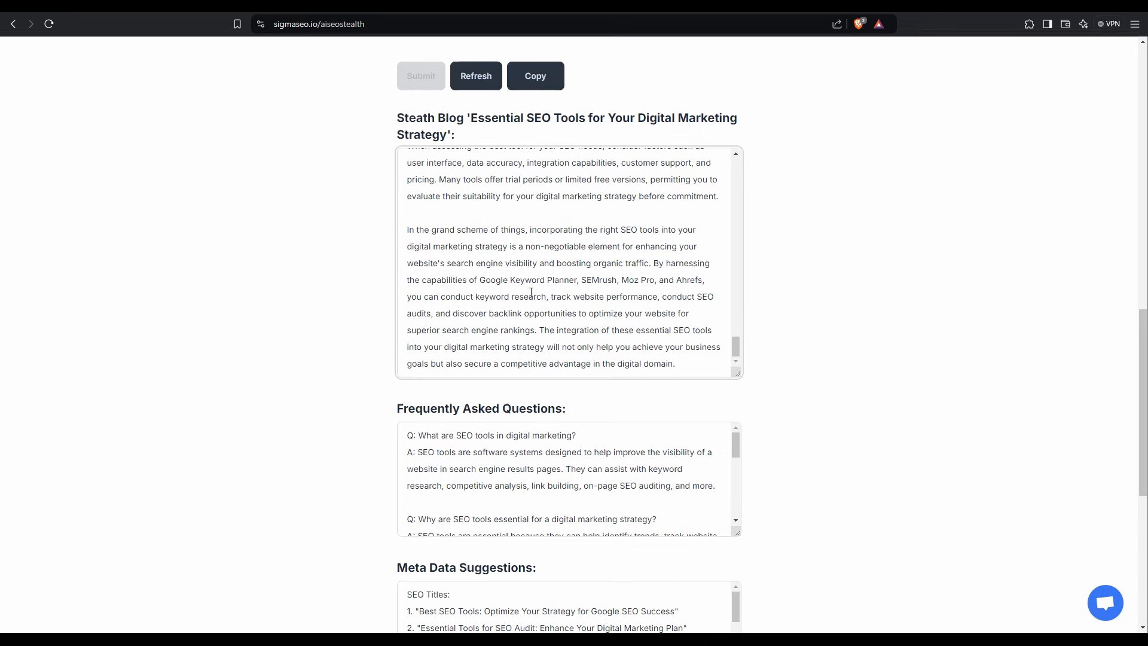
{"action": "scroll", "scroll_direction": "down", "scroll_amount": 3}
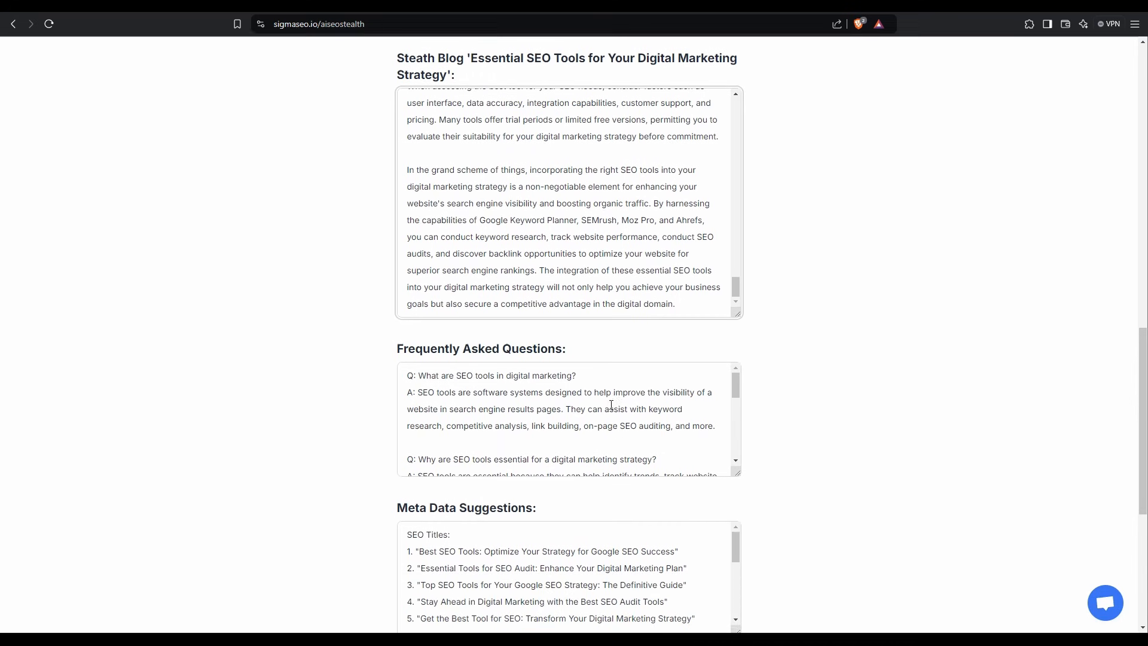
{"action": "scroll", "scroll_direction": "down", "scroll_amount": 3}
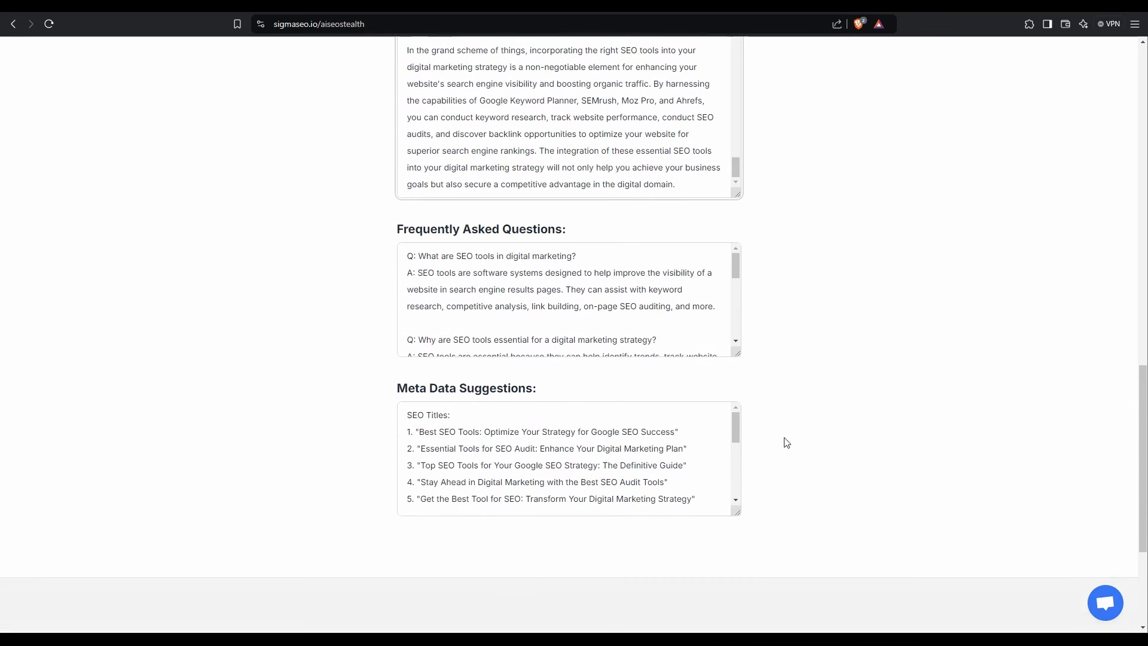
{"action": "mouse_move", "coordinate": [421, 402]}
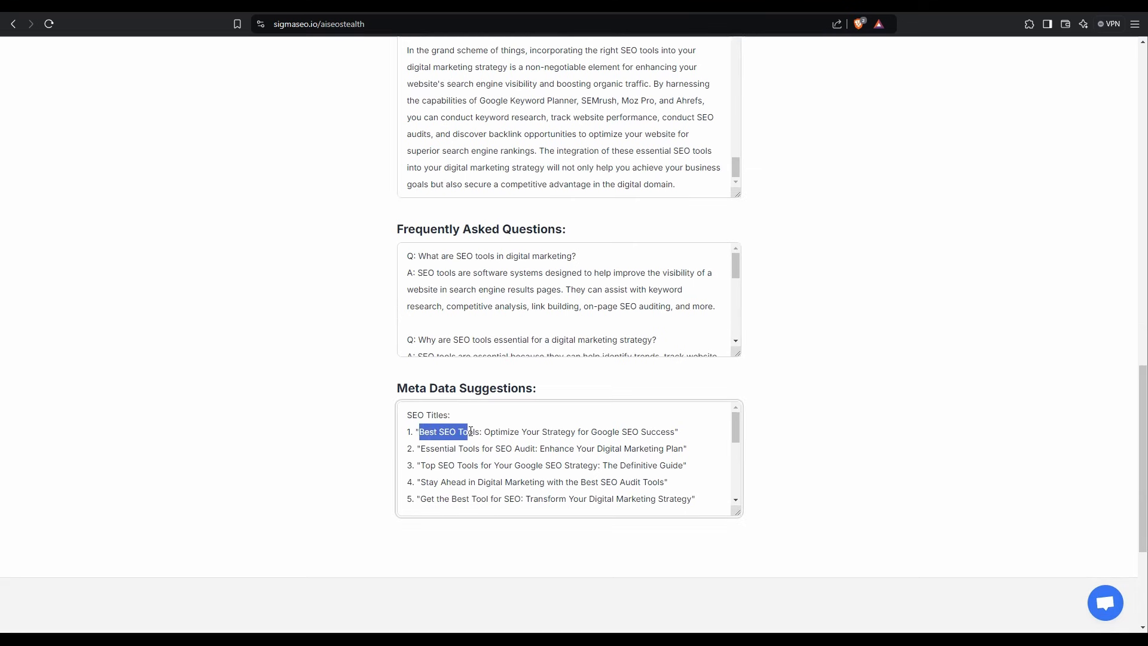
{"action": "left_click_drag", "start_coordinate": [439, 449], "coordinate": [537, 448]}
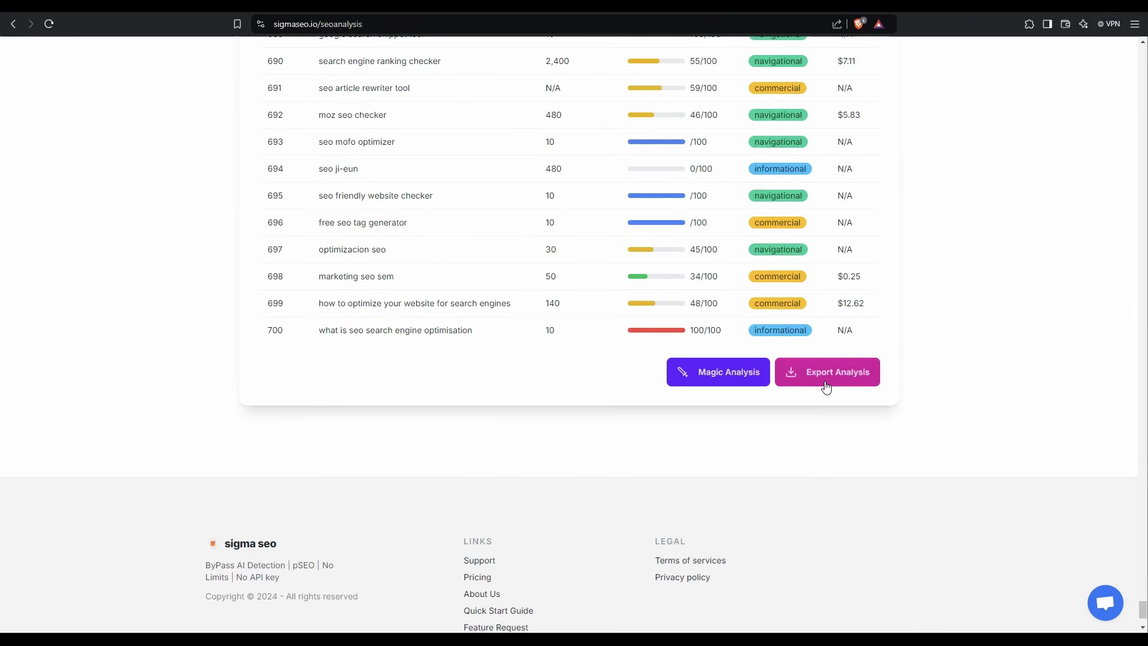
{"action": "mouse_move", "coordinate": [1098, 555]}
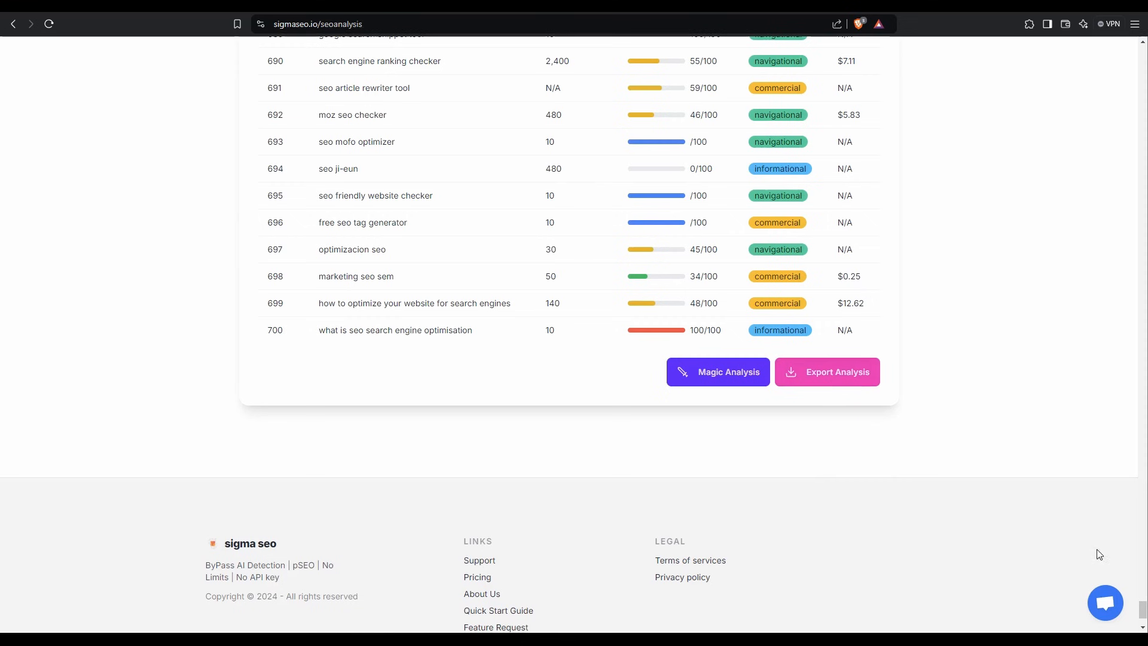
- Return to the top of the Keyword Research results for 'seo' showing 700 keywords
{"action": "scroll", "scroll_direction": "up", "scroll_amount": 3}
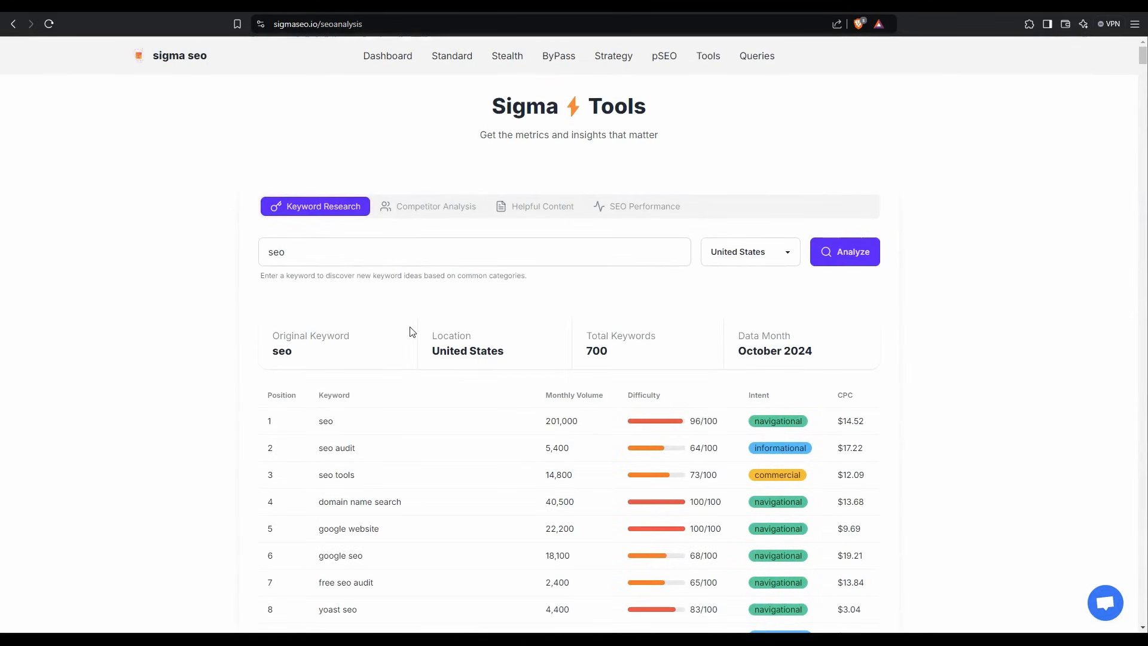
{"action": "mouse_move", "coordinate": [412, 164]}
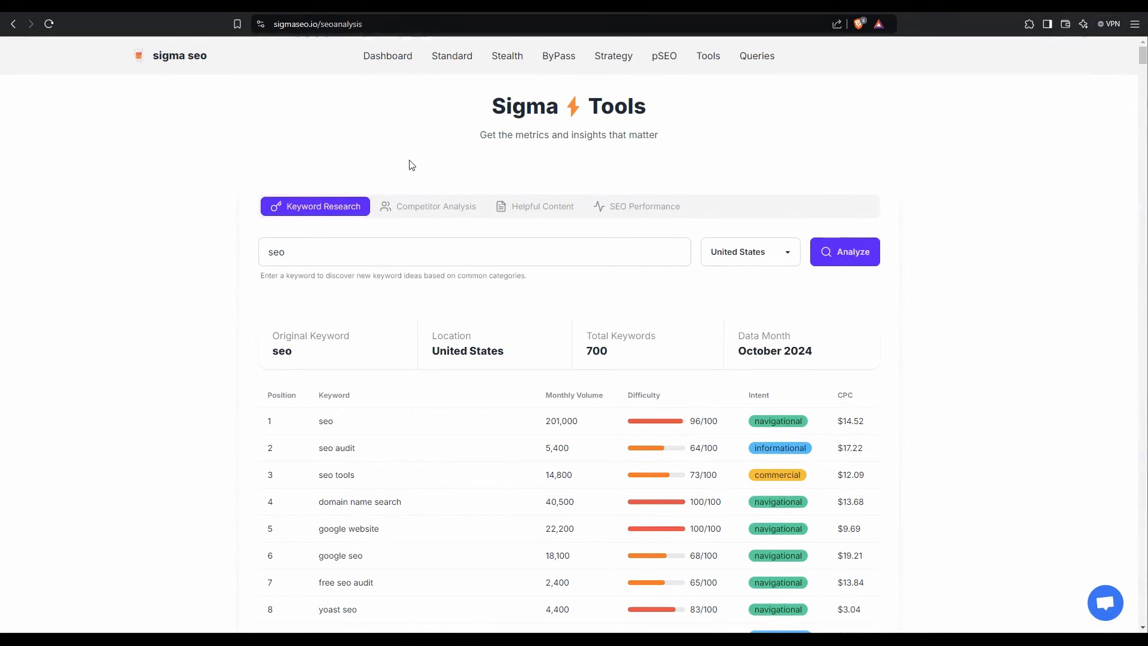
{"action": "mouse_move", "coordinate": [430, 213]}
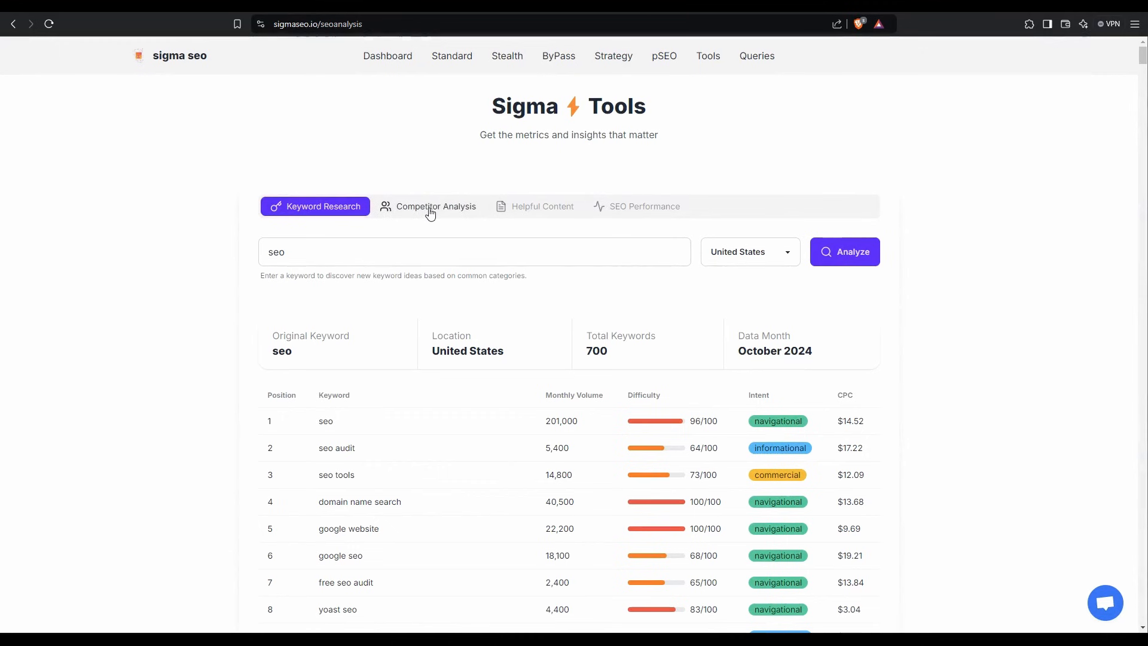
{"action": "mouse_move", "coordinate": [652, 213]}
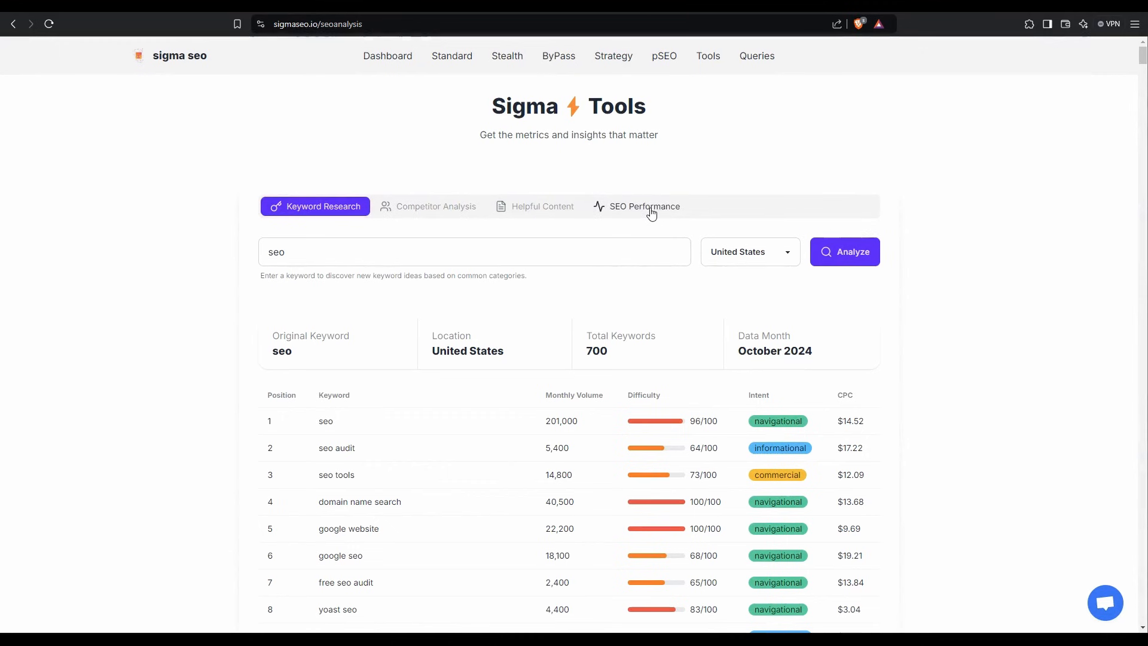
{"action": "mouse_move", "coordinate": [469, 164]}
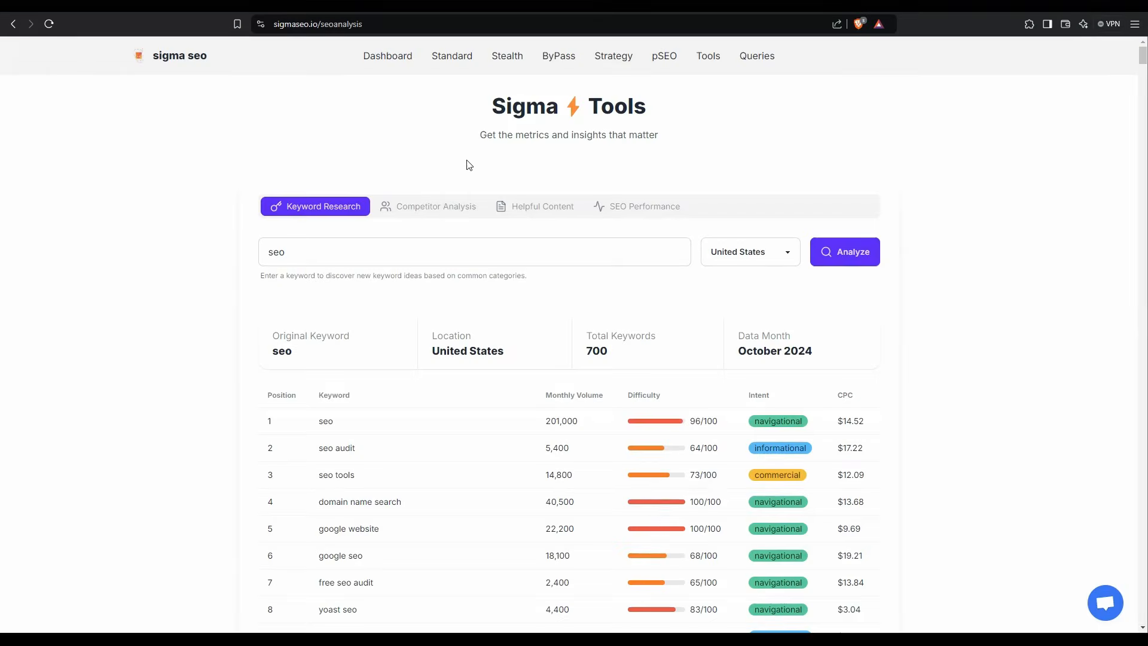
{"action": "mouse_move", "coordinate": [1106, 614]}
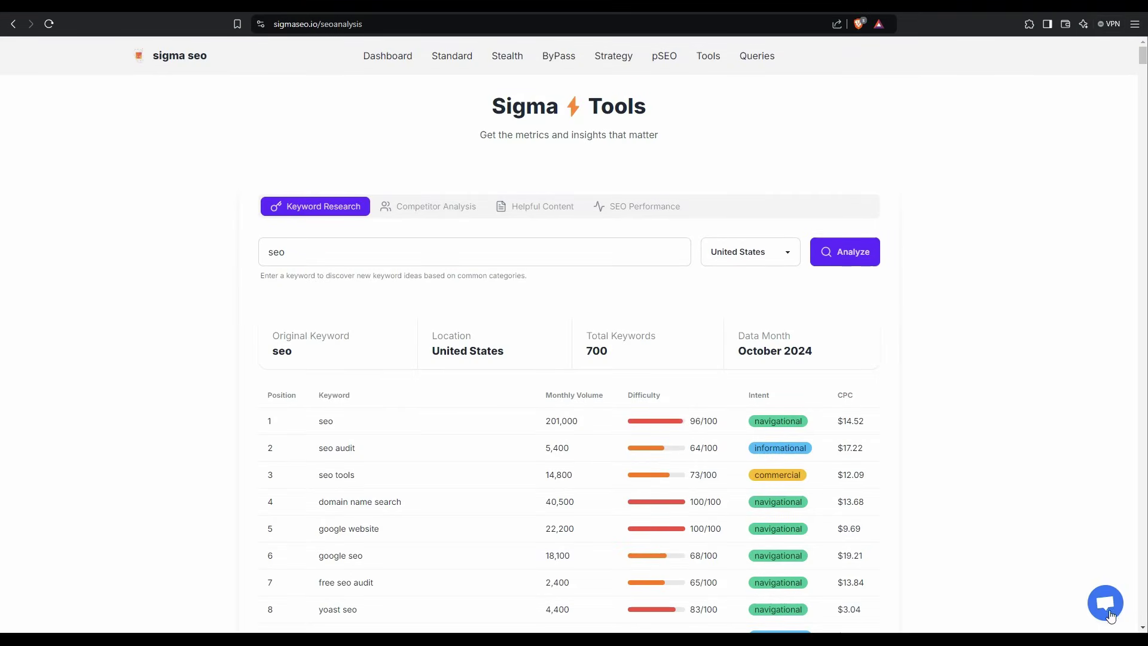